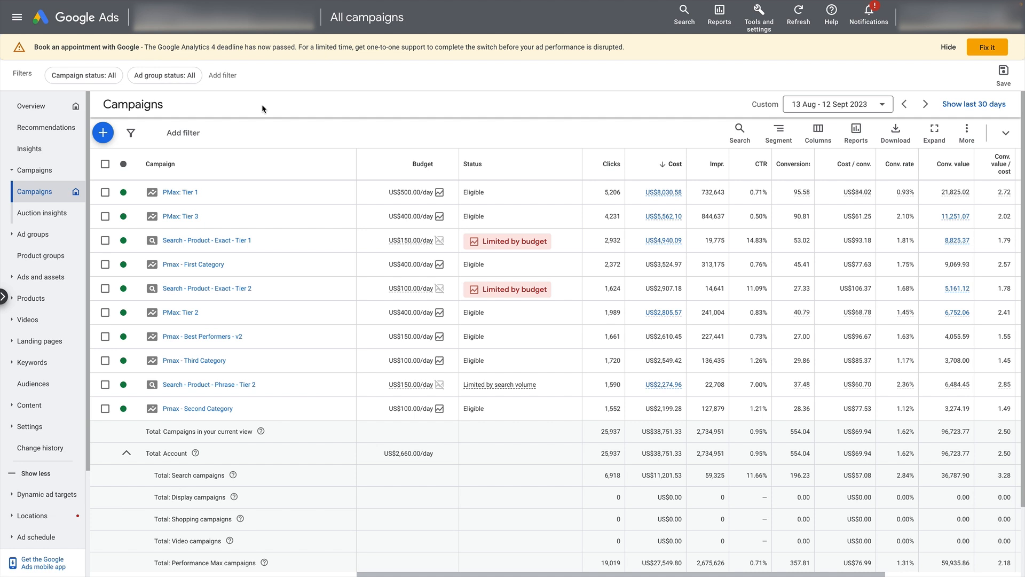
# Start a brand-new campaign from the + button and reach the objective choices
pyautogui.click(103, 132)
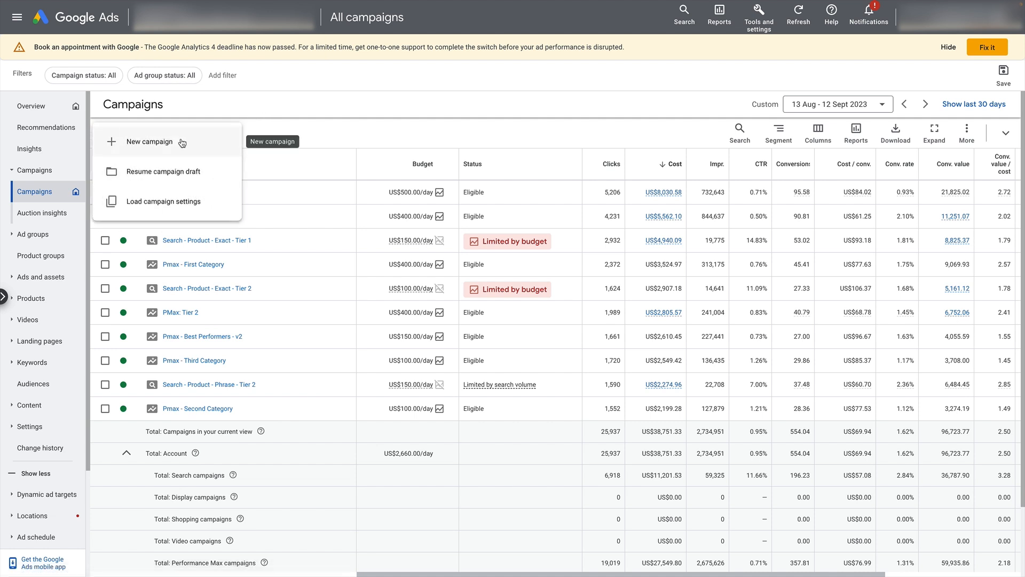
pyautogui.click(150, 142)
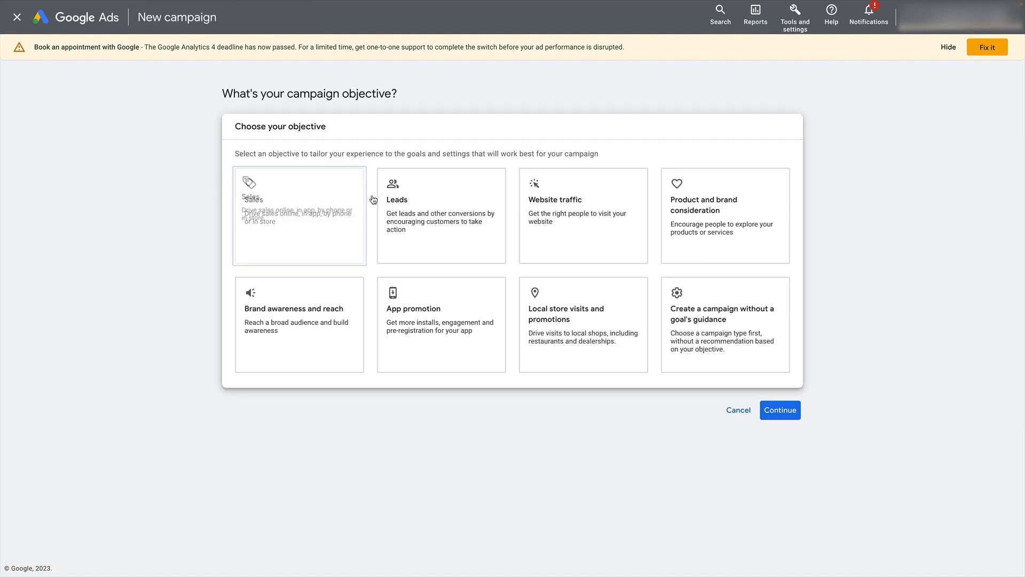
pyautogui.click(723, 325)
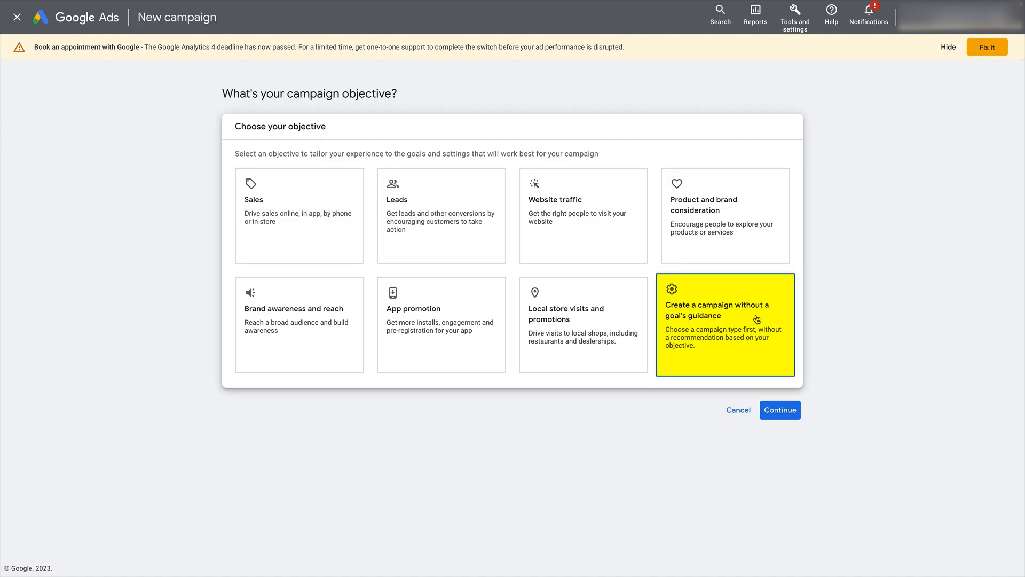
# Create the campaign without goal guidance as a Performance Max campaign
pyautogui.click(724, 324)
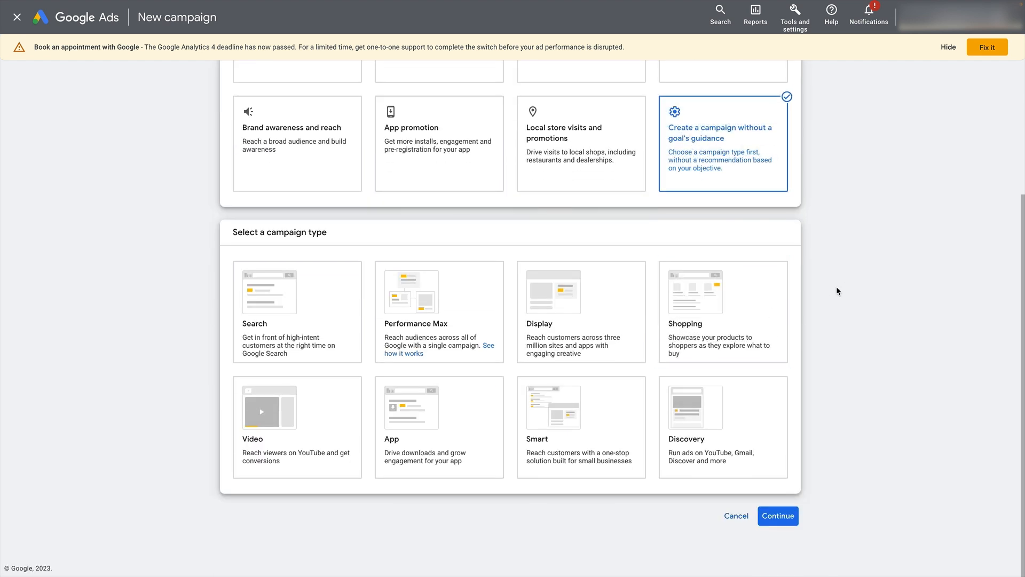
pyautogui.moveTo(832, 337)
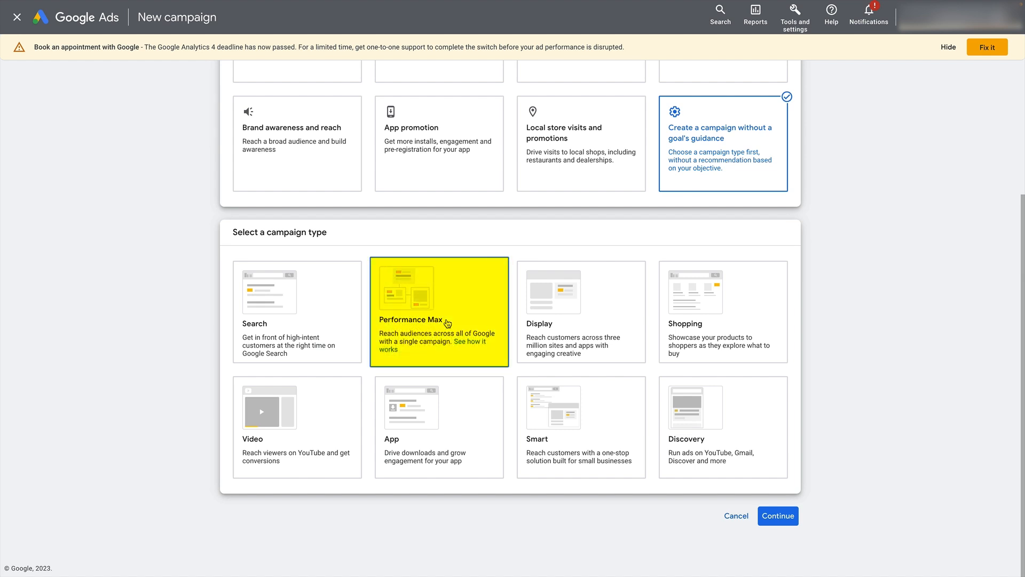
pyautogui.click(438, 311)
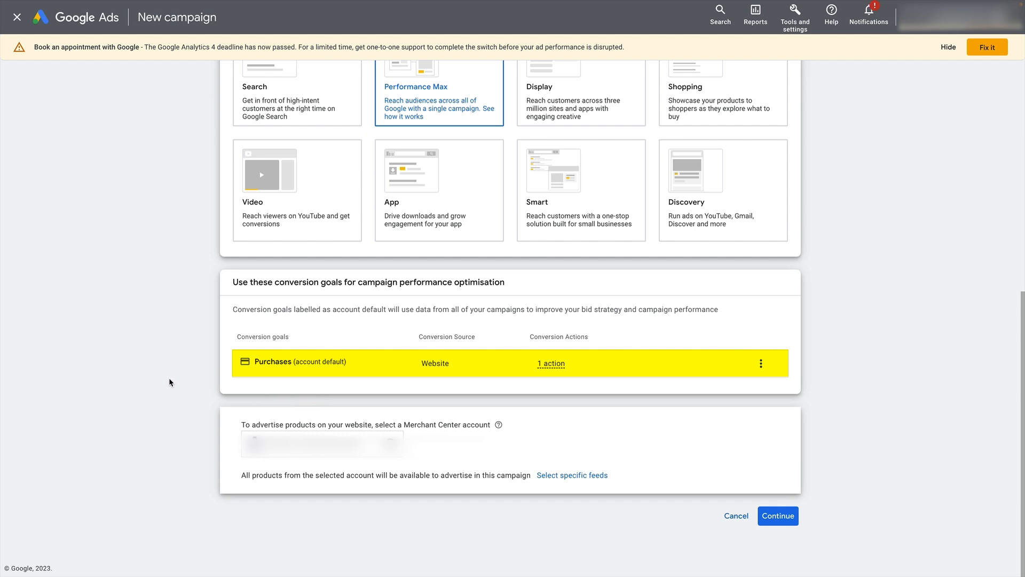
pyautogui.moveTo(161, 351)
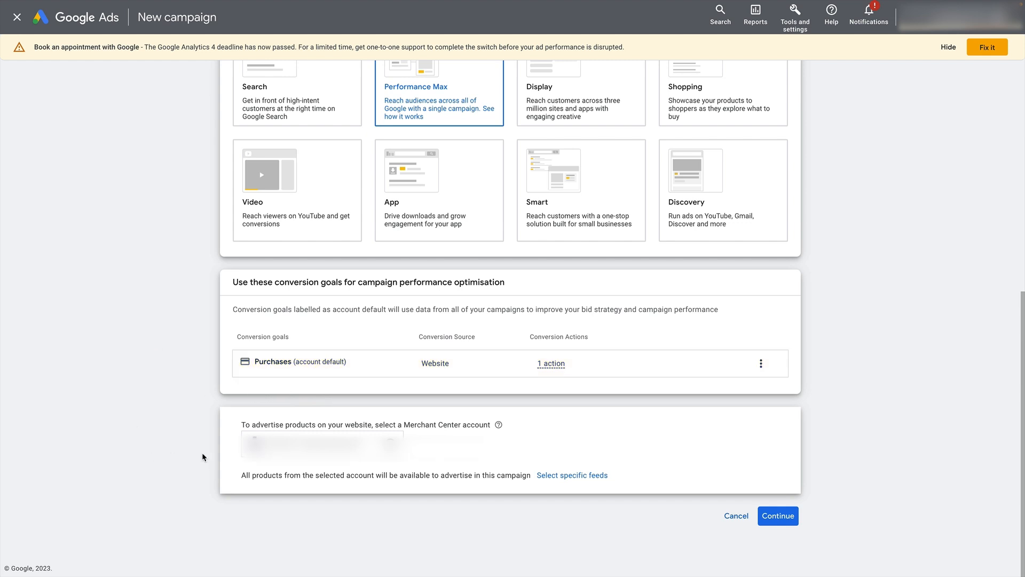
pyautogui.moveTo(221, 473)
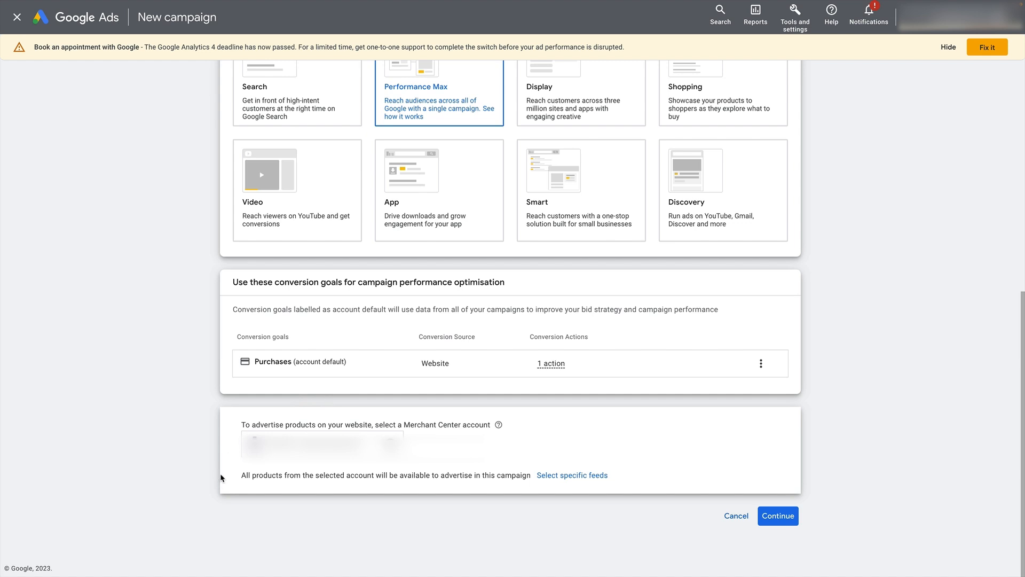
pyautogui.moveTo(249, 465)
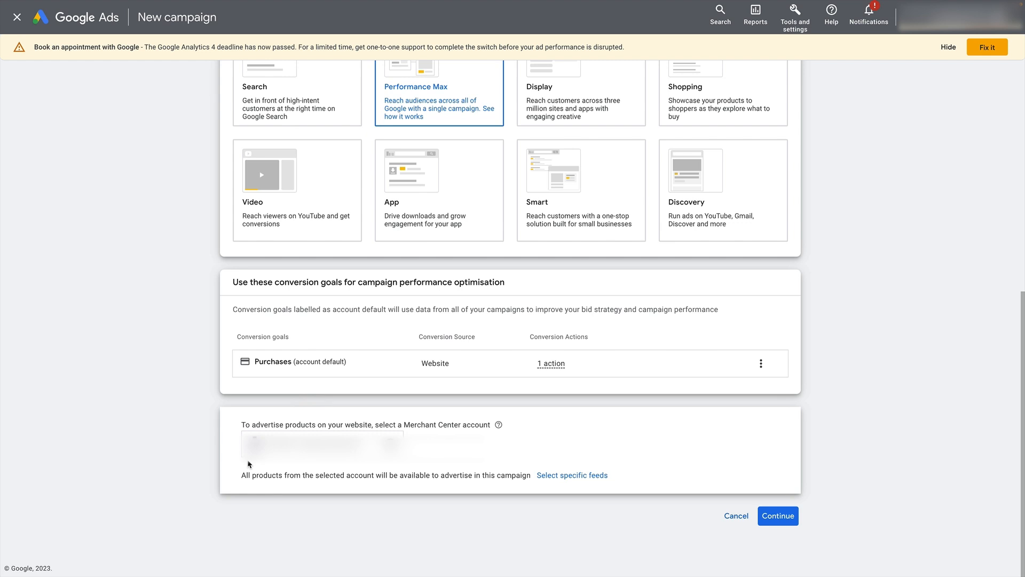
pyautogui.moveTo(250, 495)
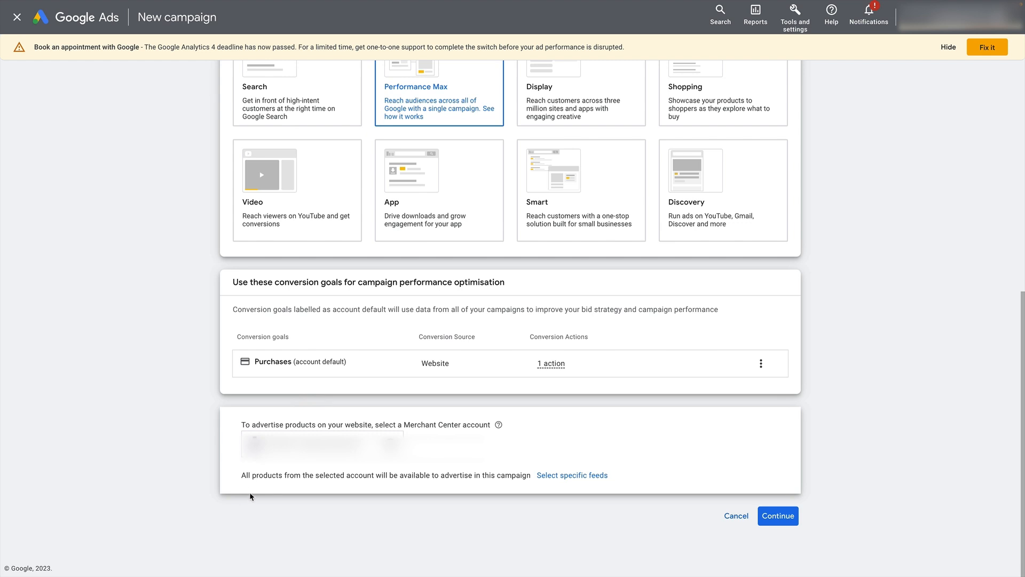
pyautogui.moveTo(261, 489)
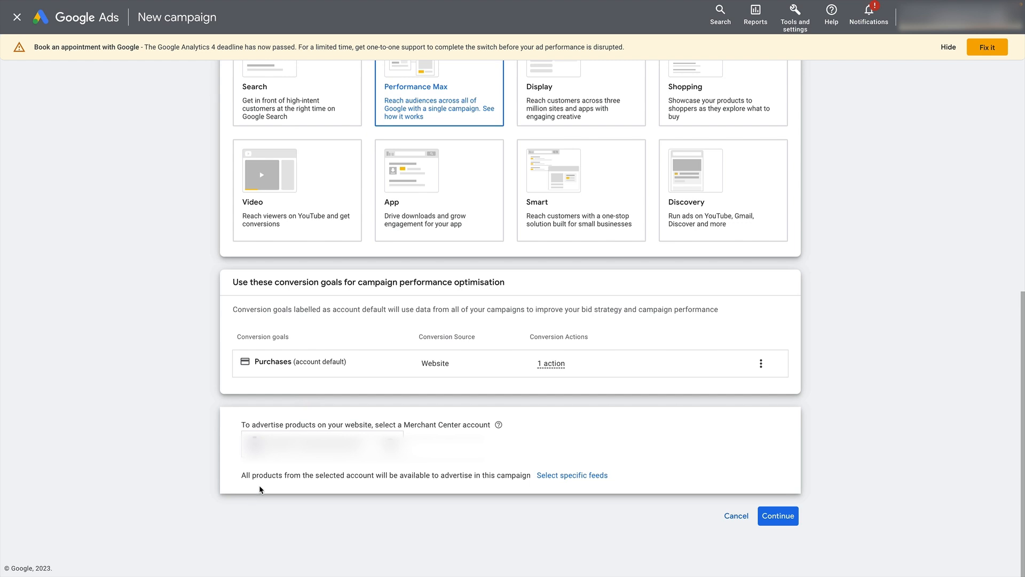
pyautogui.moveTo(319, 489)
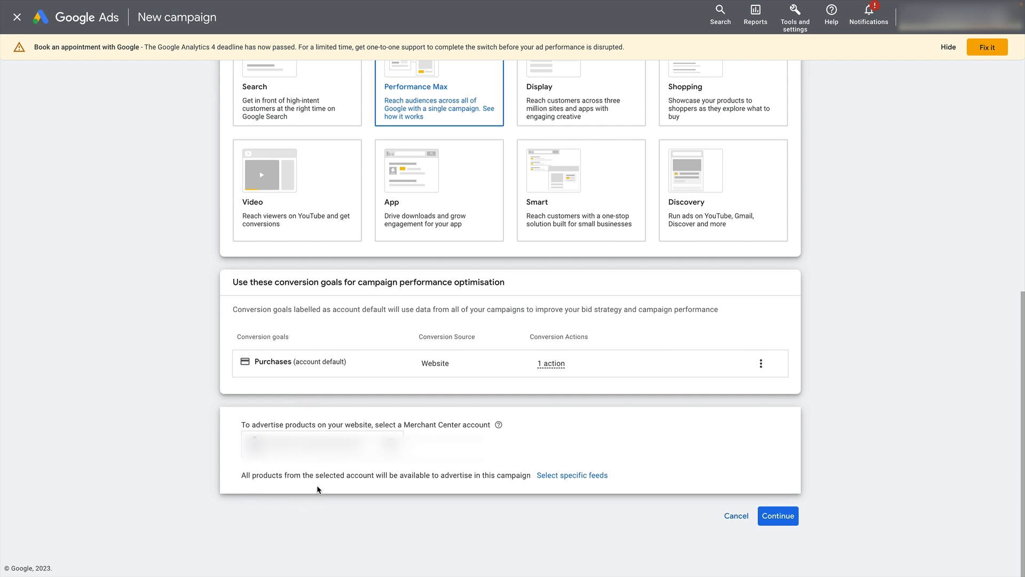
pyautogui.moveTo(293, 458)
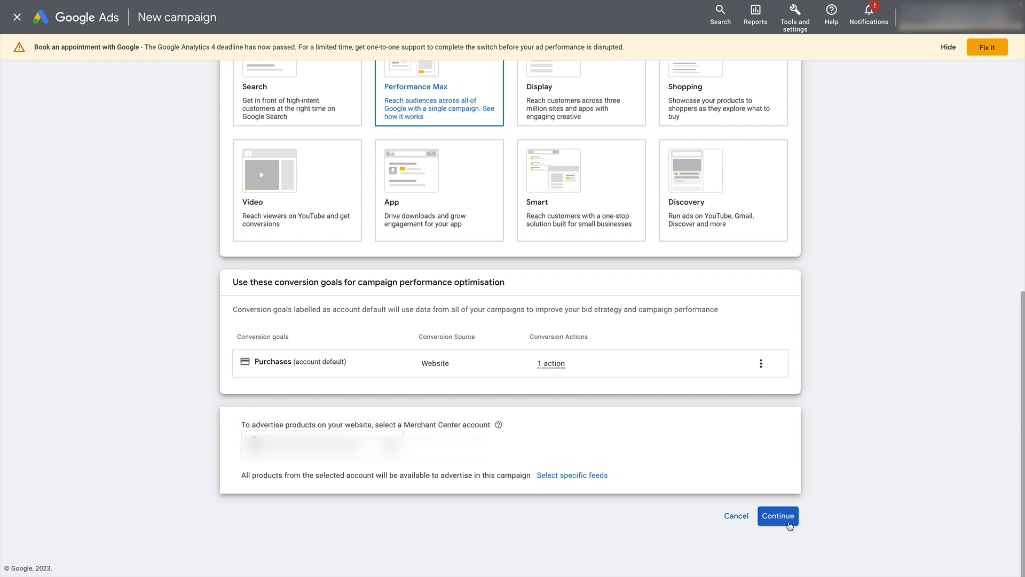
# Continue with the name Performance Max-20 and start new instead of resuming a saved draft
pyautogui.scroll(-3)
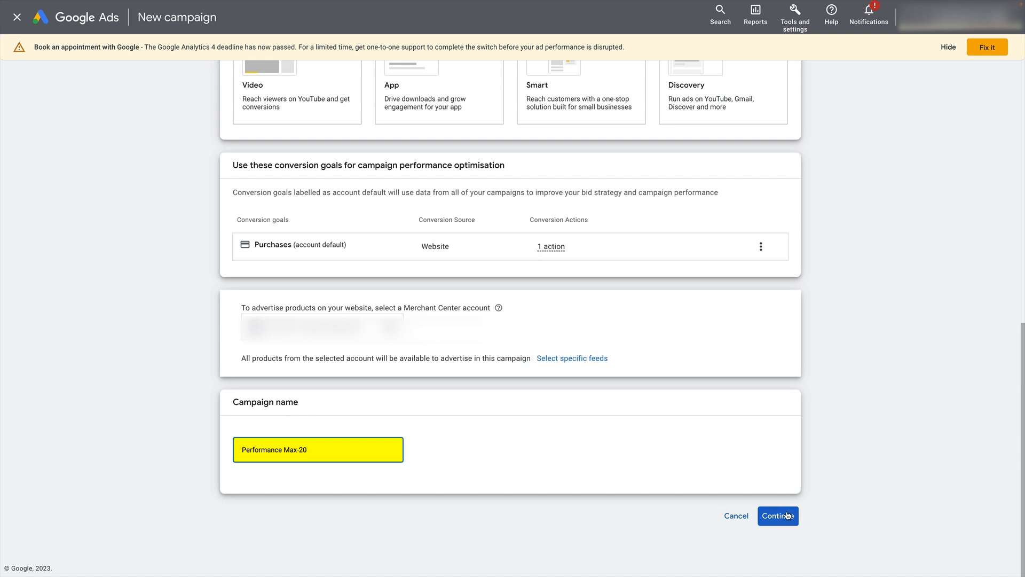
pyautogui.click(778, 514)
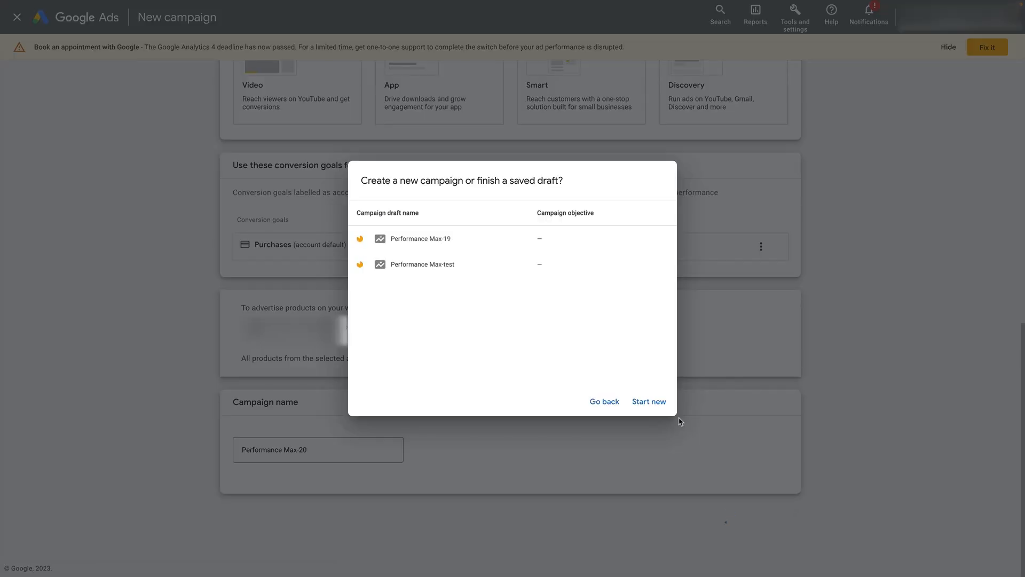
pyautogui.click(648, 401)
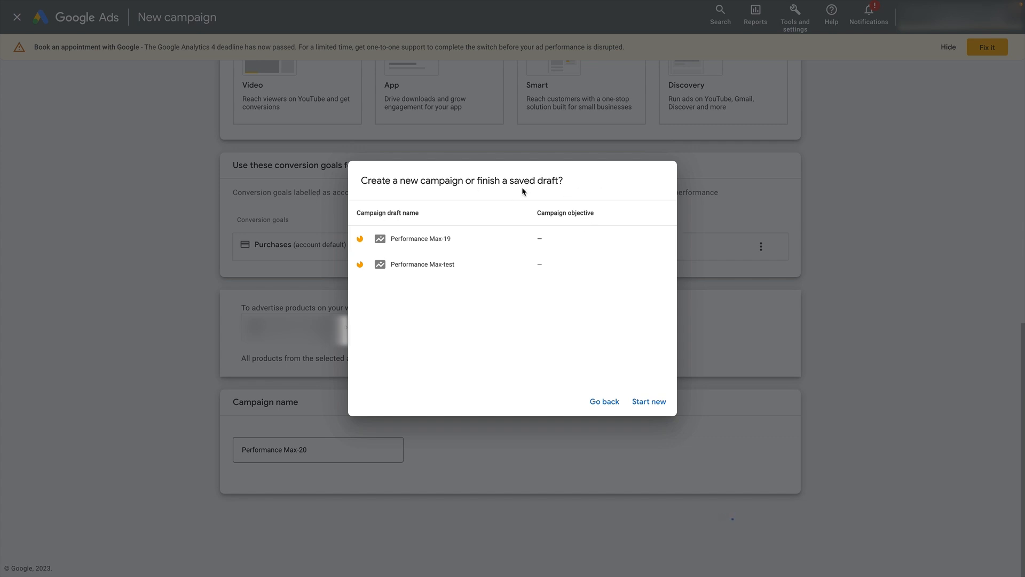
pyautogui.click(648, 400)
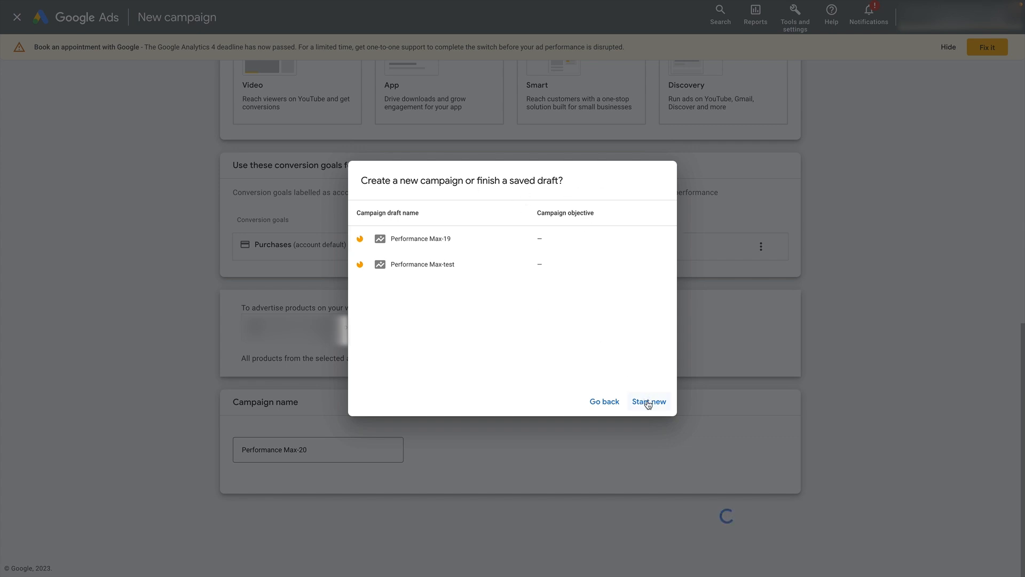
# Keep bidding focused on conversion value with no target ROAS or new-customer optimisation
pyautogui.click(648, 400)
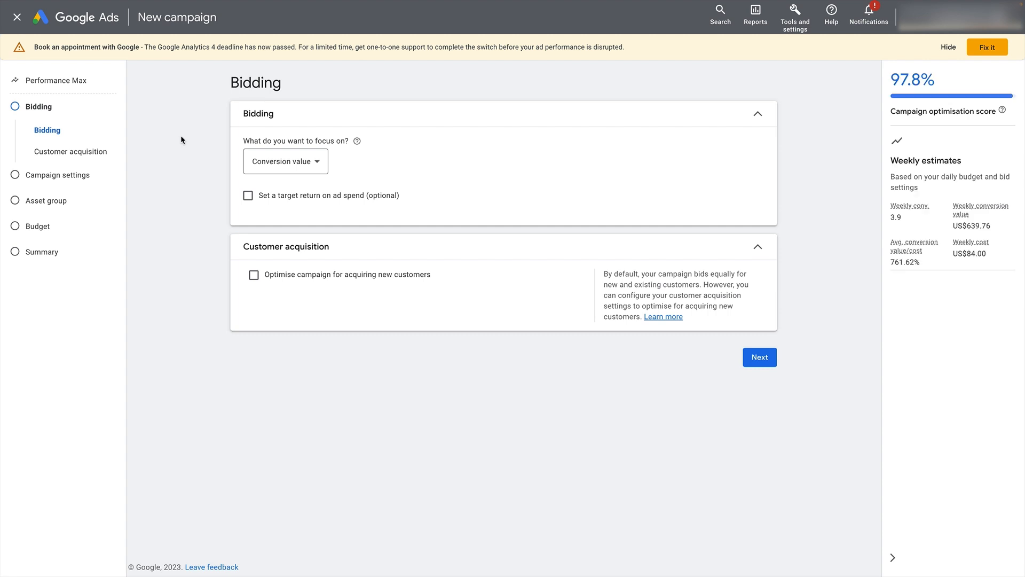
pyautogui.moveTo(216, 158)
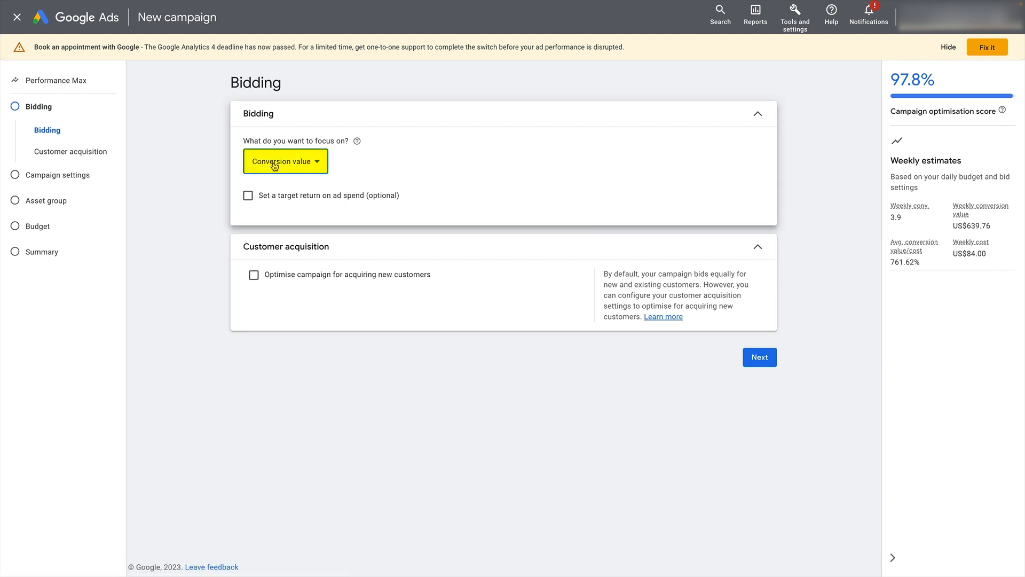
pyautogui.moveTo(211, 187)
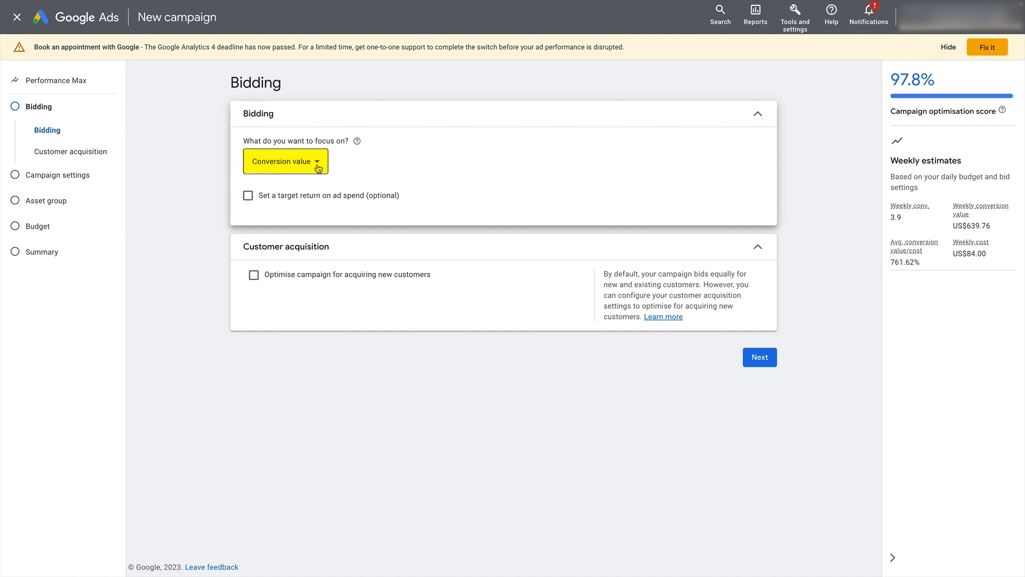
pyautogui.click(285, 162)
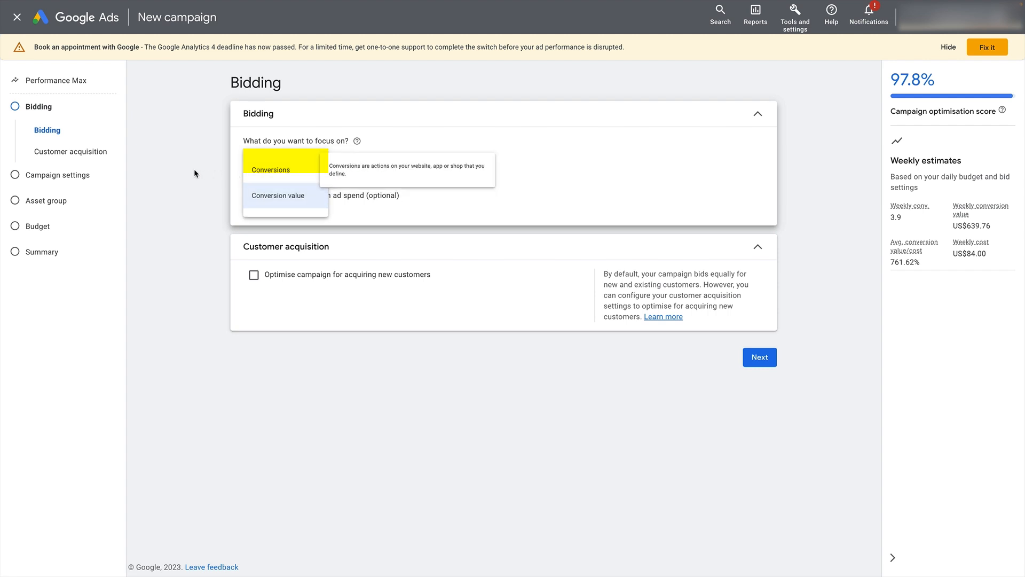
pyautogui.click(277, 195)
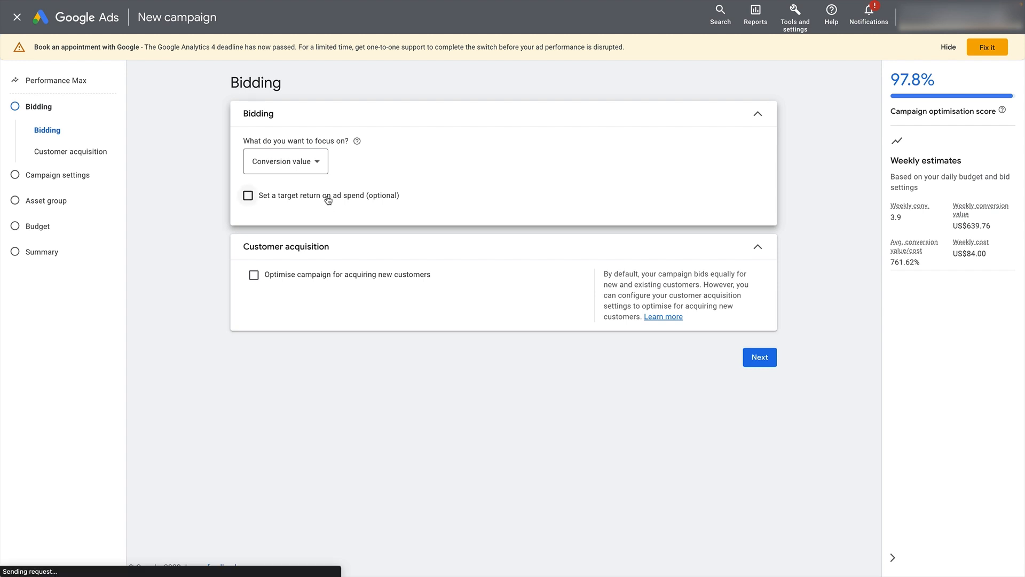
pyautogui.moveTo(179, 181)
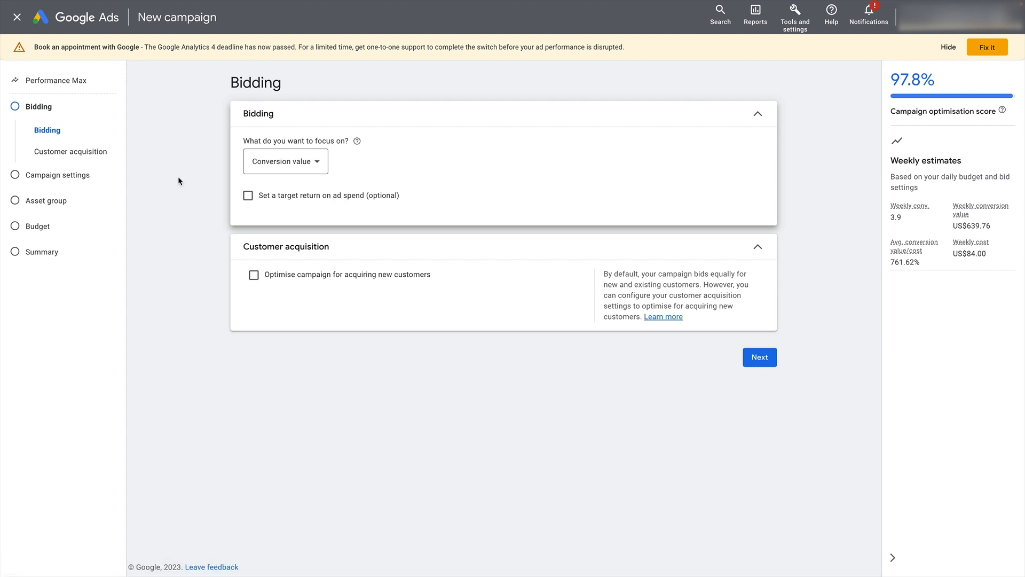
pyautogui.moveTo(248, 287)
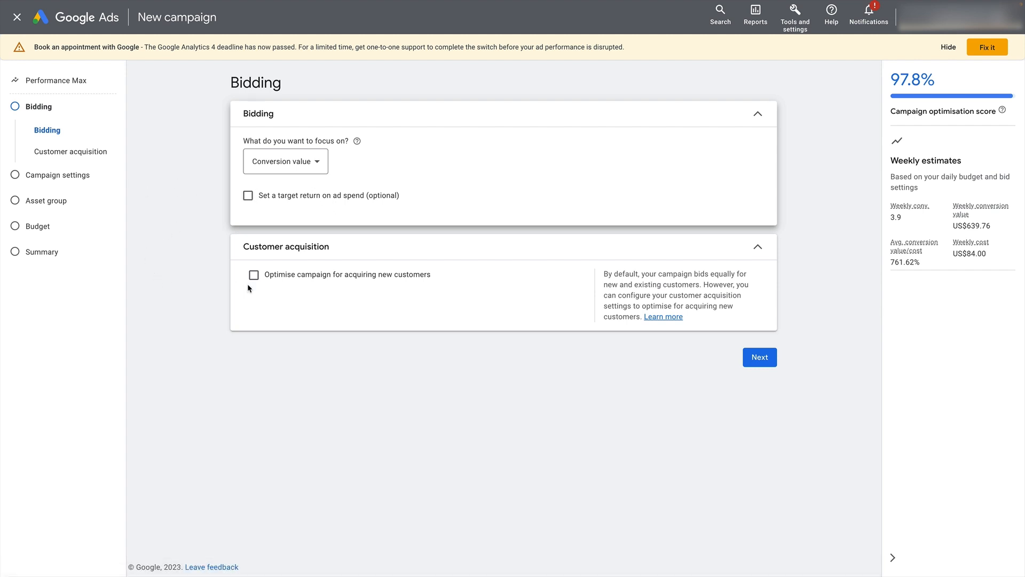
pyautogui.moveTo(278, 285)
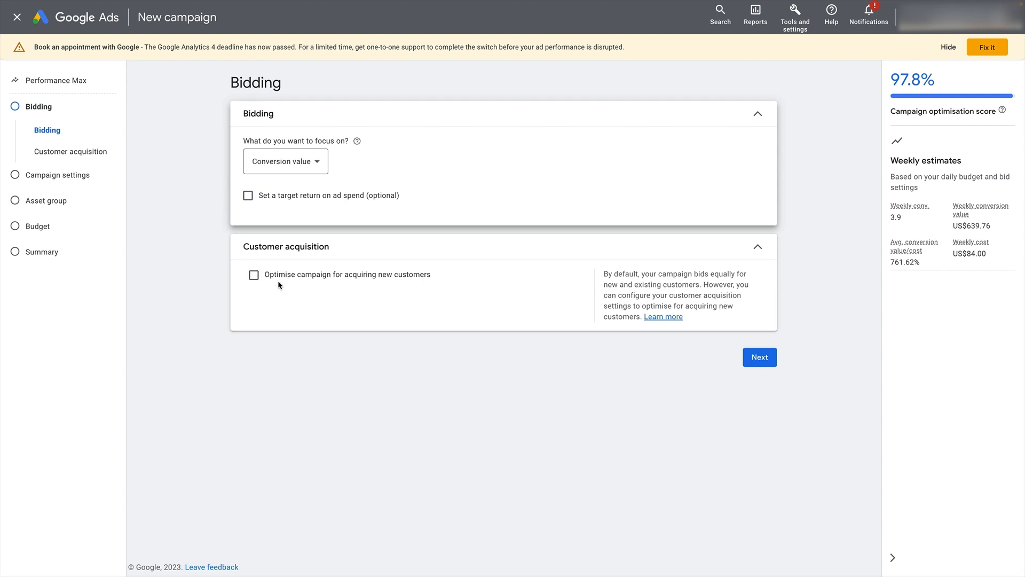
pyautogui.moveTo(386, 286)
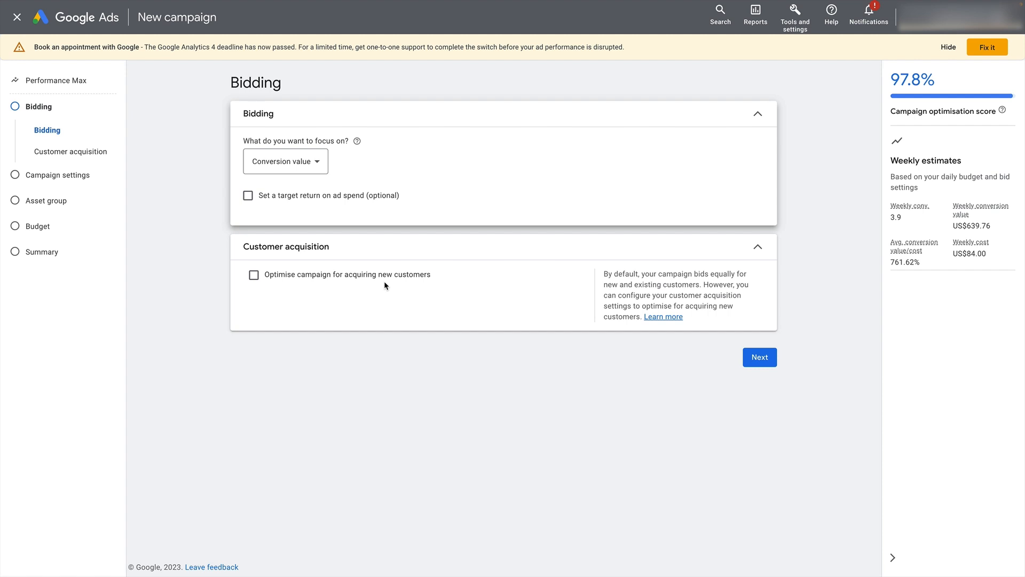
pyautogui.moveTo(386, 284)
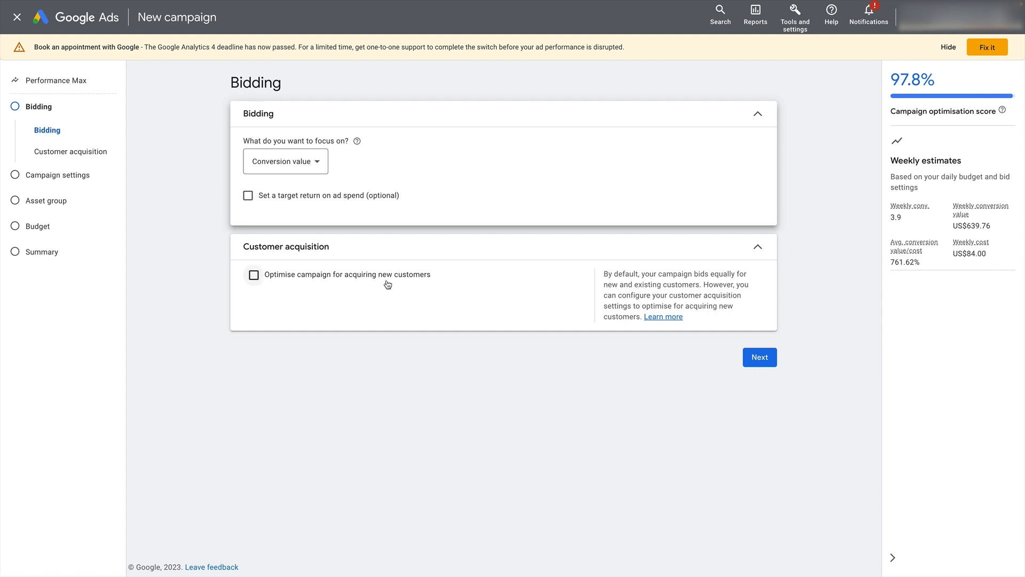
pyautogui.moveTo(578, 311)
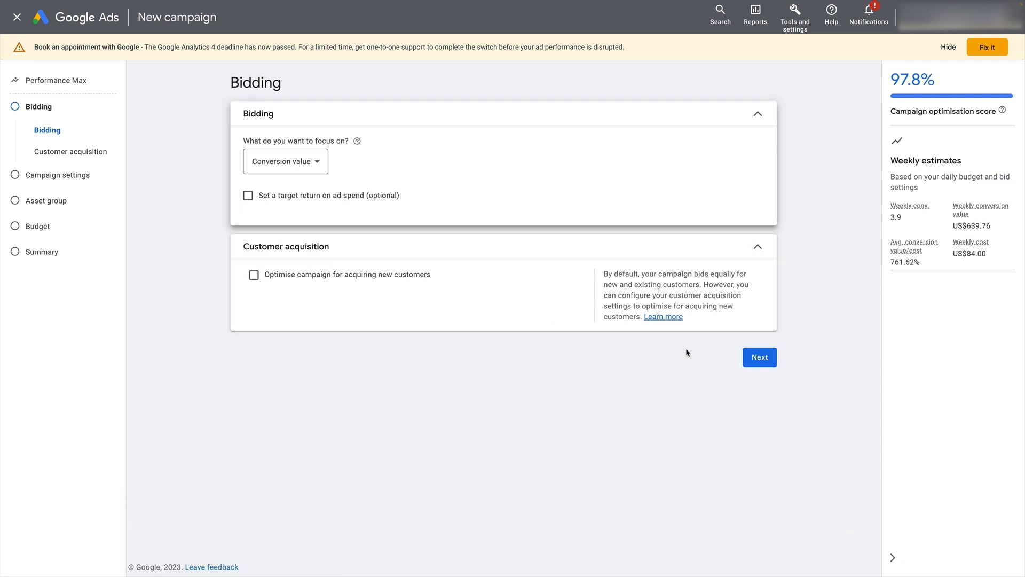
pyautogui.moveTo(731, 358)
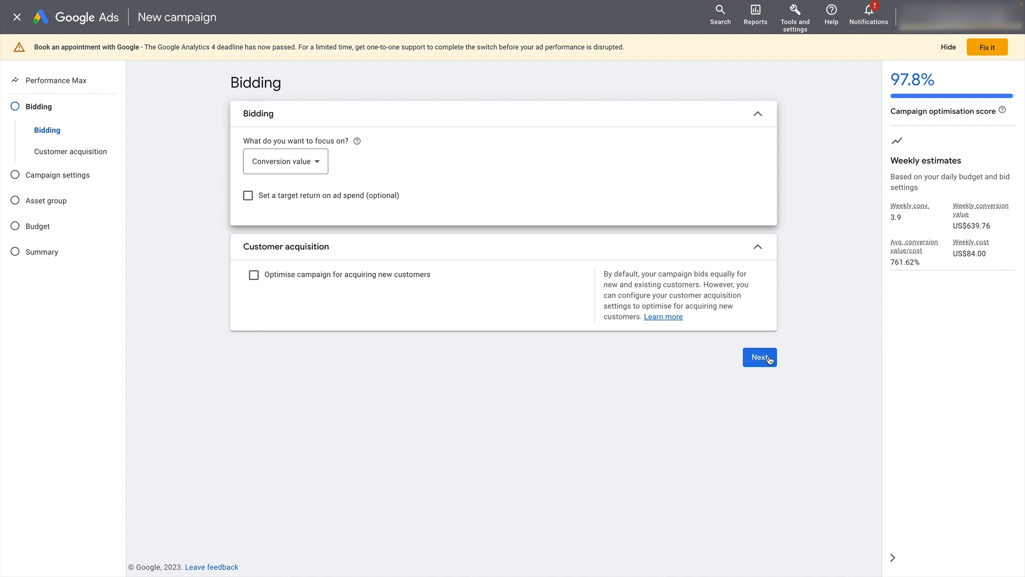
# Move to campaign settings and target only the United States
pyautogui.click(759, 357)
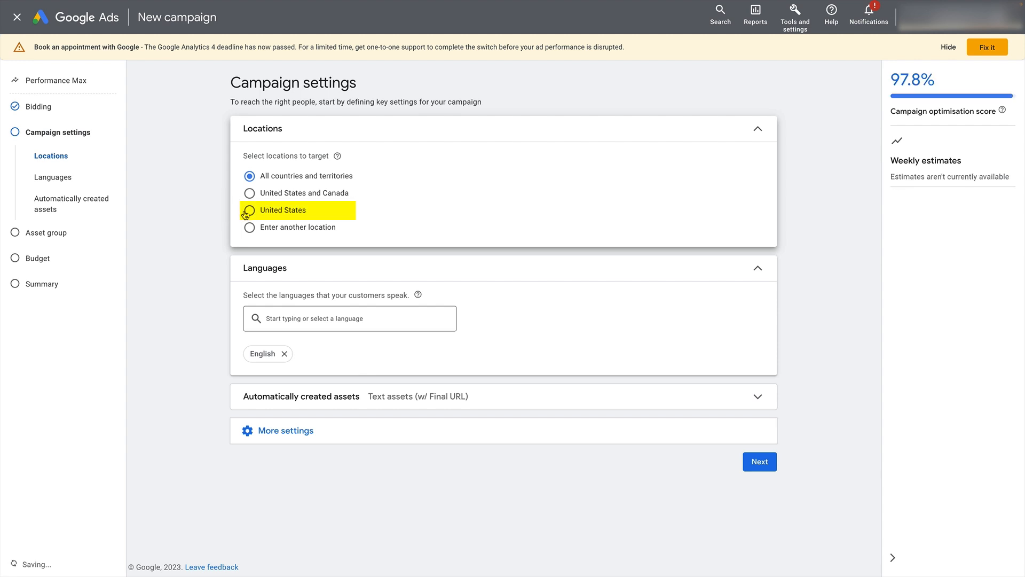
pyautogui.click(249, 209)
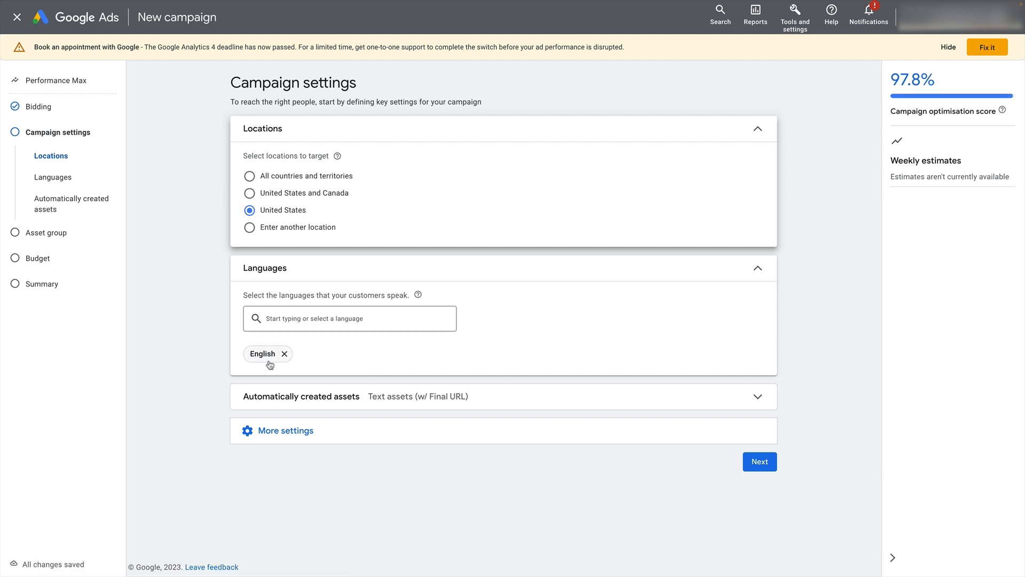
pyautogui.moveTo(280, 339)
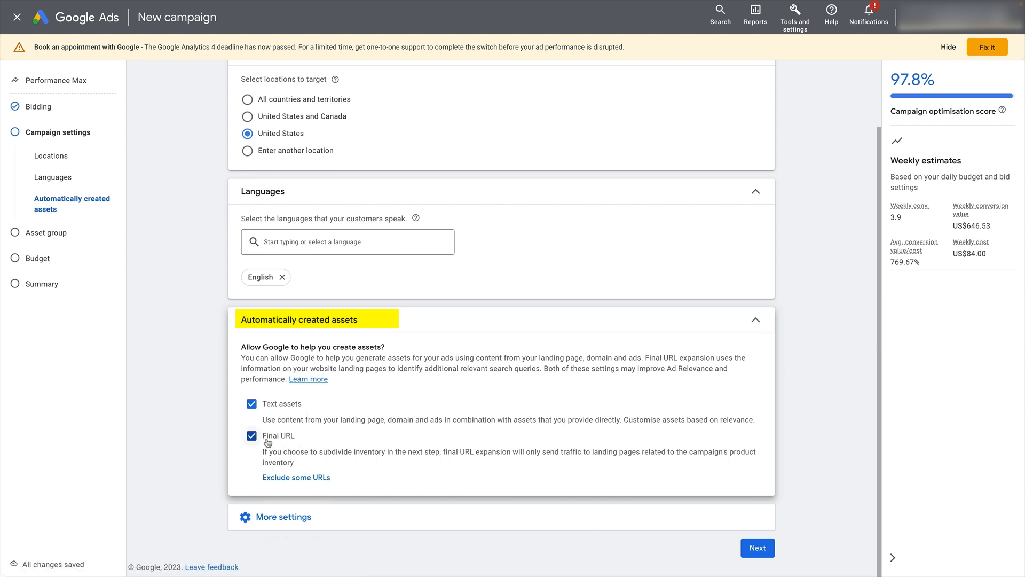
pyautogui.moveTo(309, 440)
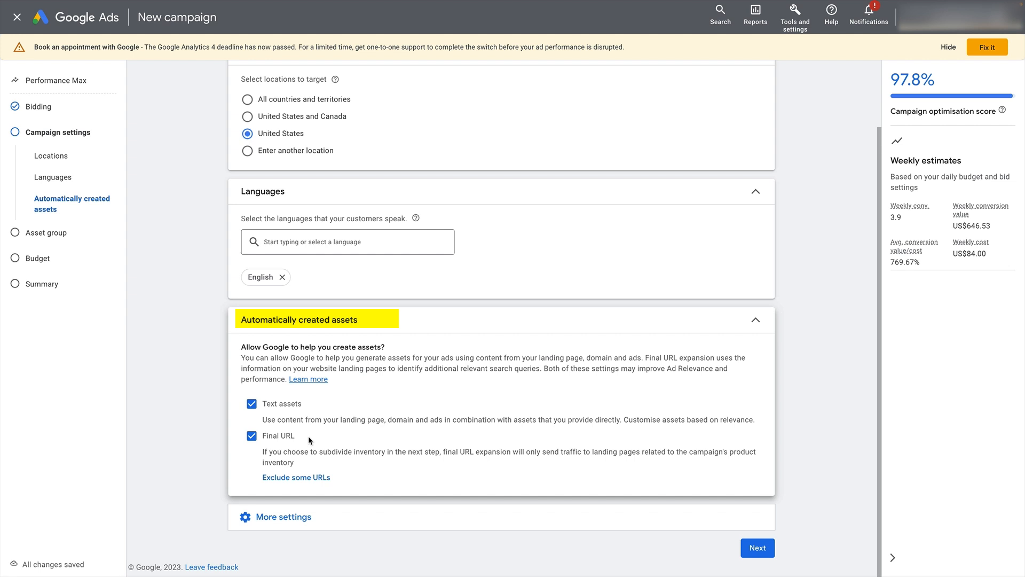
pyautogui.moveTo(316, 437)
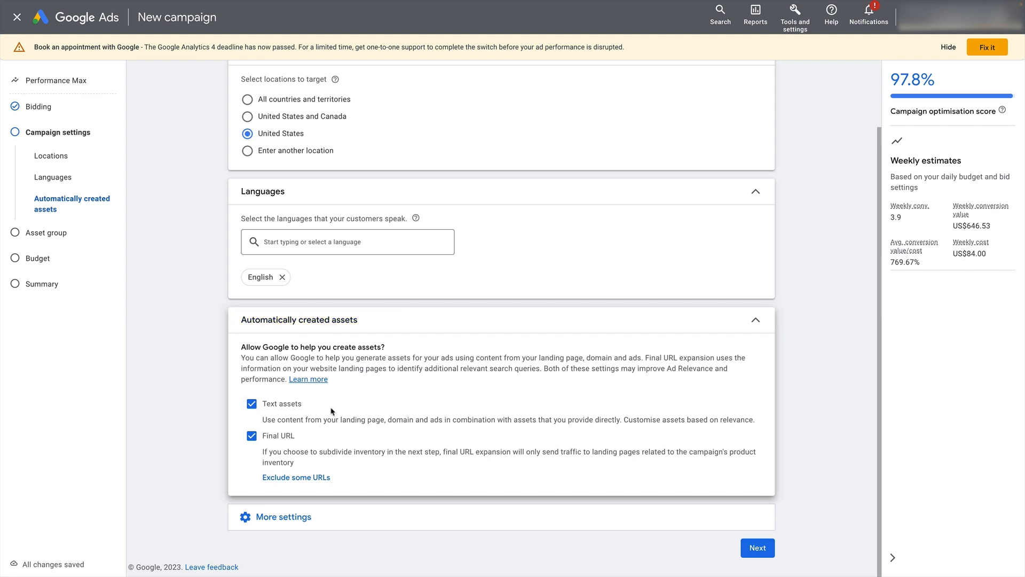
pyautogui.moveTo(251, 404)
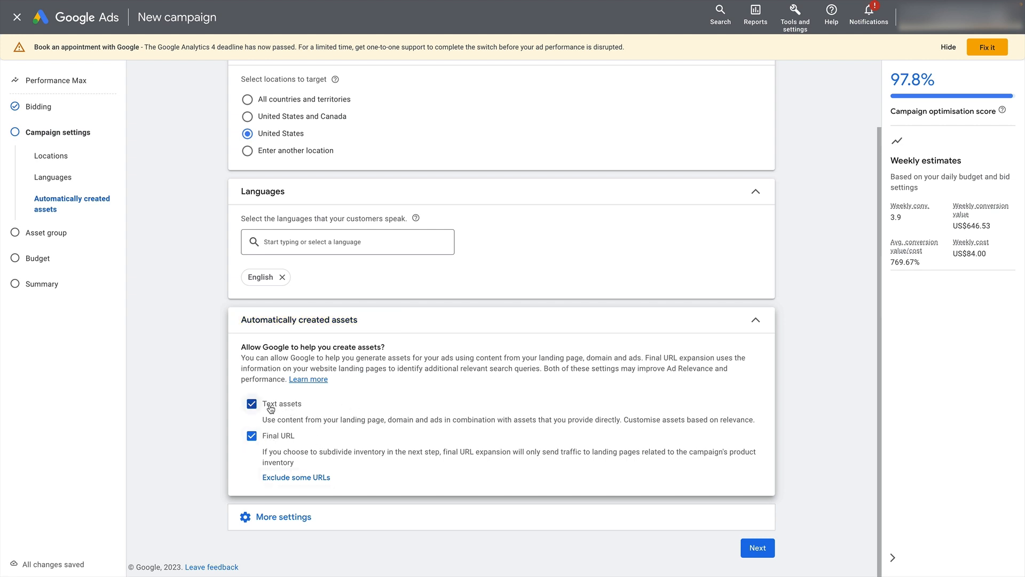
pyautogui.moveTo(342, 333)
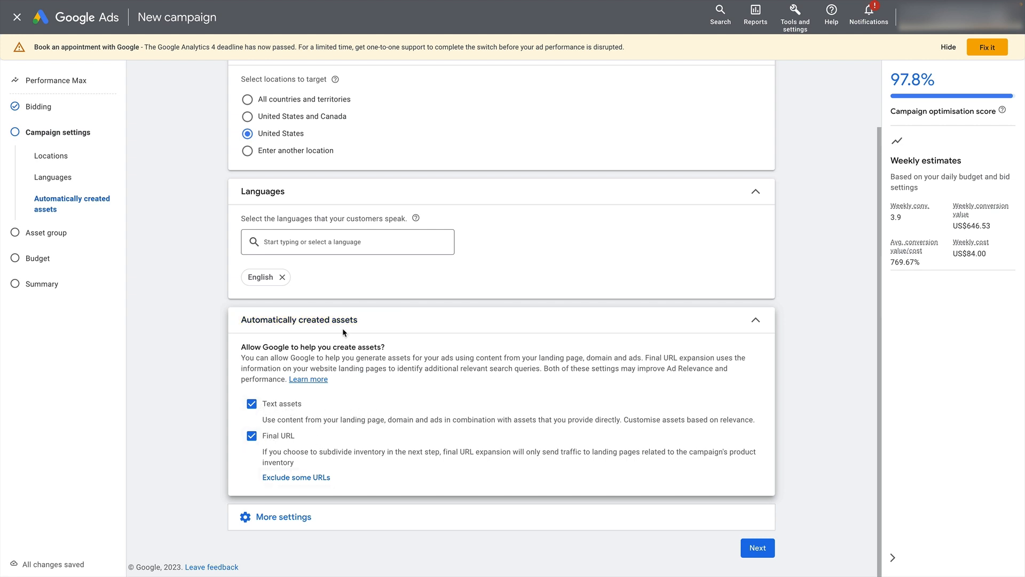
pyautogui.moveTo(314, 409)
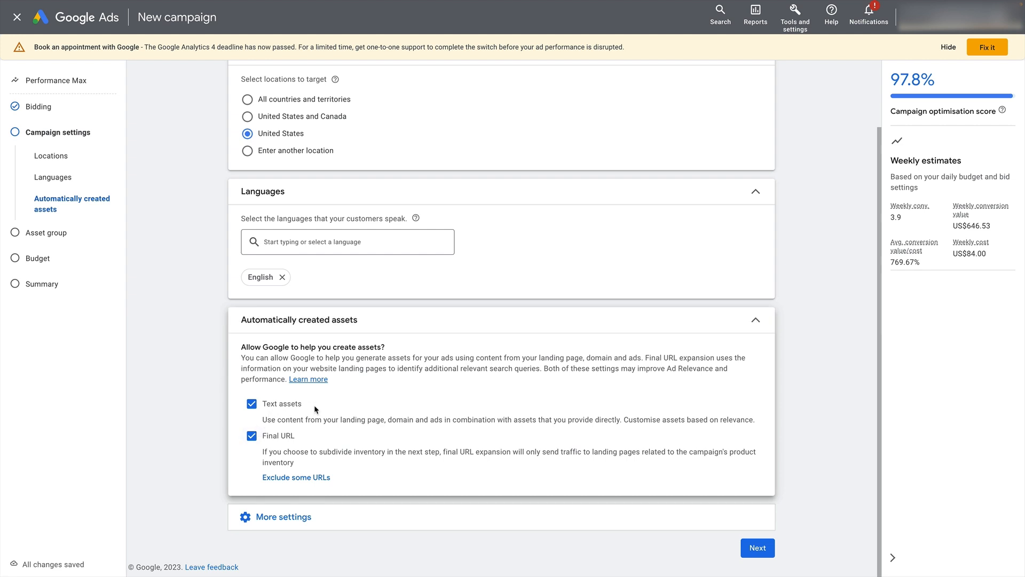
pyautogui.moveTo(319, 412)
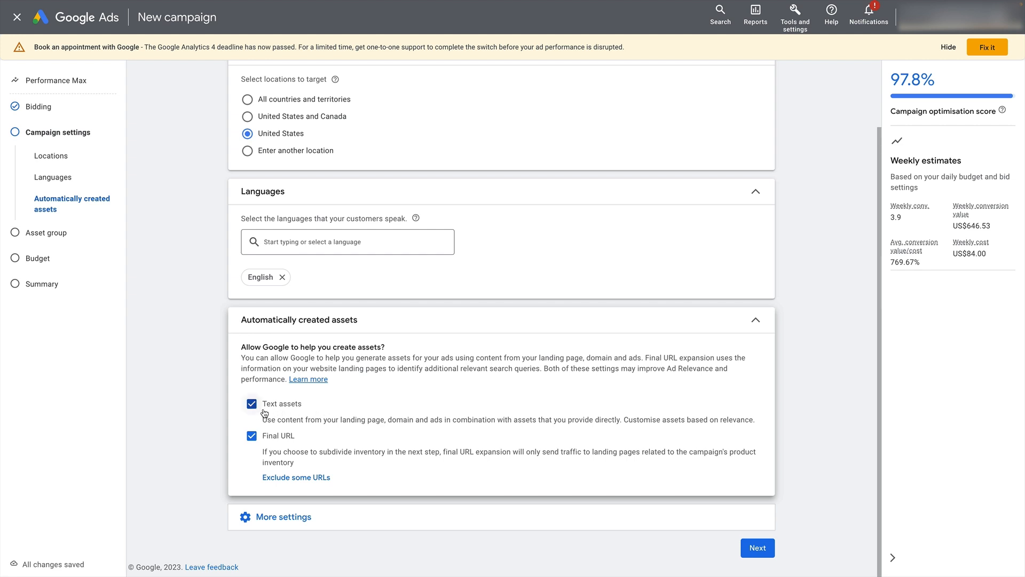
pyautogui.moveTo(320, 412)
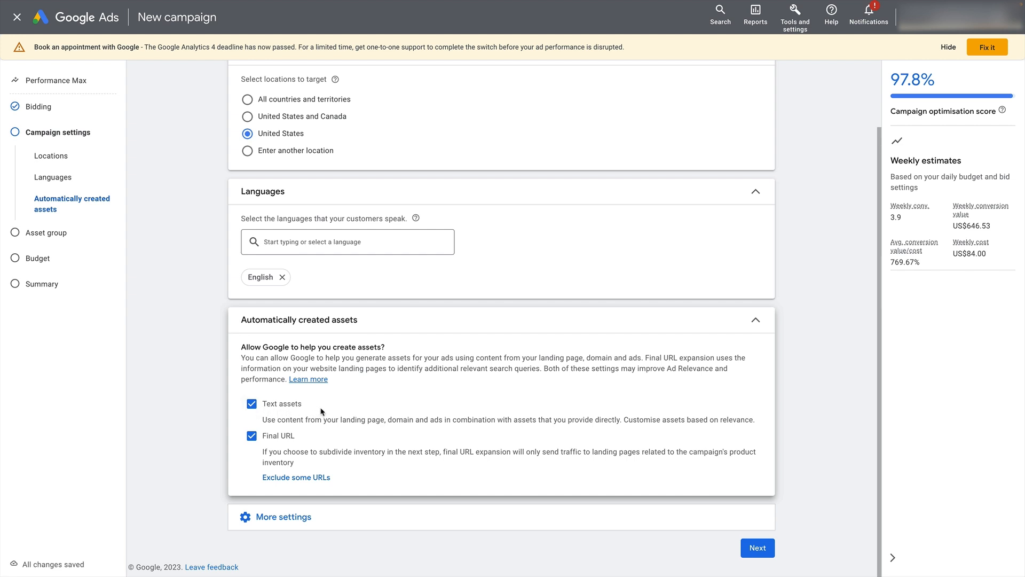
pyautogui.moveTo(347, 405)
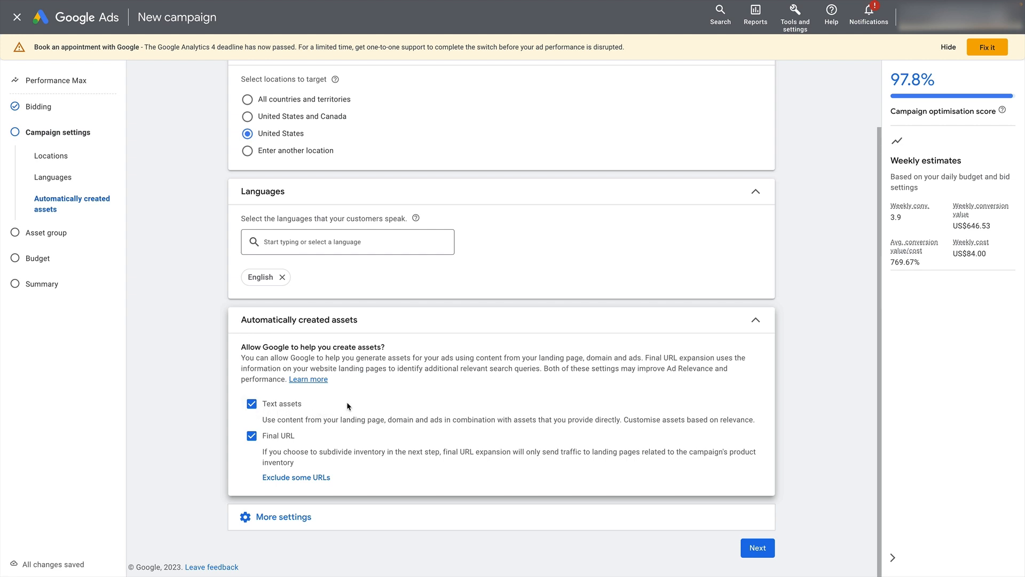
pyautogui.moveTo(213, 351)
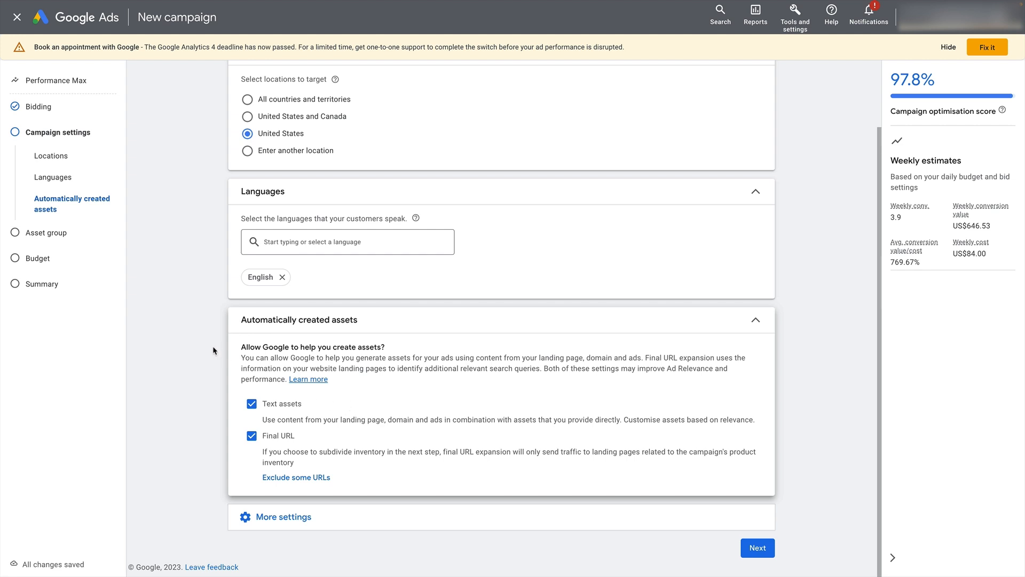
pyautogui.moveTo(239, 414)
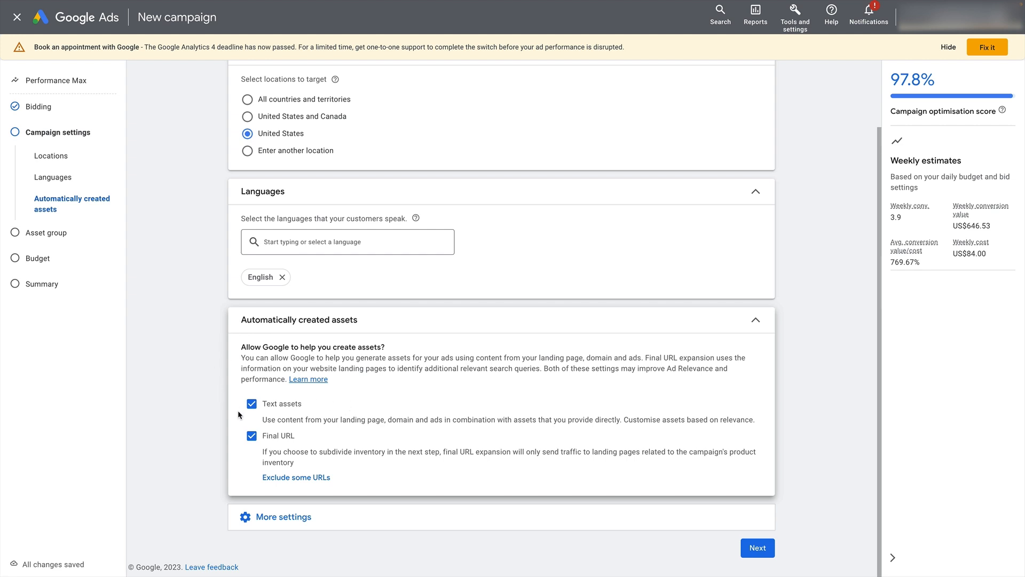
pyautogui.moveTo(220, 286)
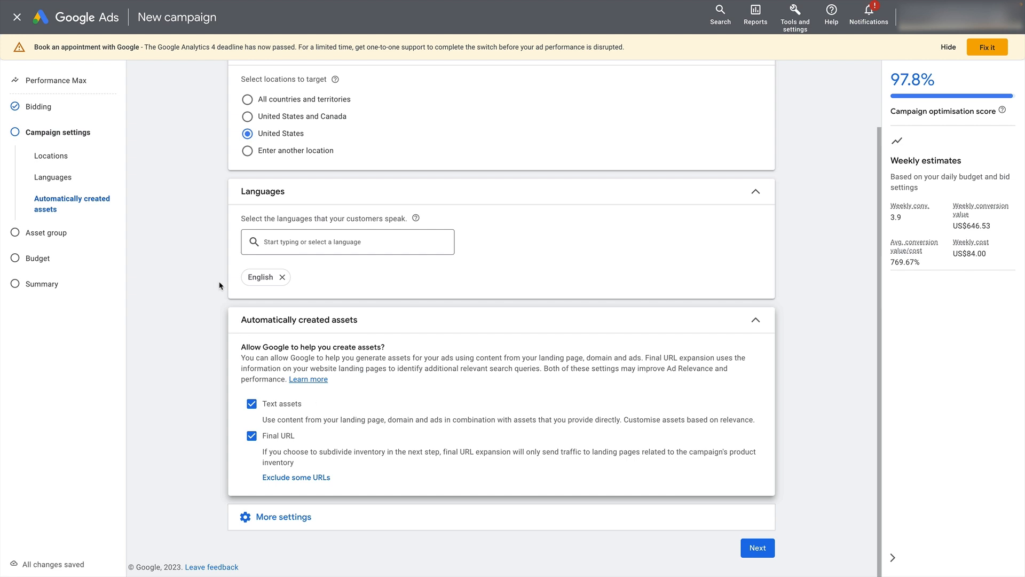
pyautogui.moveTo(152, 270)
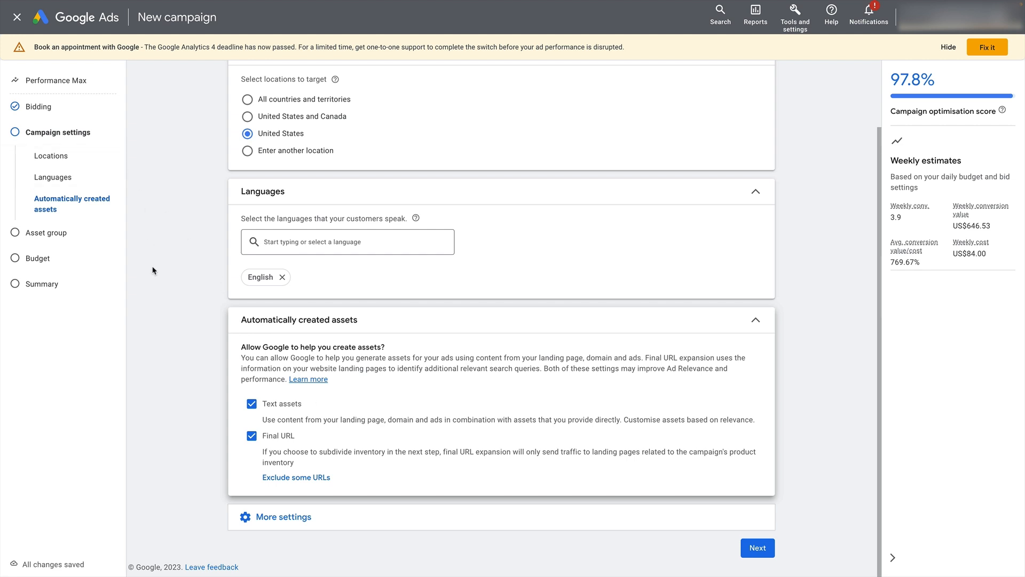
pyautogui.moveTo(289, 416)
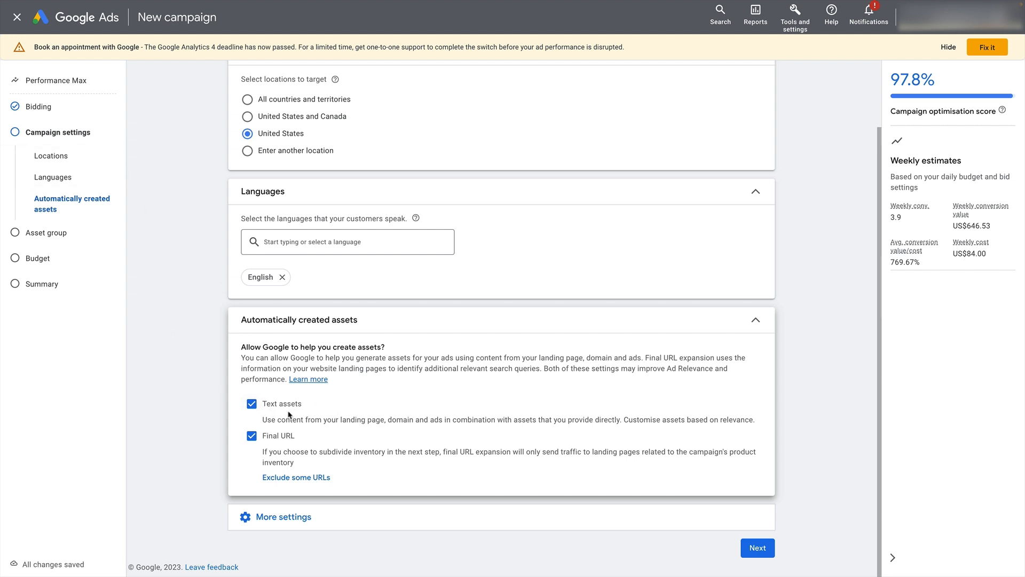
pyautogui.moveTo(212, 400)
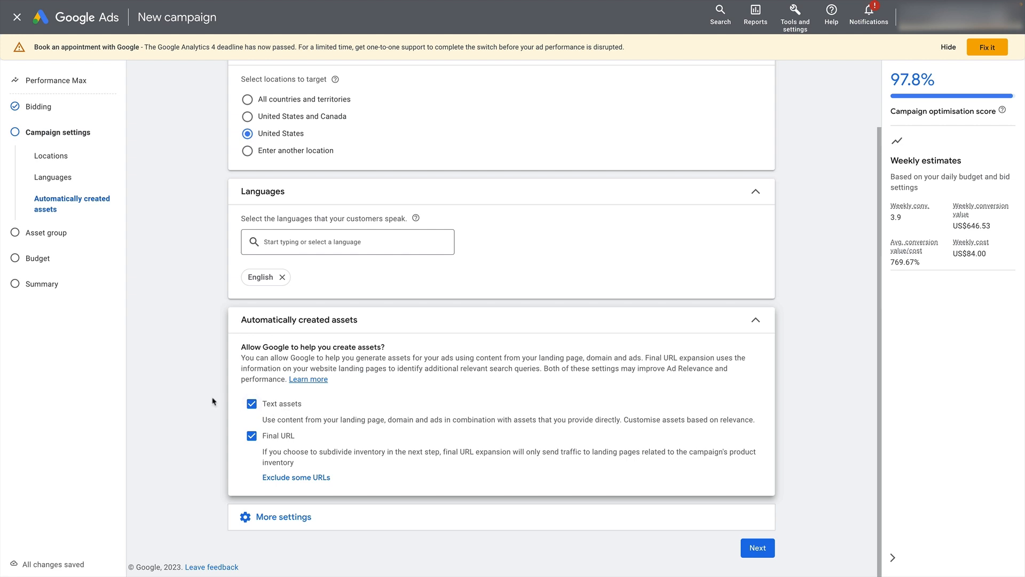
pyautogui.moveTo(295, 404)
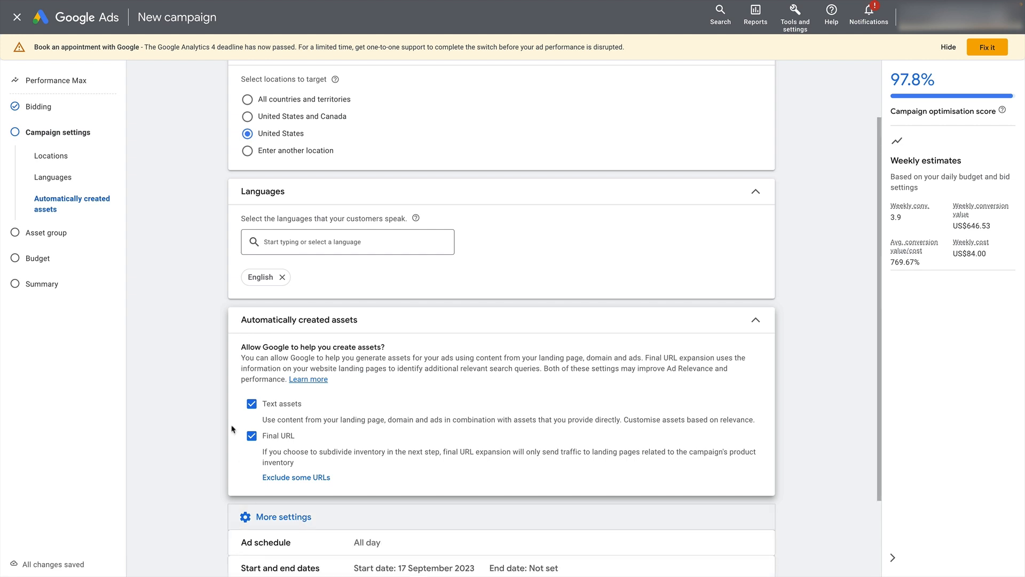
pyautogui.scroll(-3)
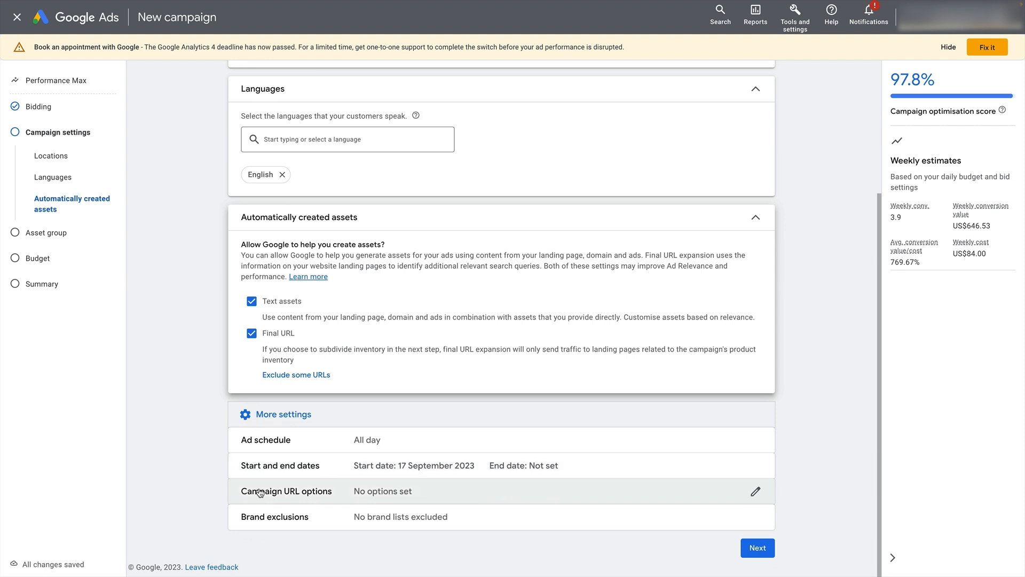
# Confirm no campaign URL options and reveal the schedule, dates and brand exclusion settings
pyautogui.click(755, 491)
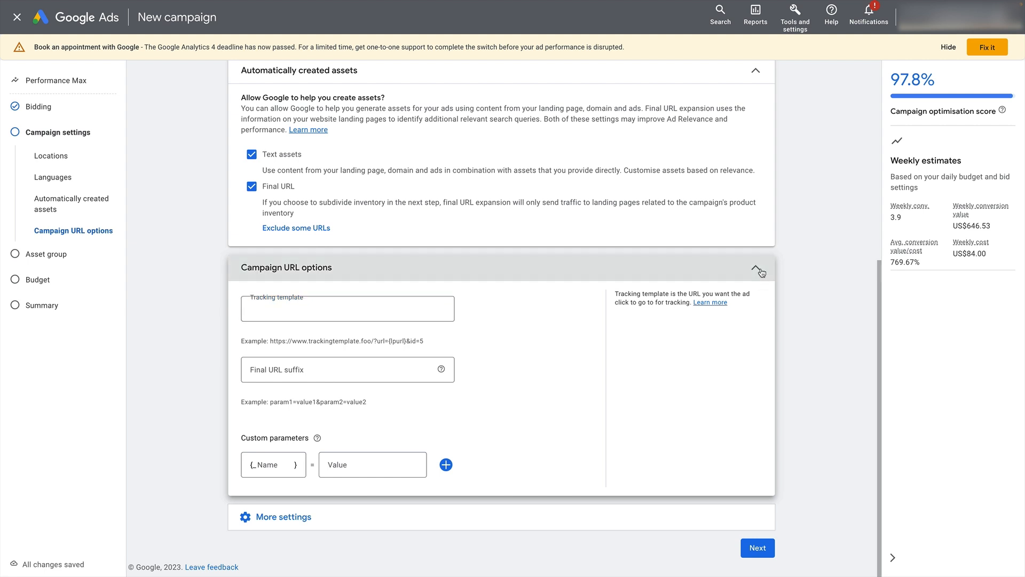
pyautogui.click(758, 269)
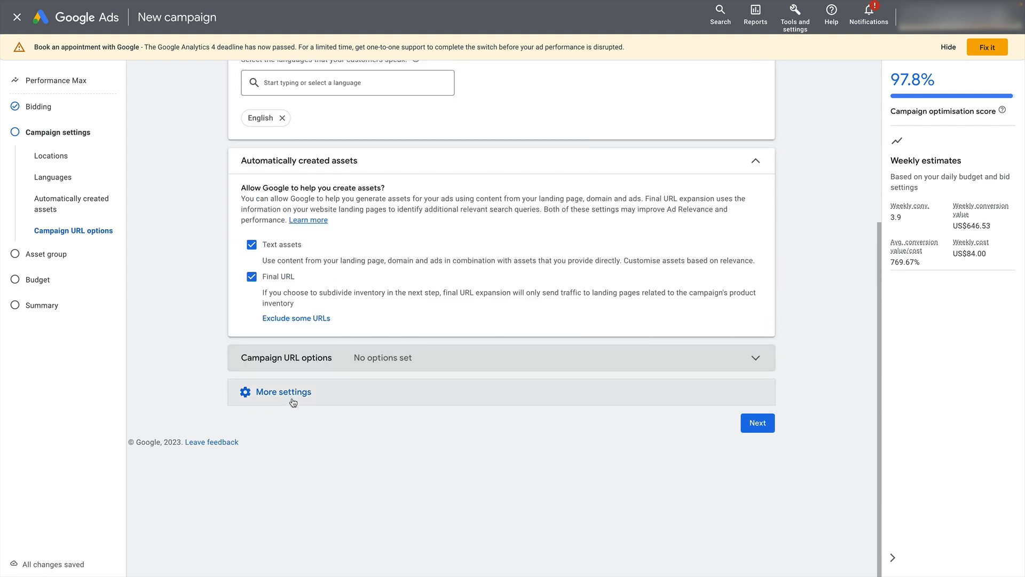
pyautogui.click(283, 392)
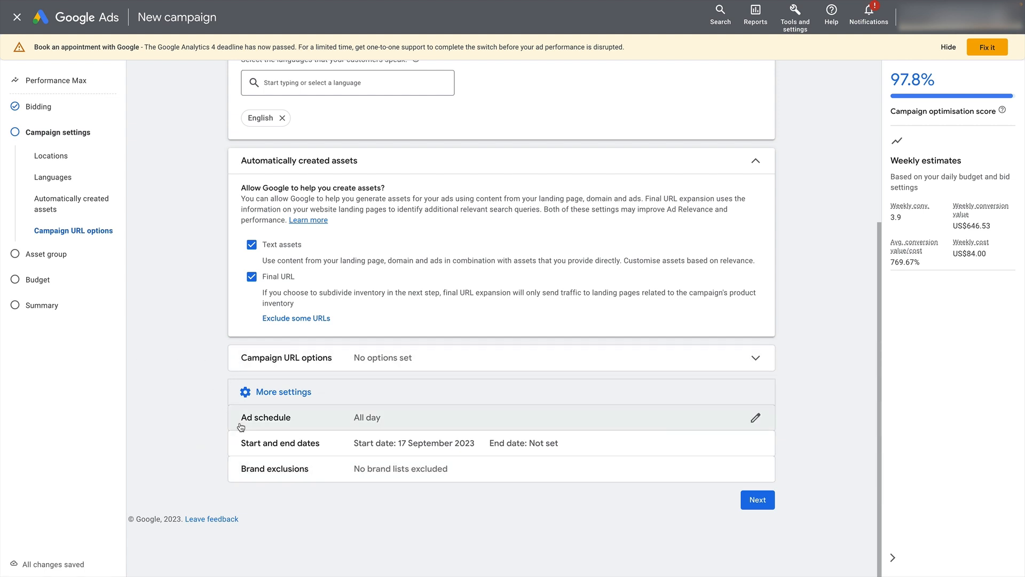
pyautogui.moveTo(687, 443)
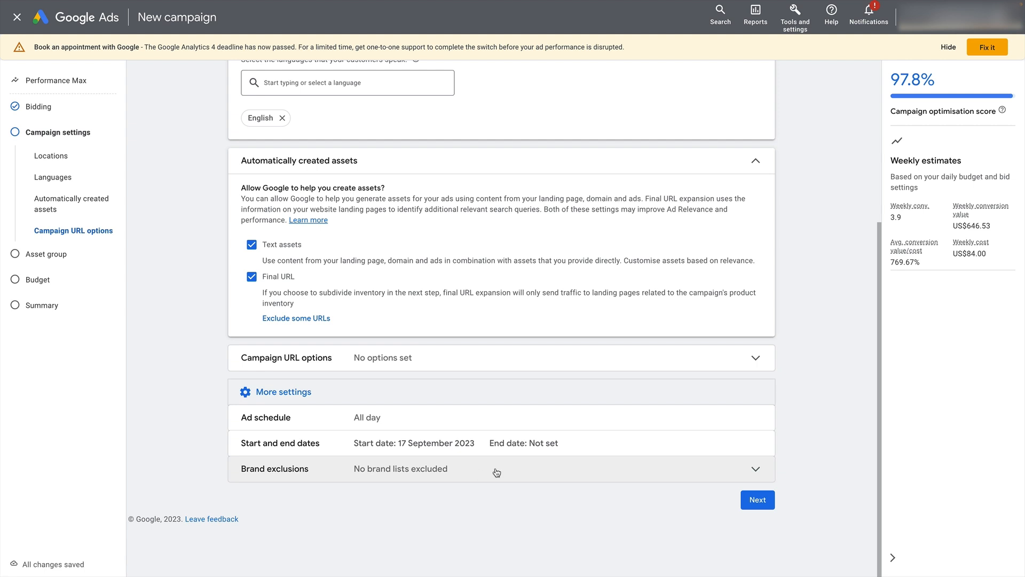
pyautogui.moveTo(515, 524)
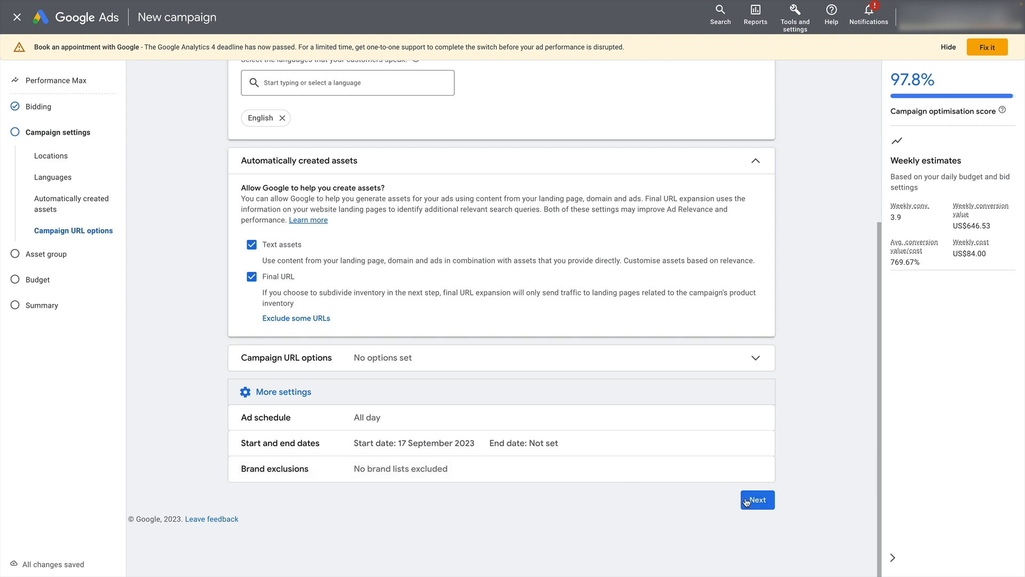
pyautogui.click(756, 500)
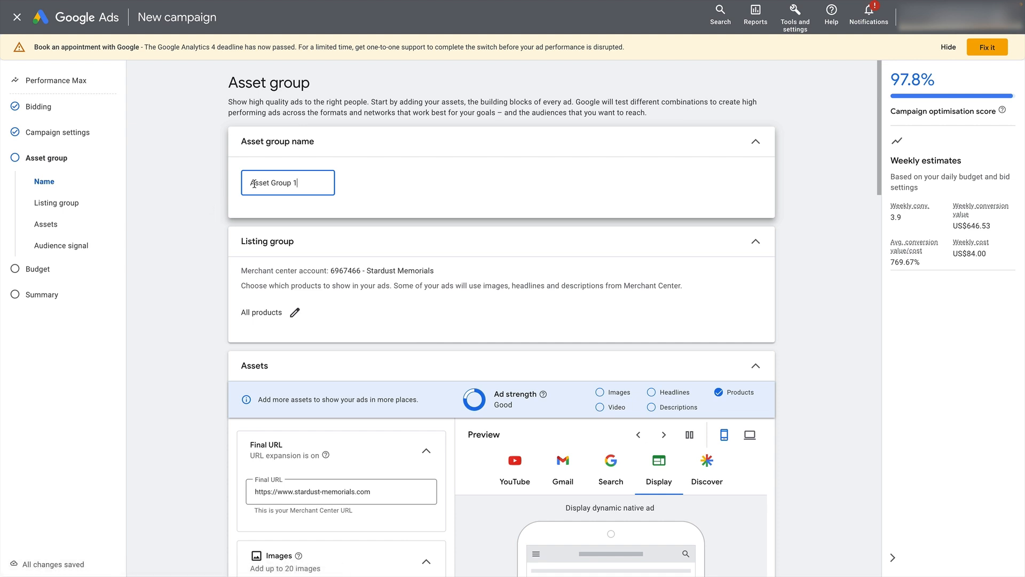
pyautogui.tripleClick(287, 182)
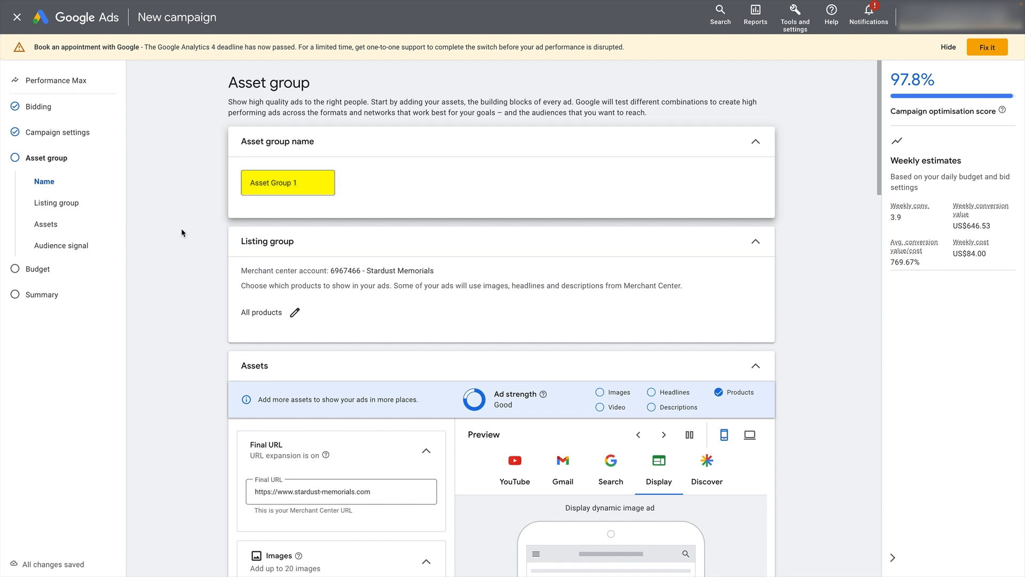
pyautogui.scroll(-3)
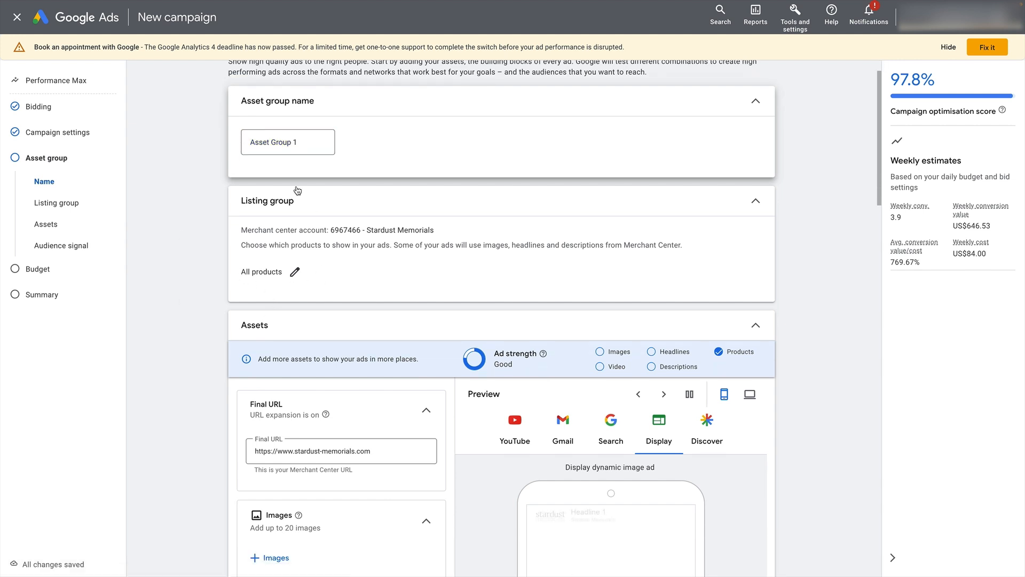
pyautogui.scroll(-3)
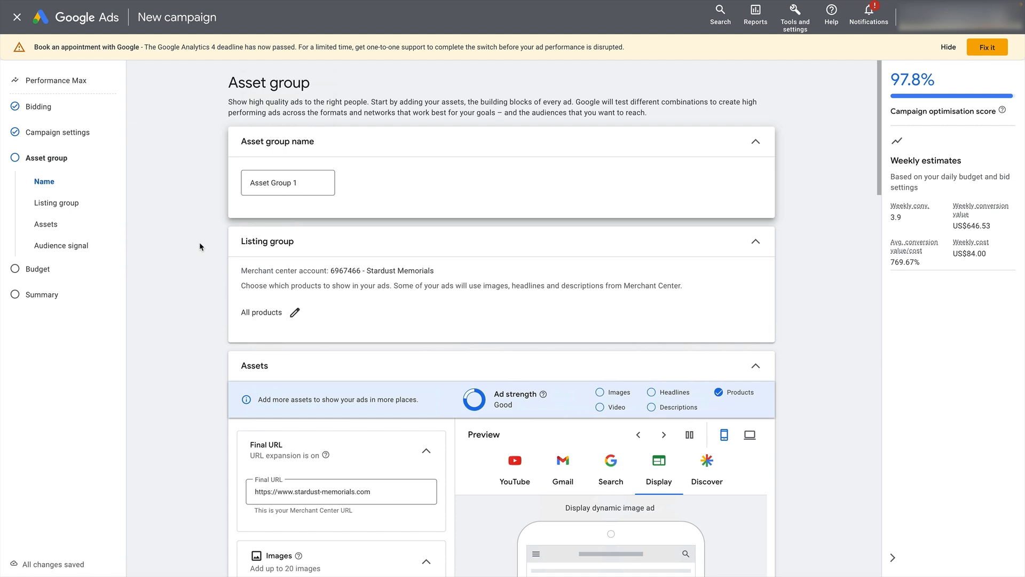
pyautogui.scroll(-3)
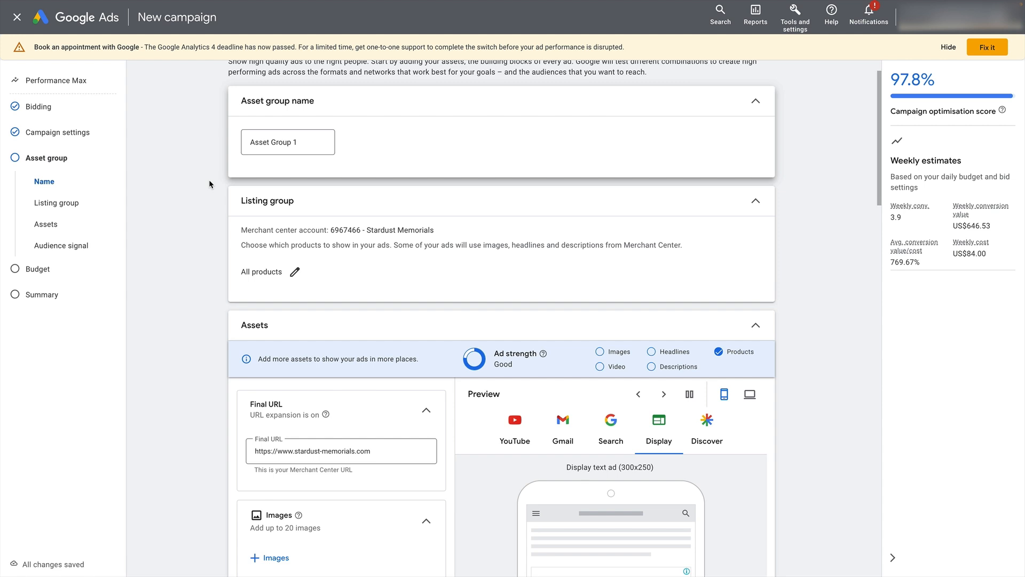
pyautogui.click(663, 394)
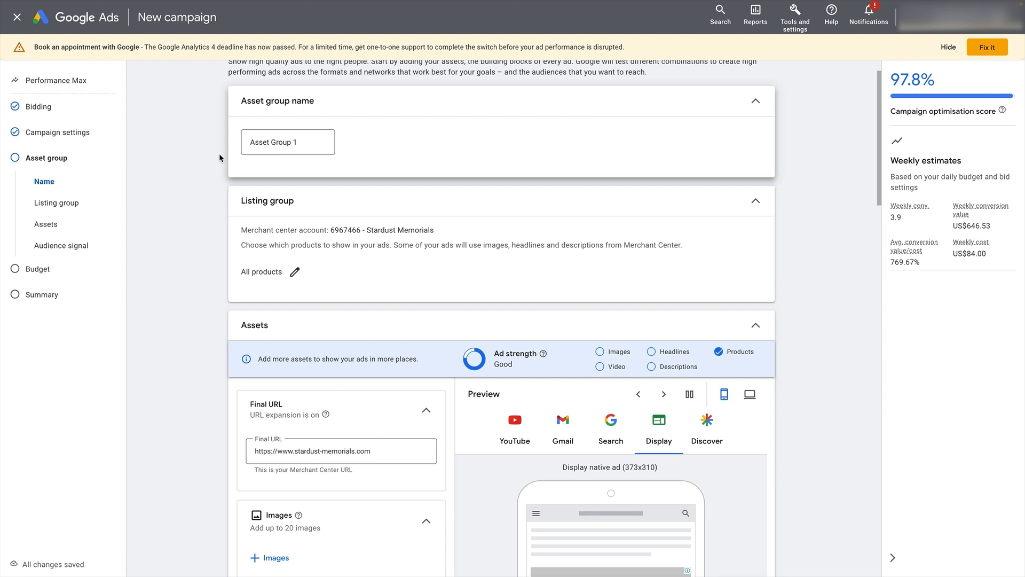
pyautogui.scroll(-3)
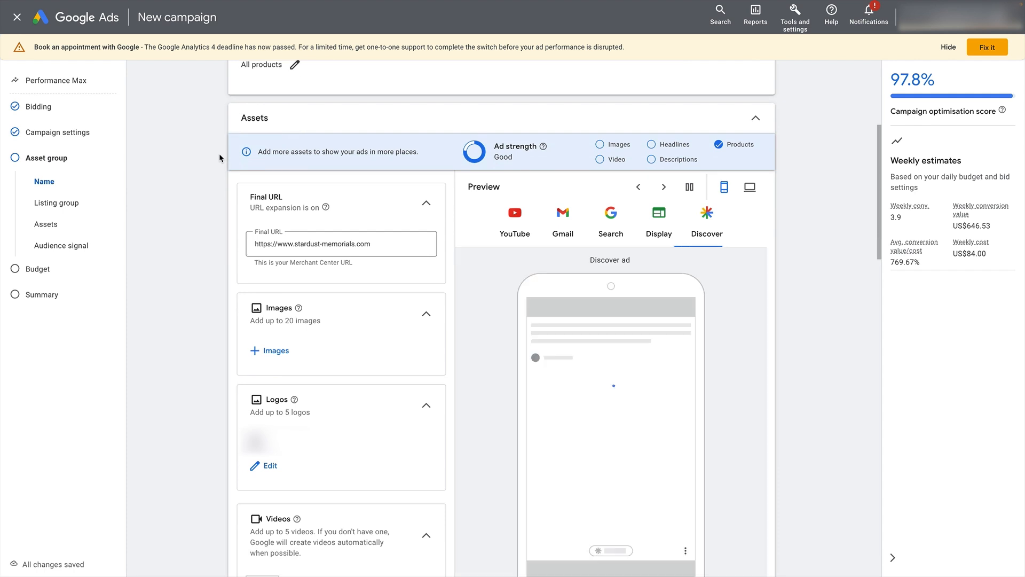
pyautogui.scroll(-3)
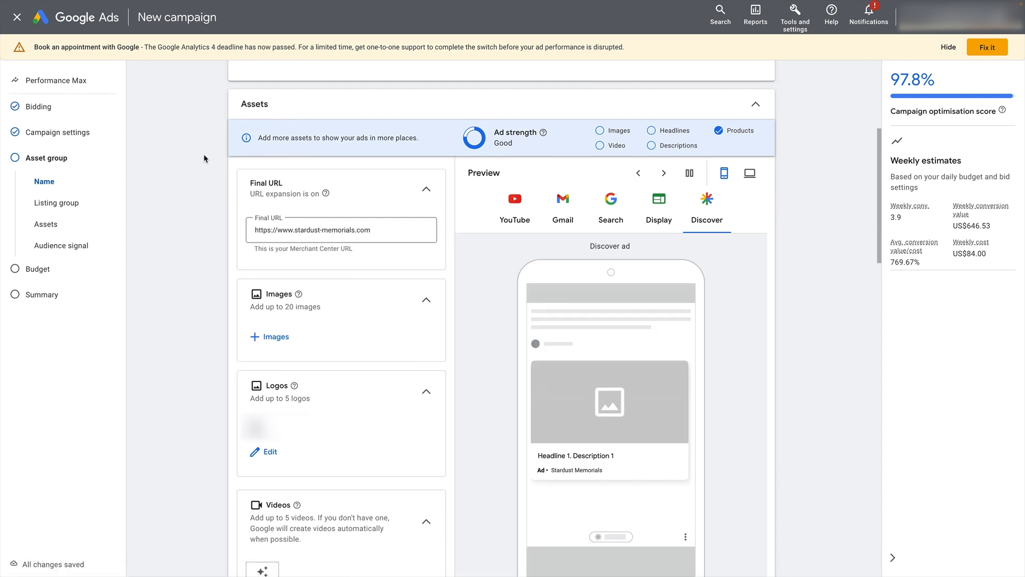
pyautogui.scroll(-3)
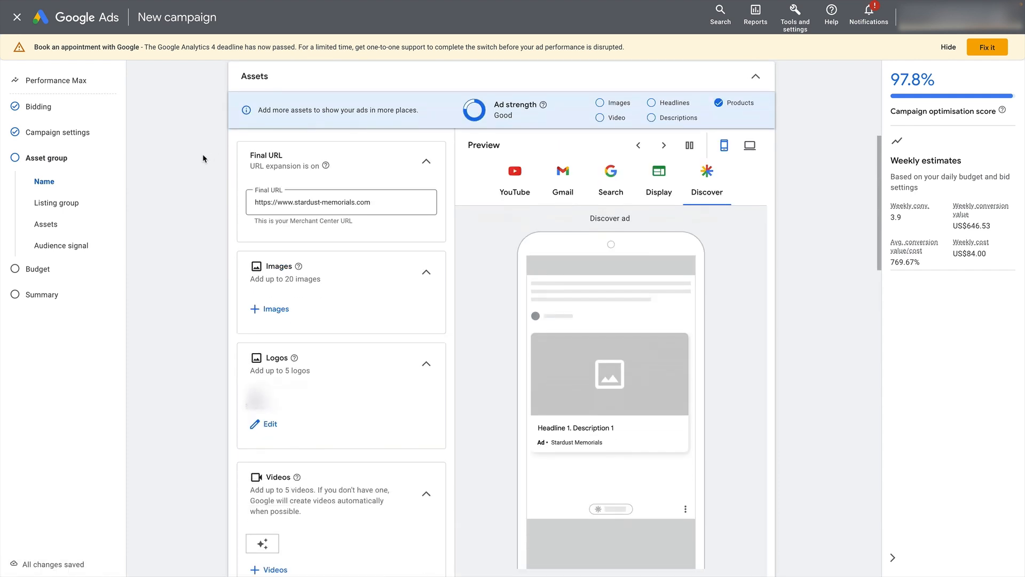
pyautogui.scroll(-3)
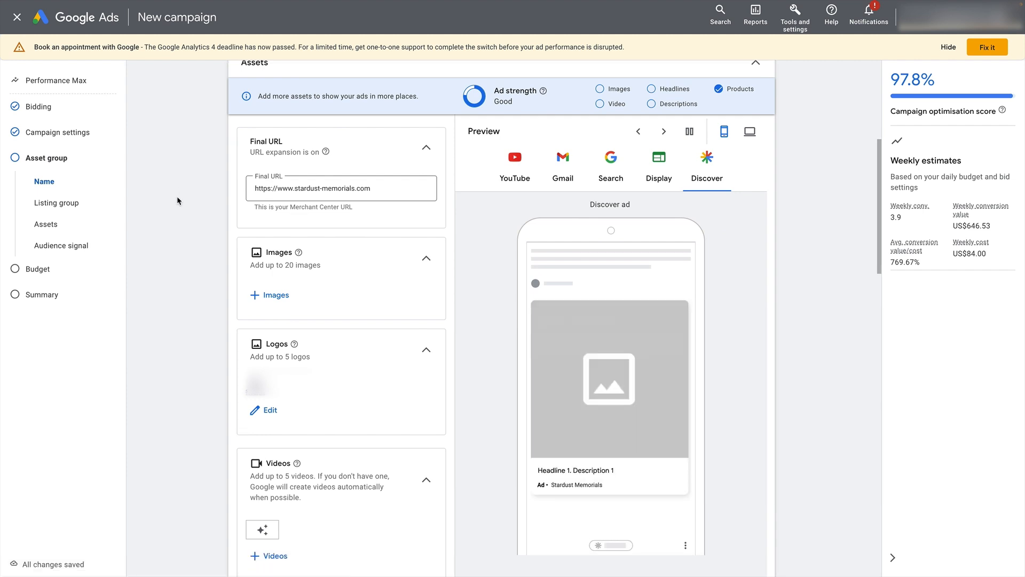
pyautogui.moveTo(199, 206)
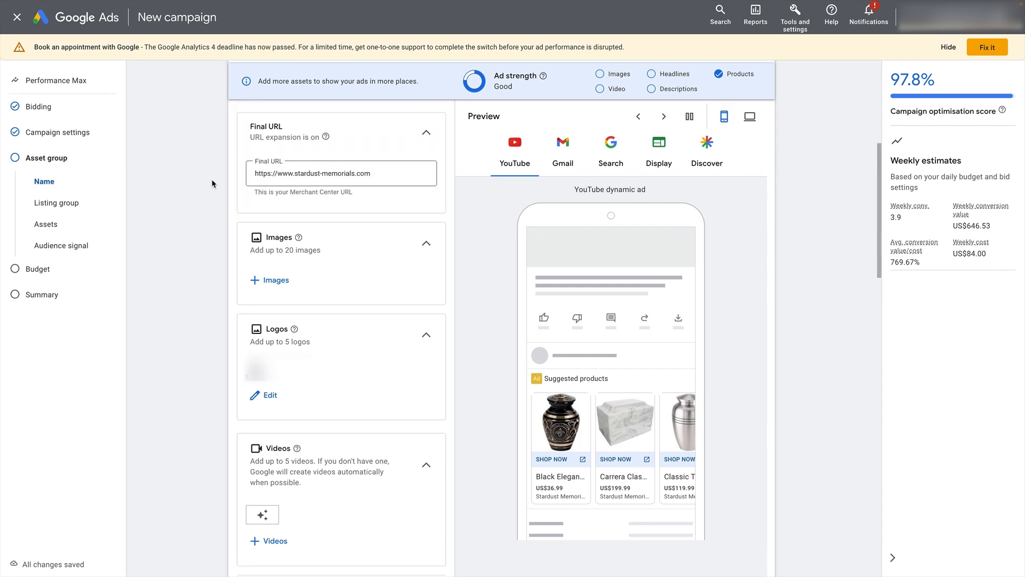
pyautogui.scroll(-3)
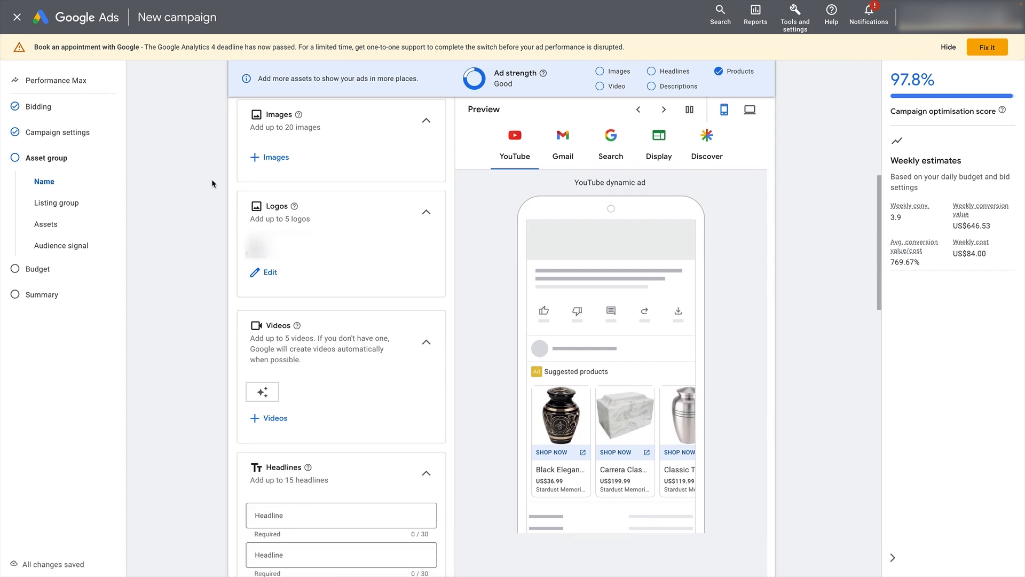
pyautogui.scroll(-3)
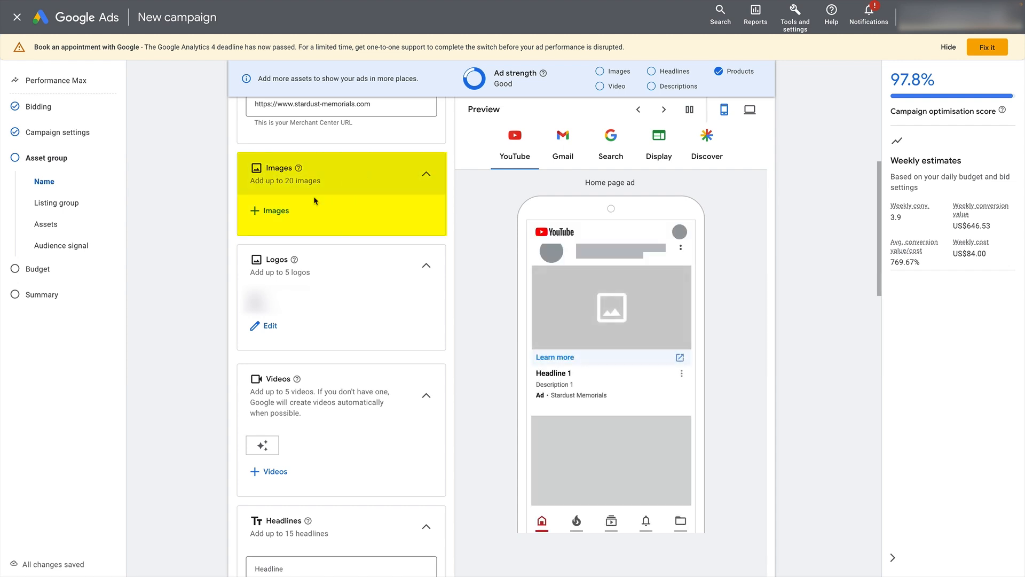
pyautogui.moveTo(277, 218)
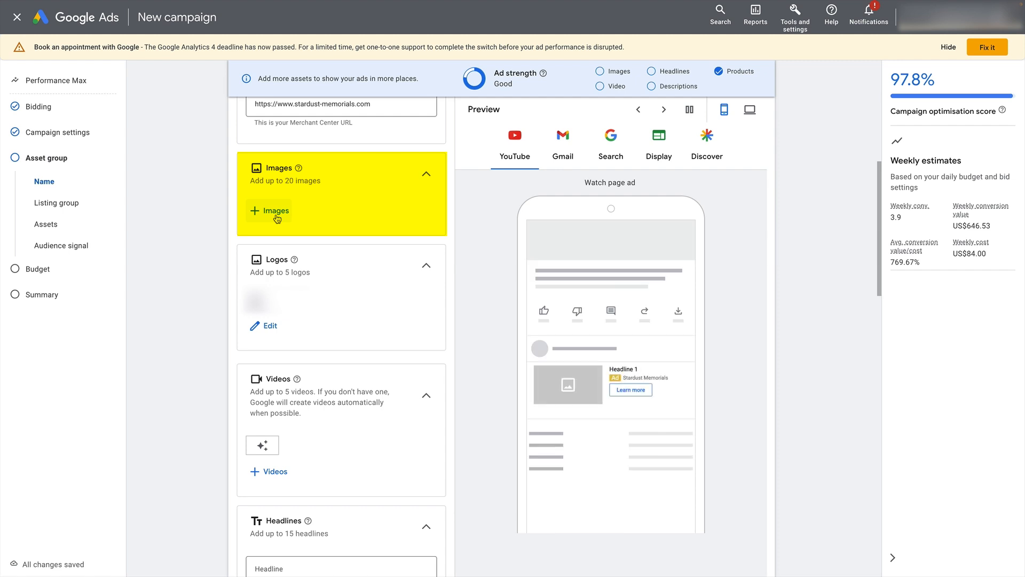
pyautogui.moveTo(549, 225)
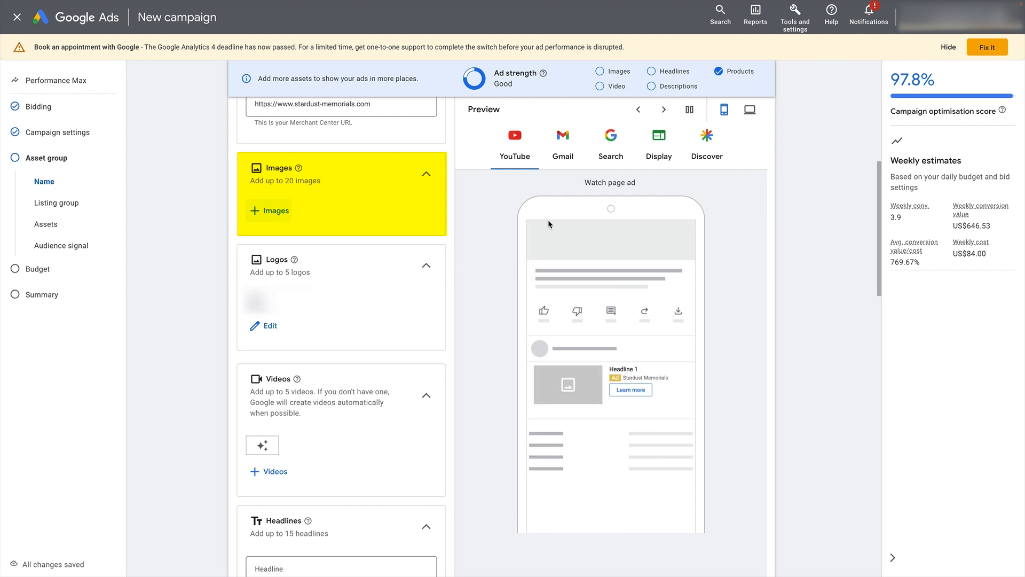
# Add website images, including the hand-held blue urn photo, and save them to the asset group
pyautogui.click(269, 210)
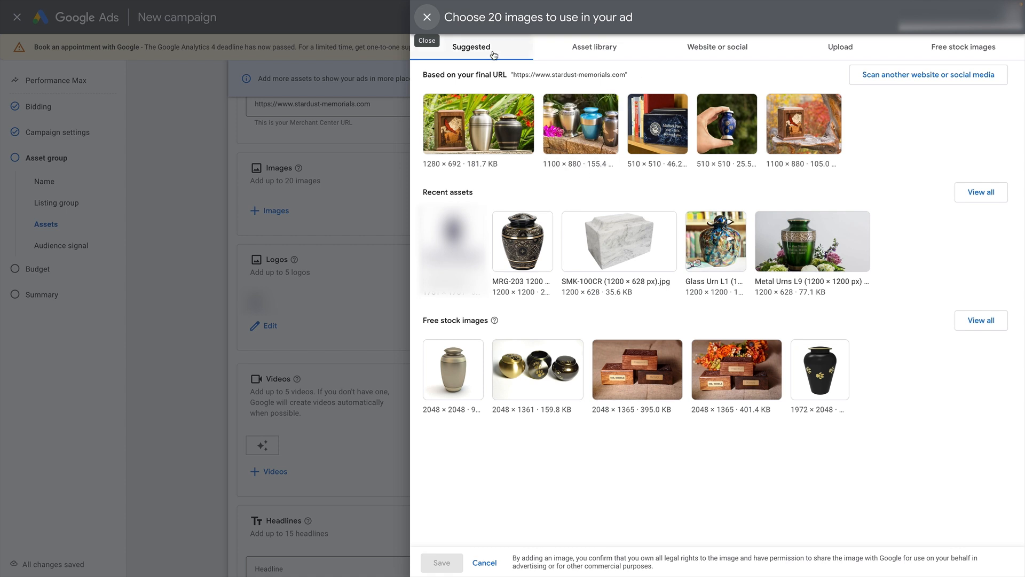
pyautogui.moveTo(470, 46)
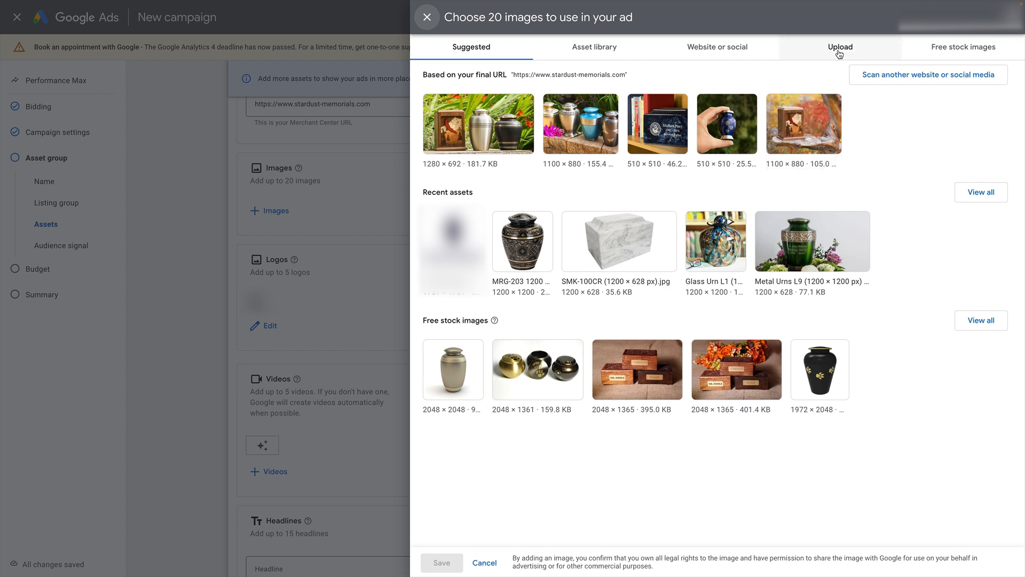
pyautogui.click(840, 46)
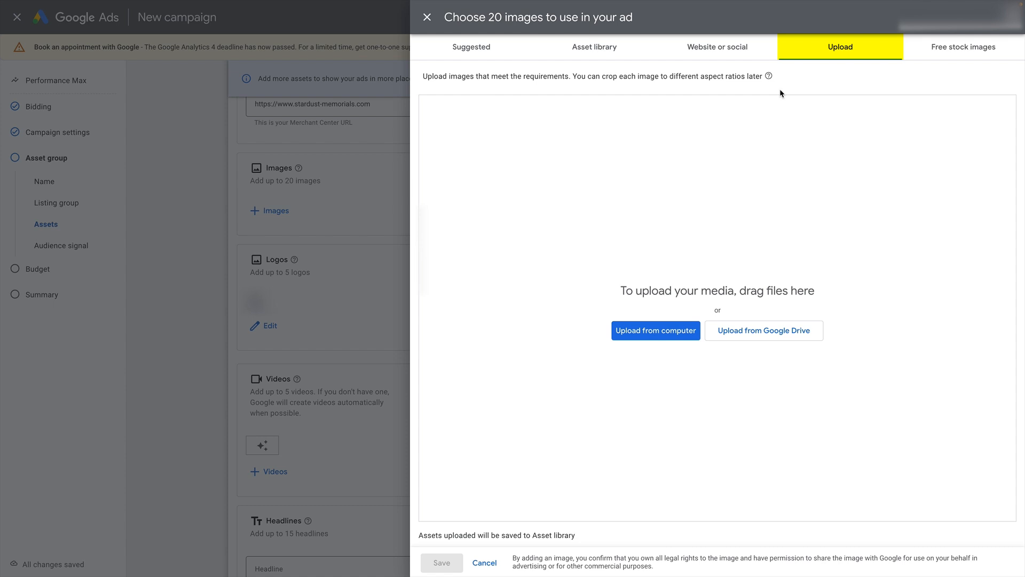
pyautogui.moveTo(663, 224)
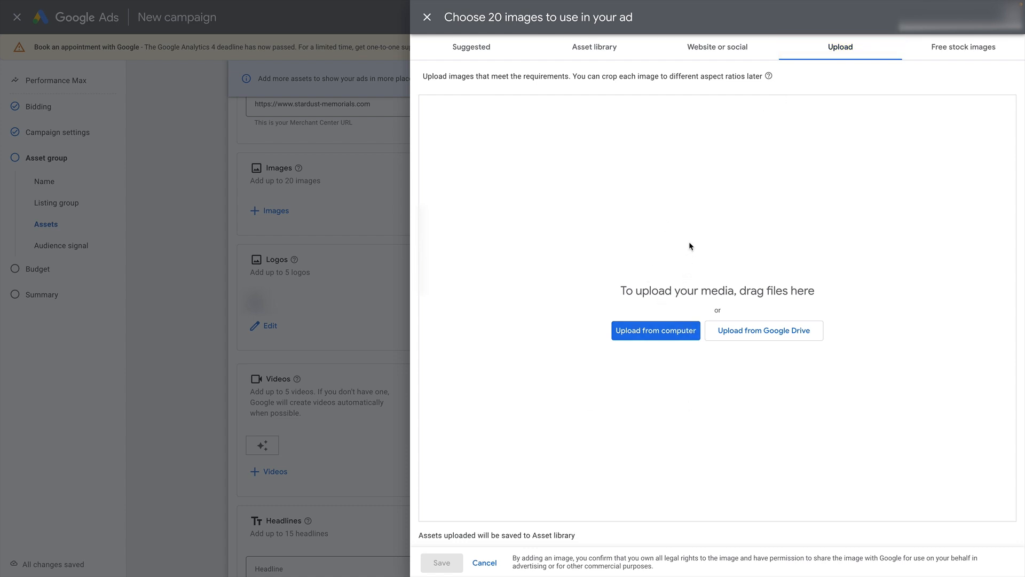
pyautogui.moveTo(676, 234)
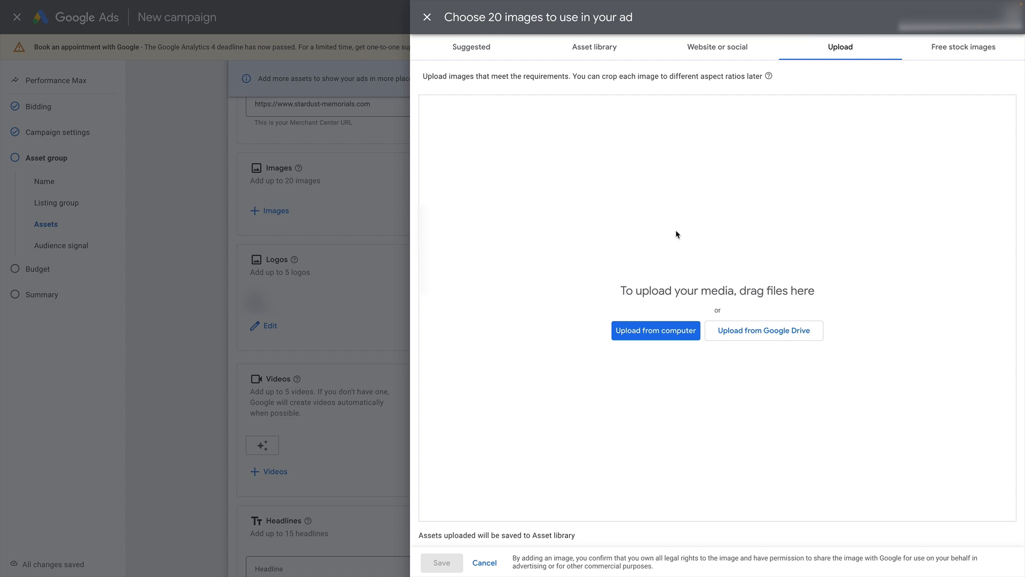
pyautogui.moveTo(716, 47)
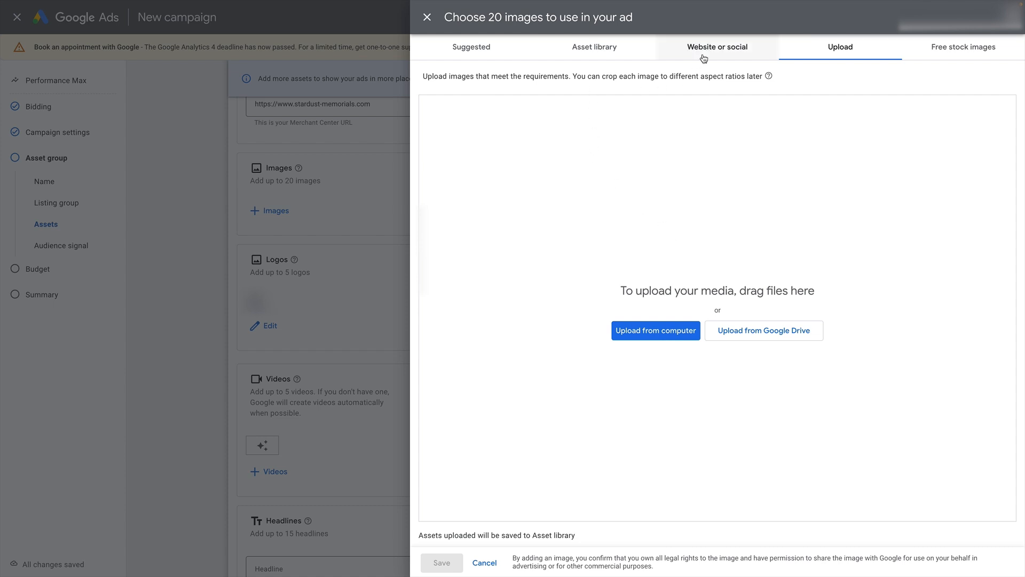
pyautogui.click(716, 46)
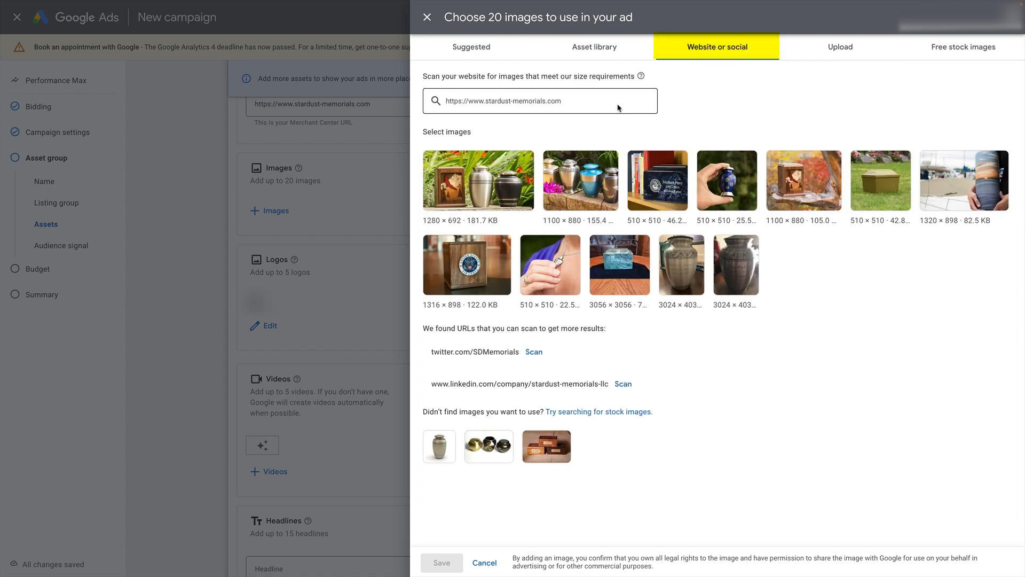
pyautogui.moveTo(479, 180)
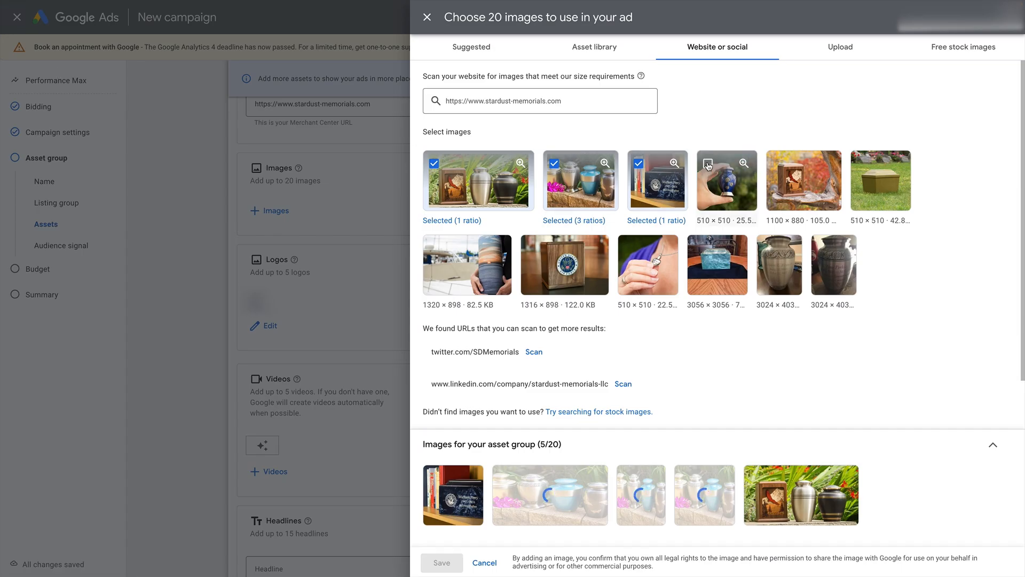
pyautogui.click(726, 180)
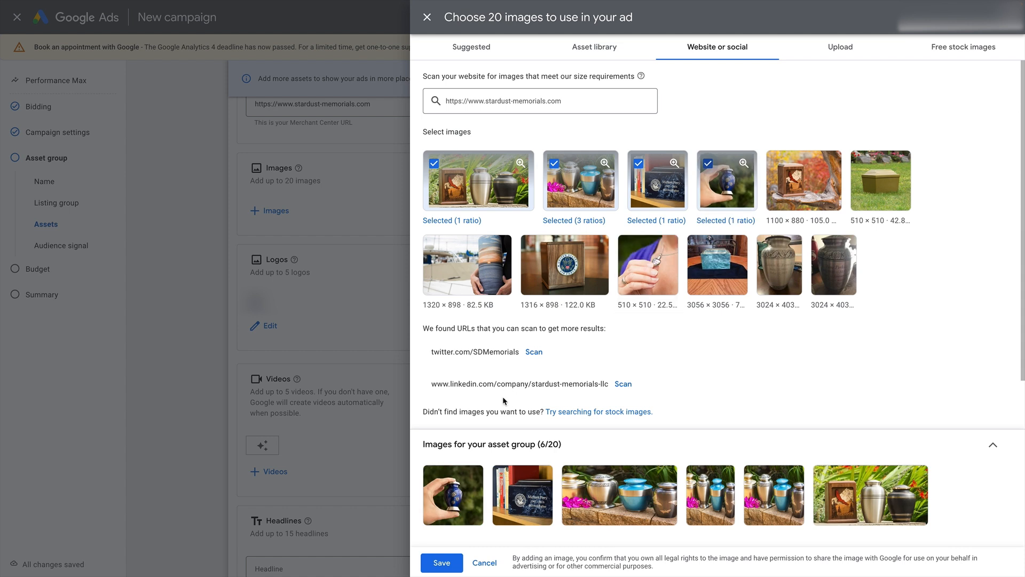
pyautogui.moveTo(832, 237)
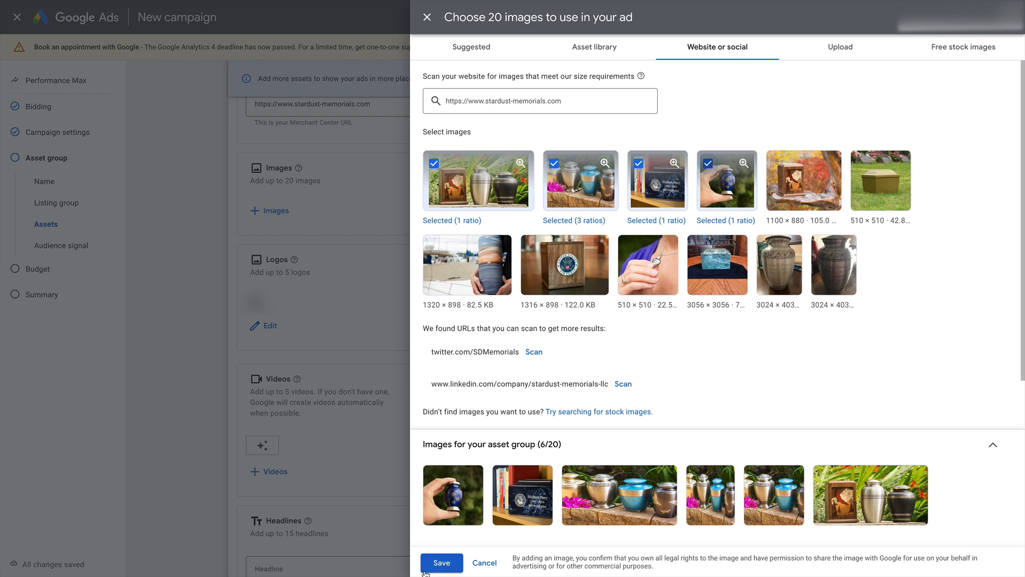
pyautogui.click(441, 563)
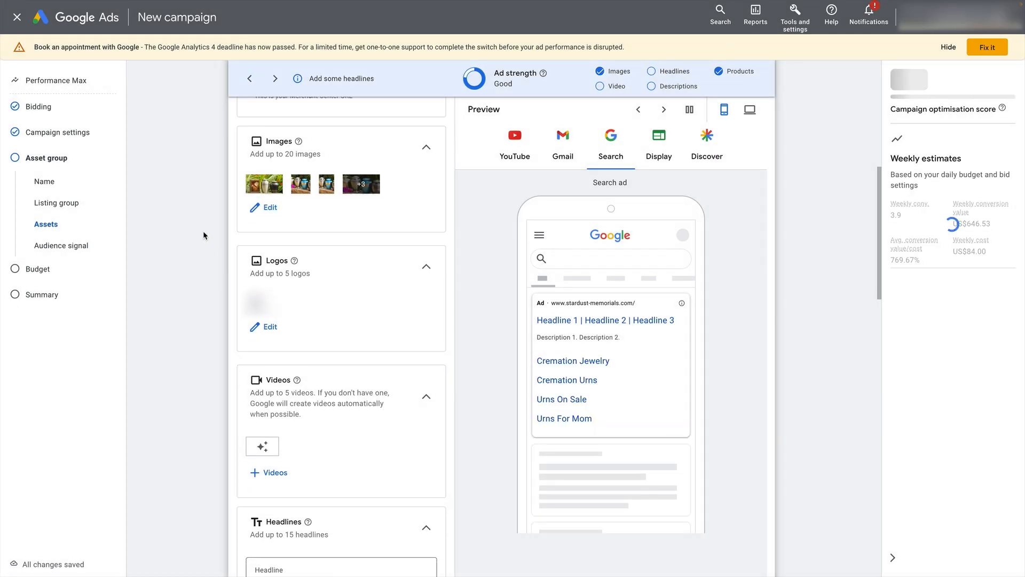
pyautogui.click(659, 140)
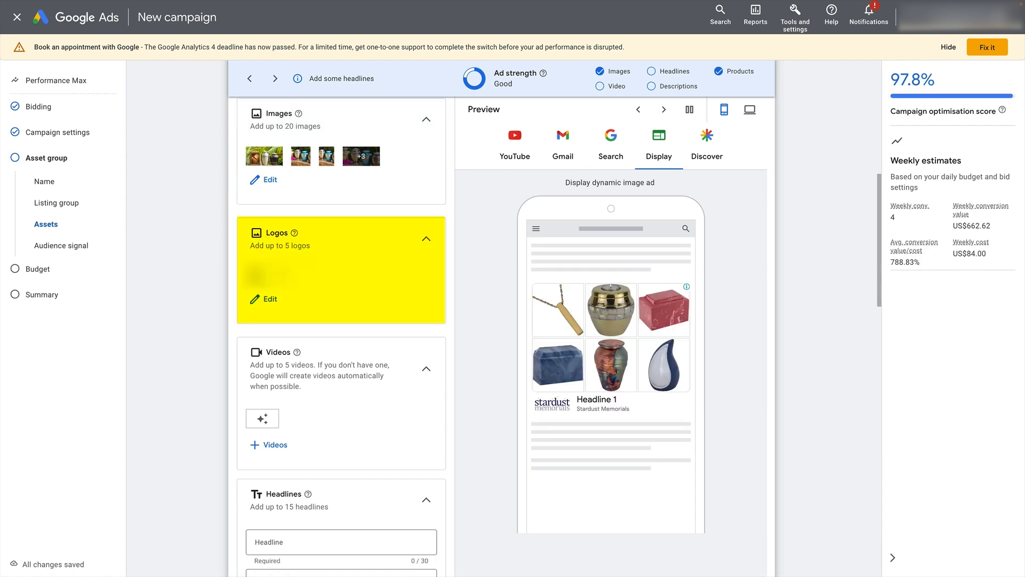
pyautogui.click(262, 299)
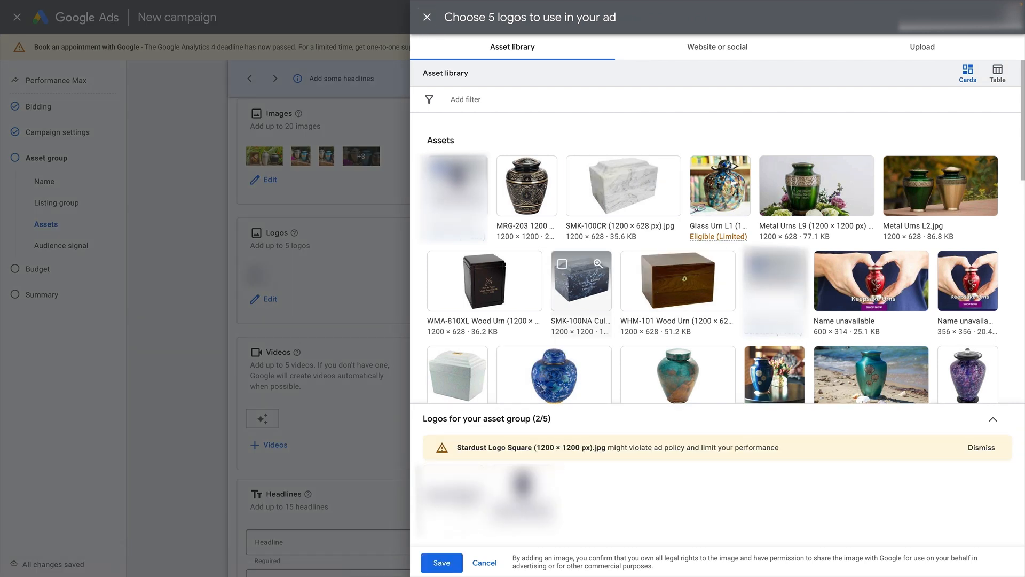
pyautogui.click(441, 562)
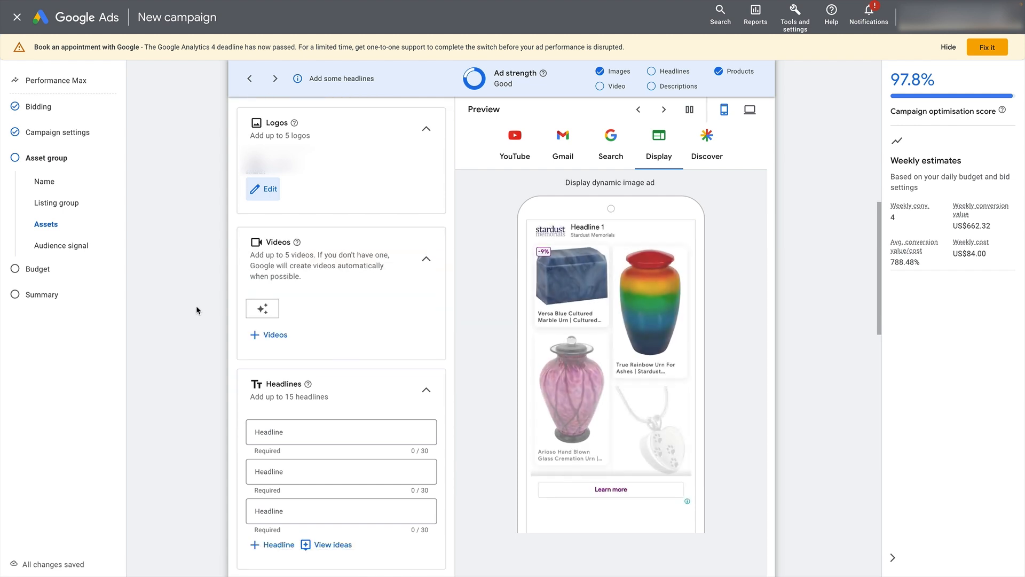
# Pick the product showcase and urn size guide videos from the asset library
pyautogui.scroll(-3)
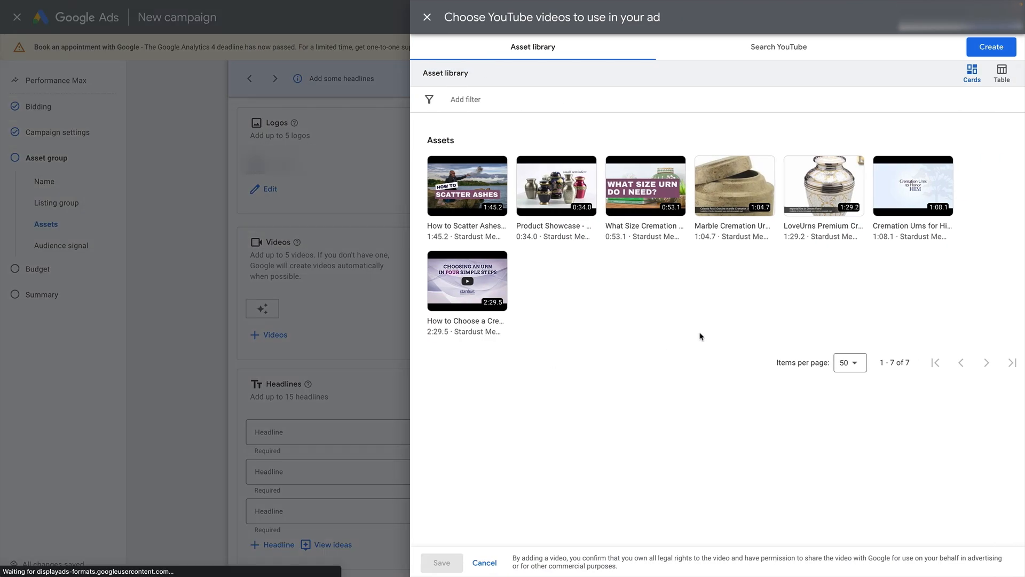
pyautogui.moveTo(621, 312)
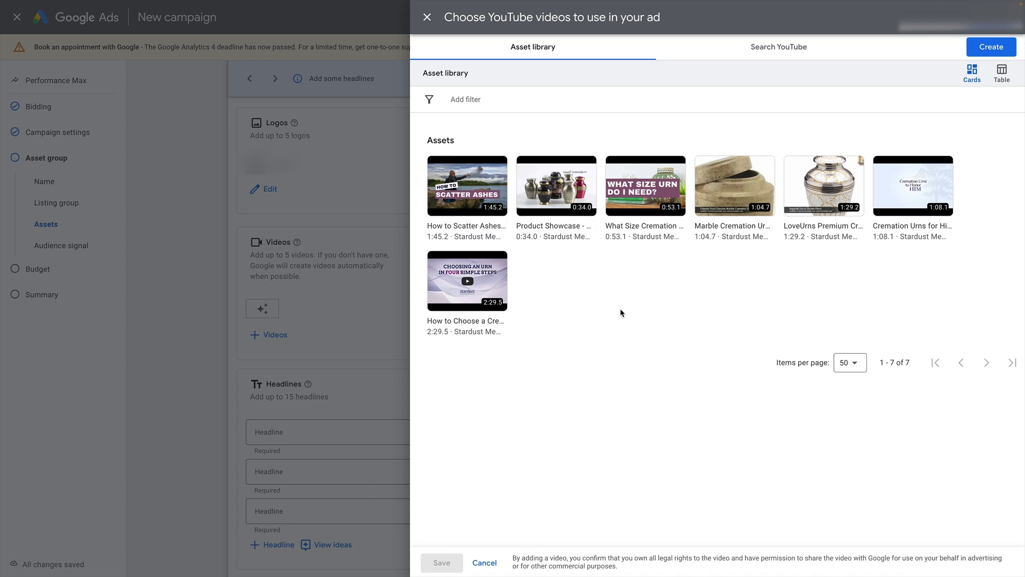
pyautogui.moveTo(610, 312)
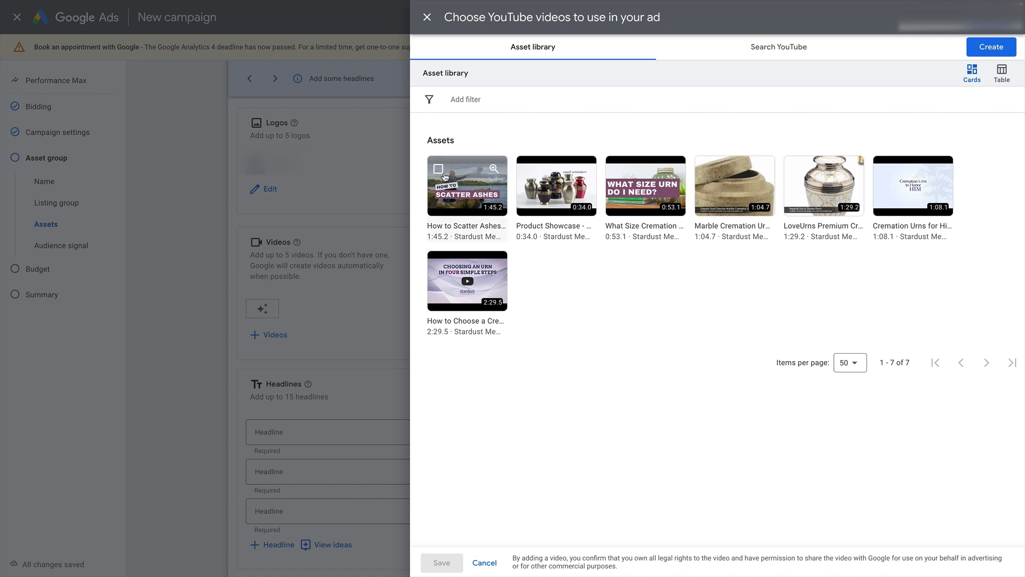
pyautogui.click(555, 185)
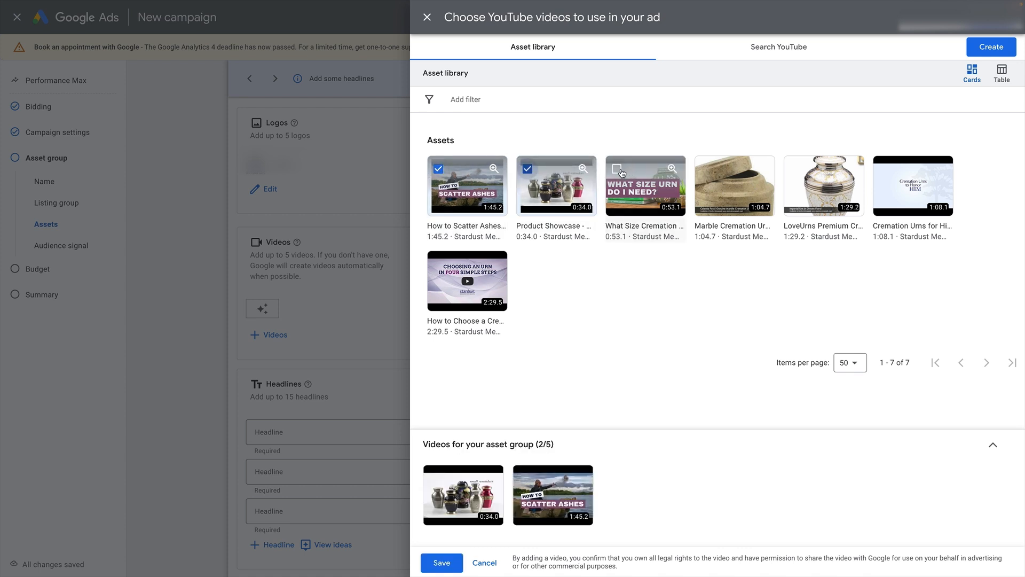
pyautogui.click(615, 169)
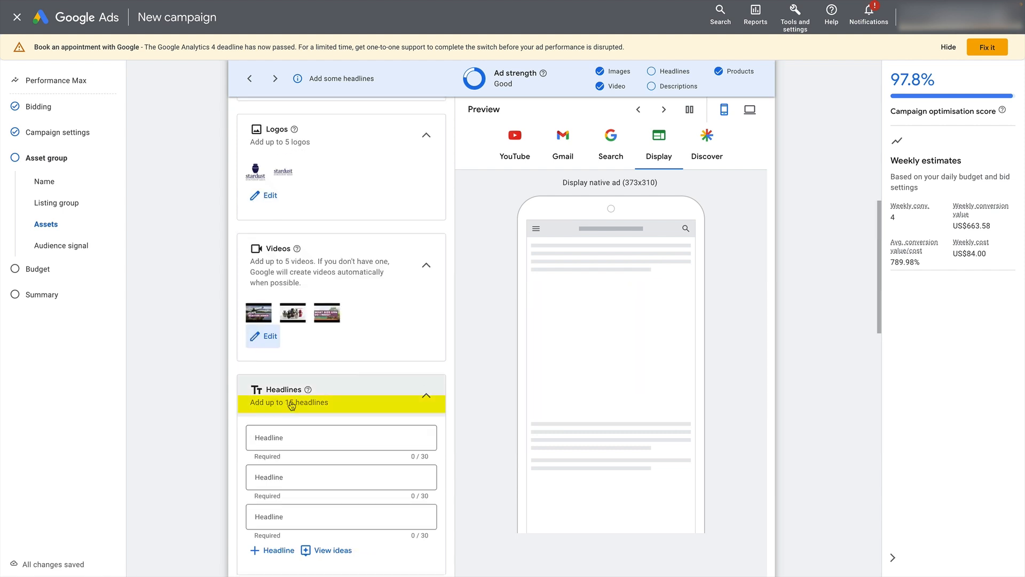
# Add a headline field and bring up the suggested headline ideas
pyautogui.scroll(-3)
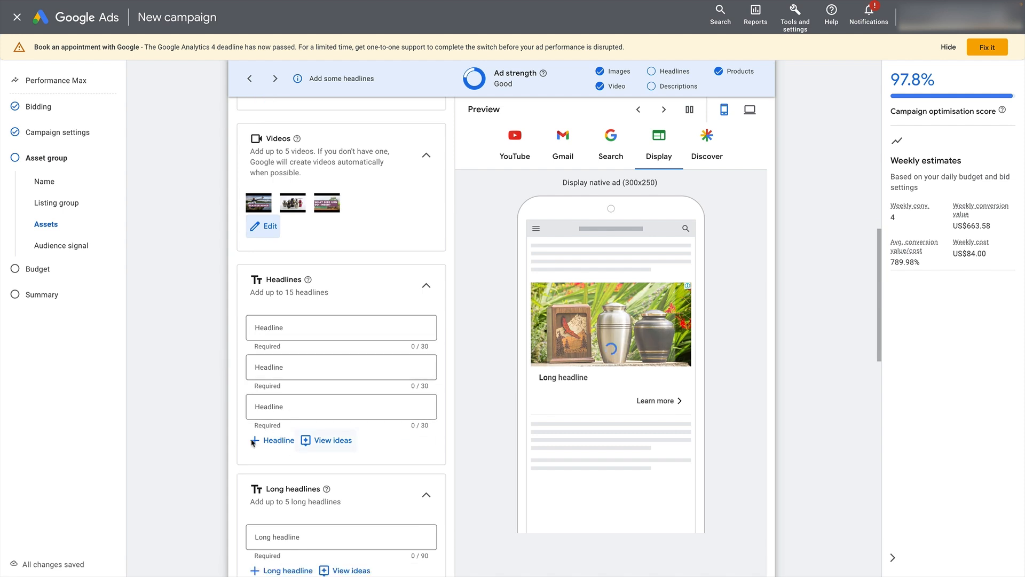
pyautogui.click(272, 439)
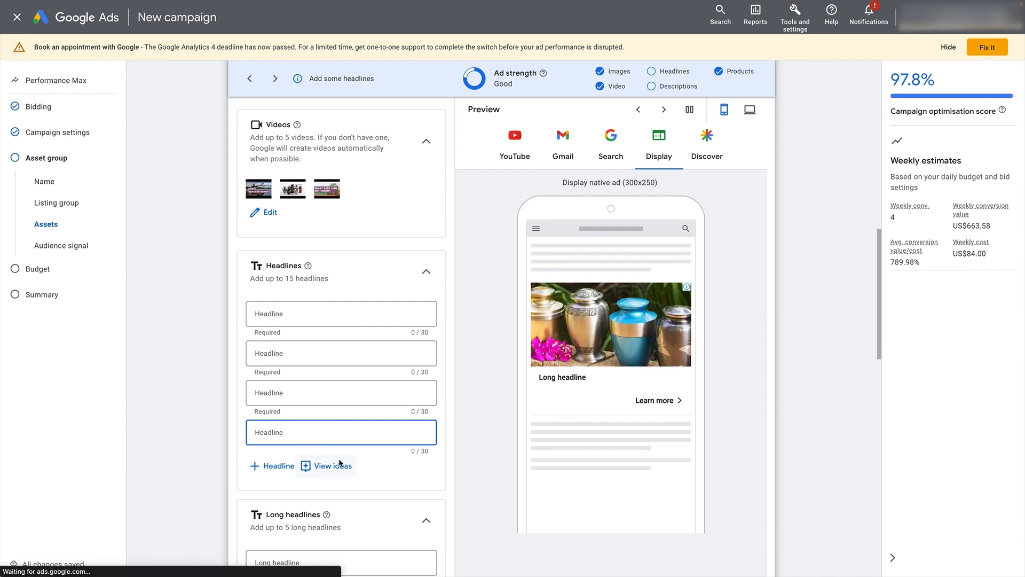
pyautogui.scroll(-3)
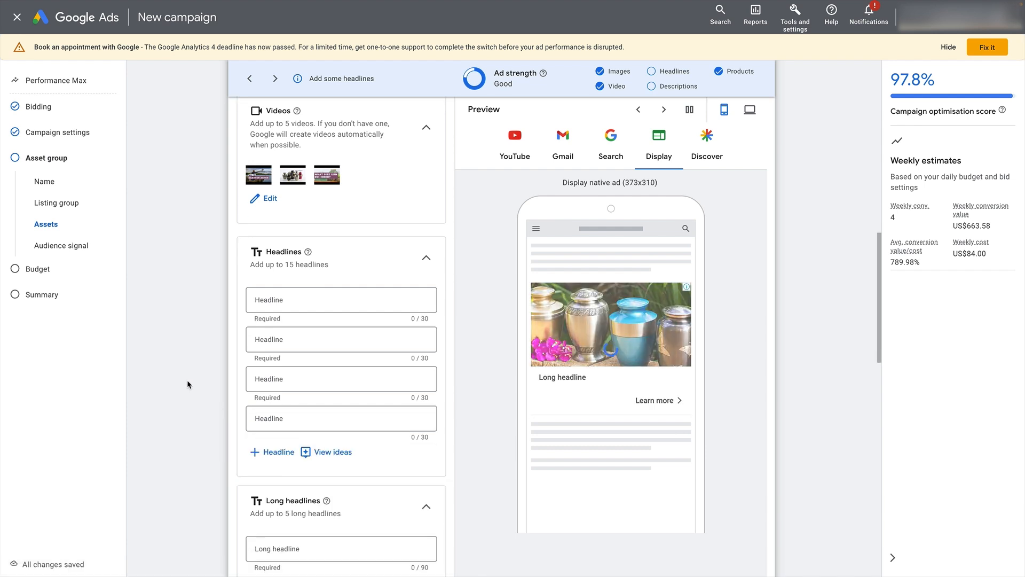
pyautogui.click(333, 451)
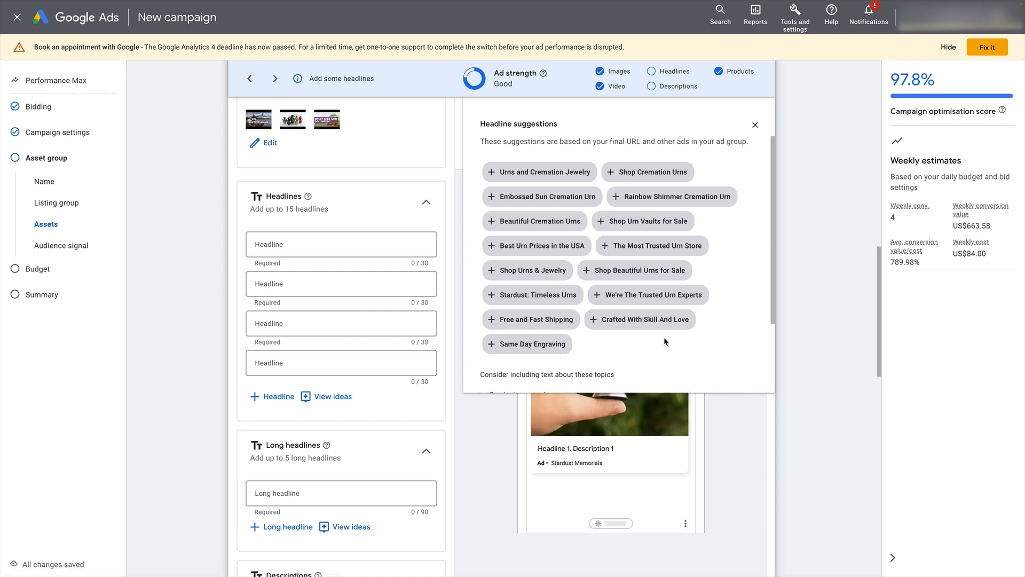
pyautogui.moveTo(643, 345)
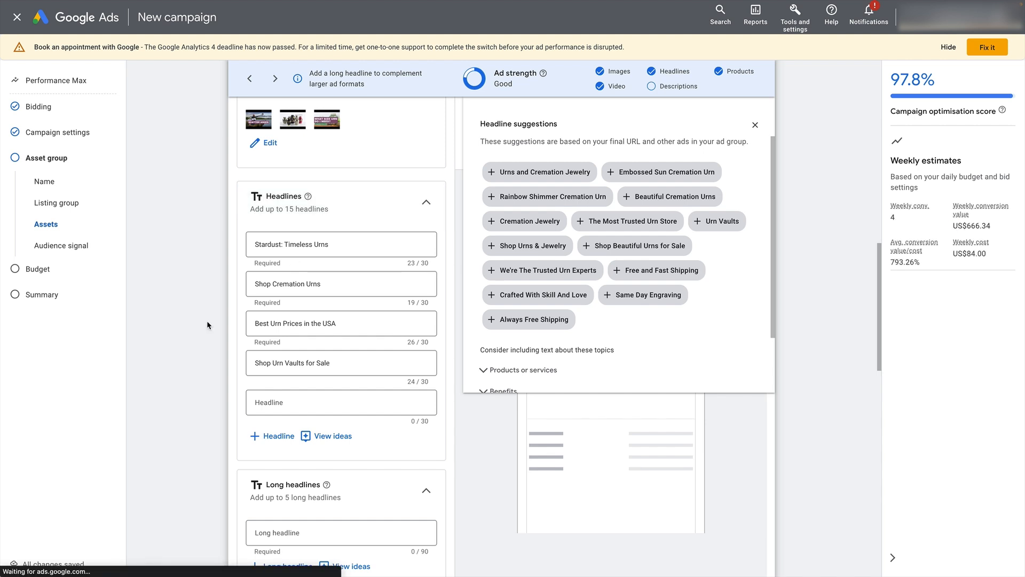
# Browse the suggestions to pick headlines such as Stardust: Timeless Urns and Shop Cremation Urns
pyautogui.scroll(-3)
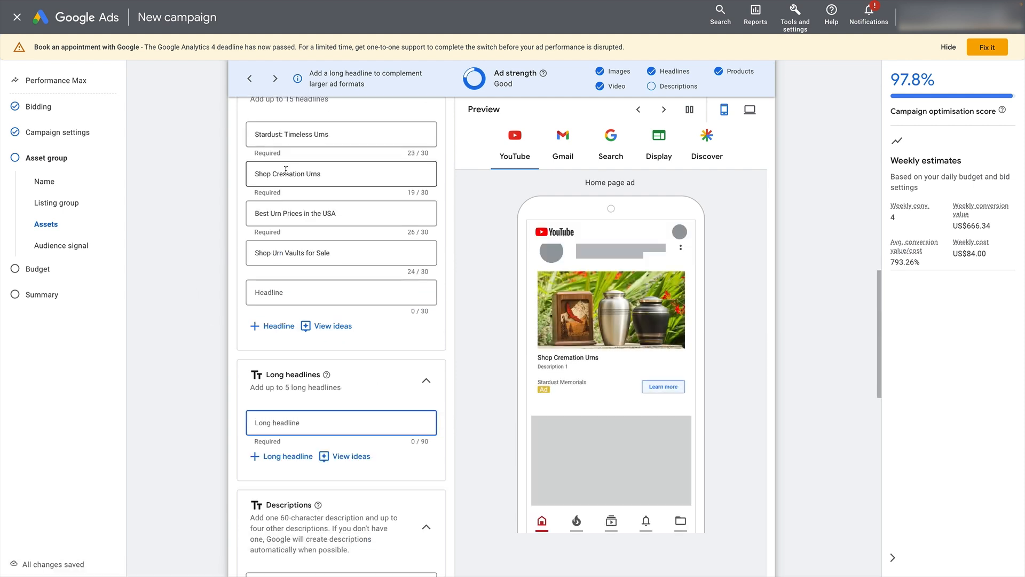
pyautogui.scroll(-3)
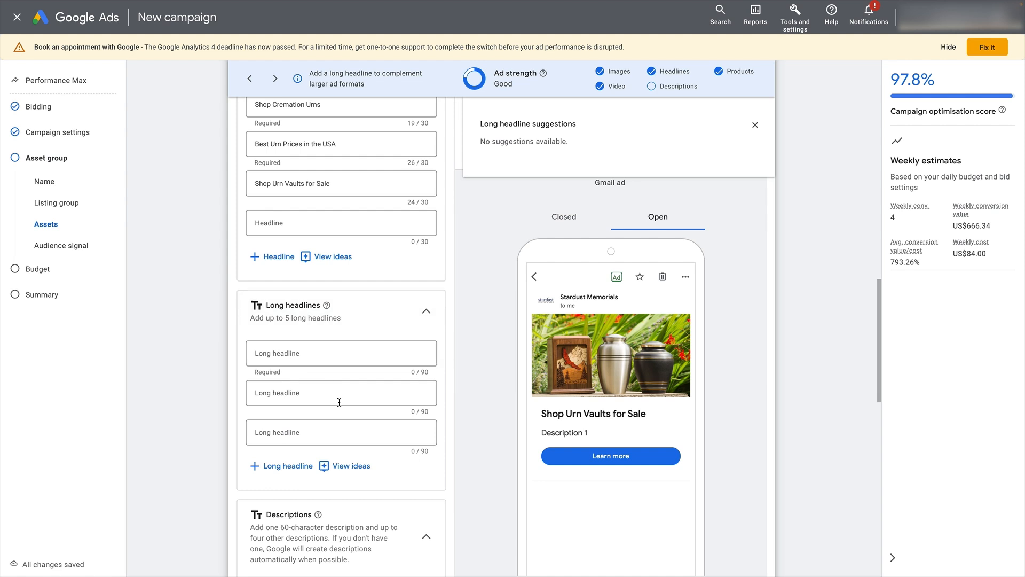
pyautogui.scroll(-3)
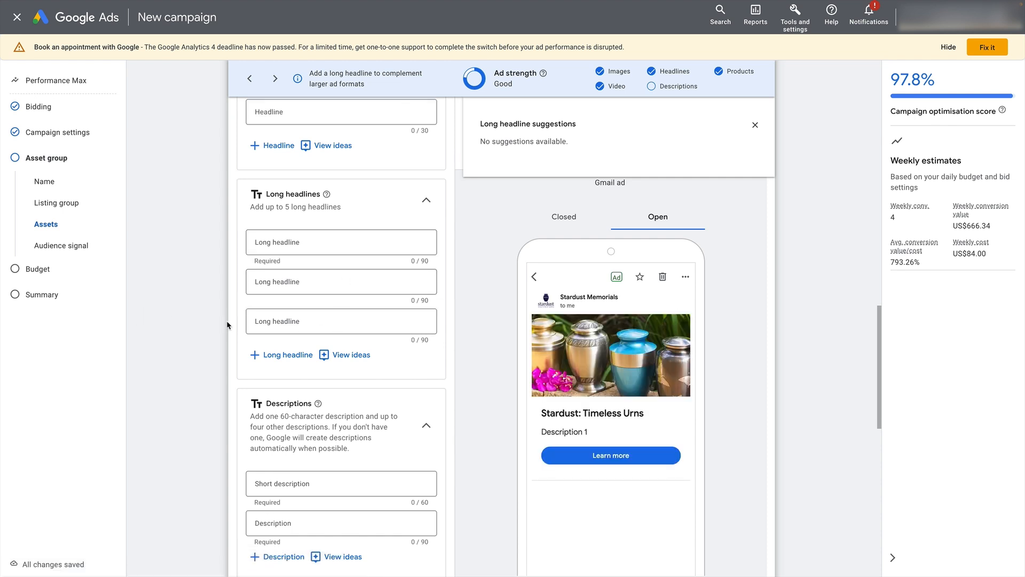
pyautogui.scroll(-3)
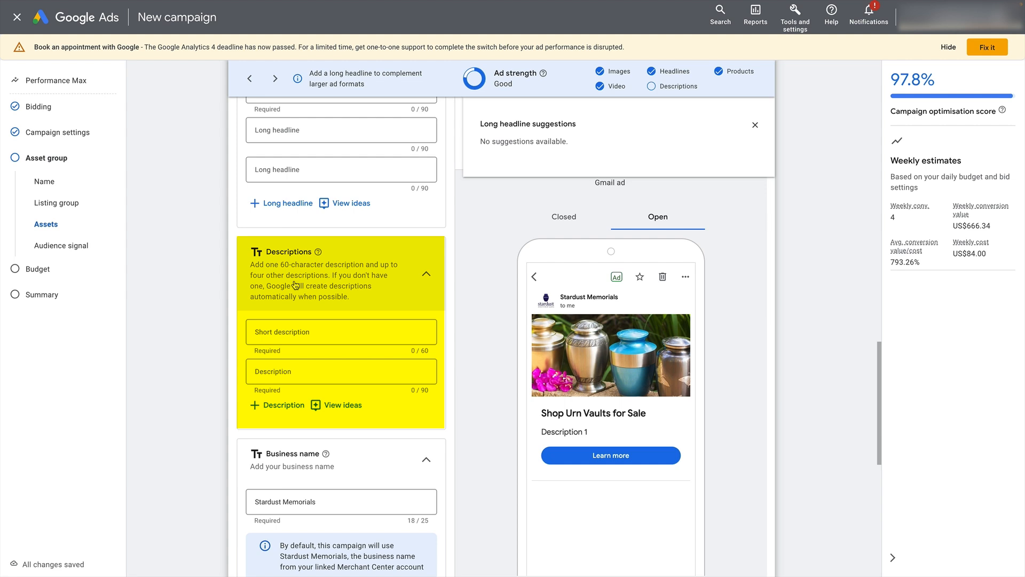
pyautogui.moveTo(286, 404)
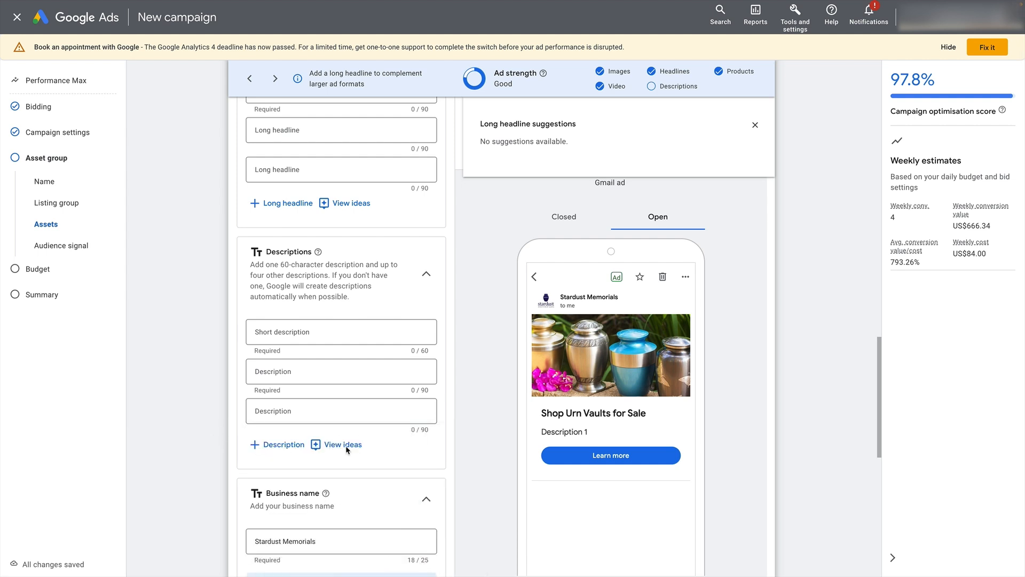
# Add the Keep The Memories Alive suggestion from the description ideas
pyautogui.click(343, 444)
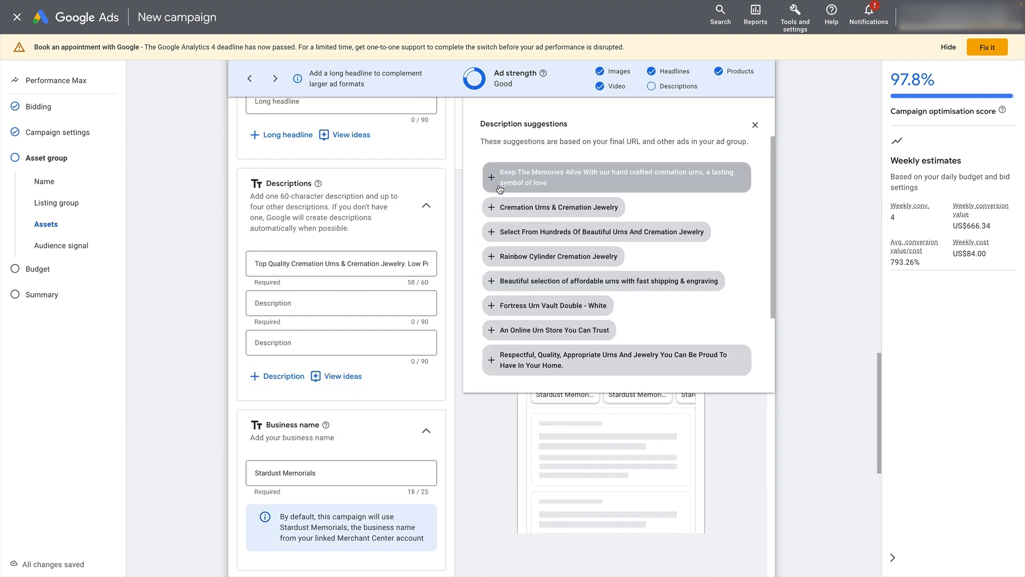
pyautogui.click(491, 176)
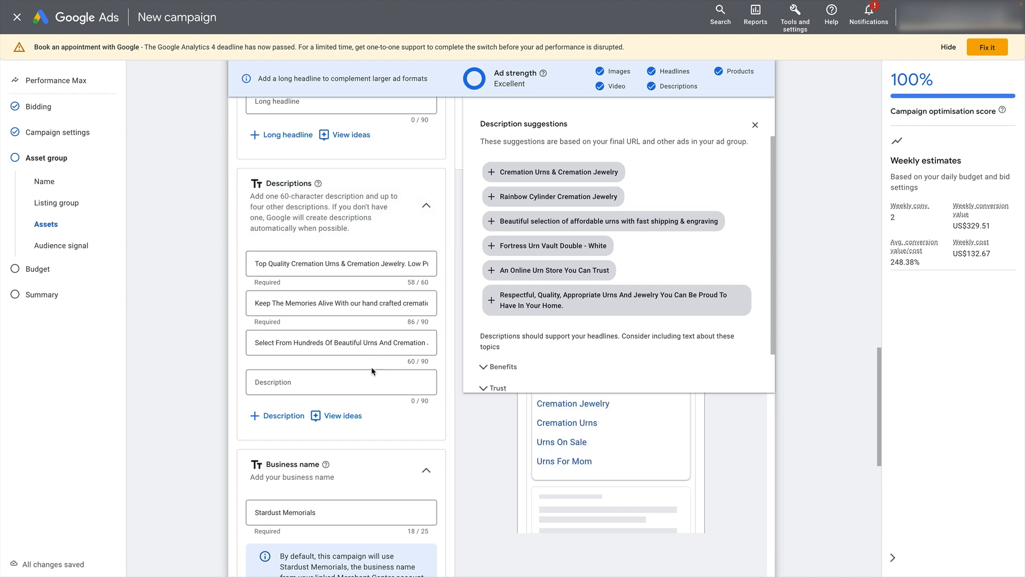
pyautogui.moveTo(395, 422)
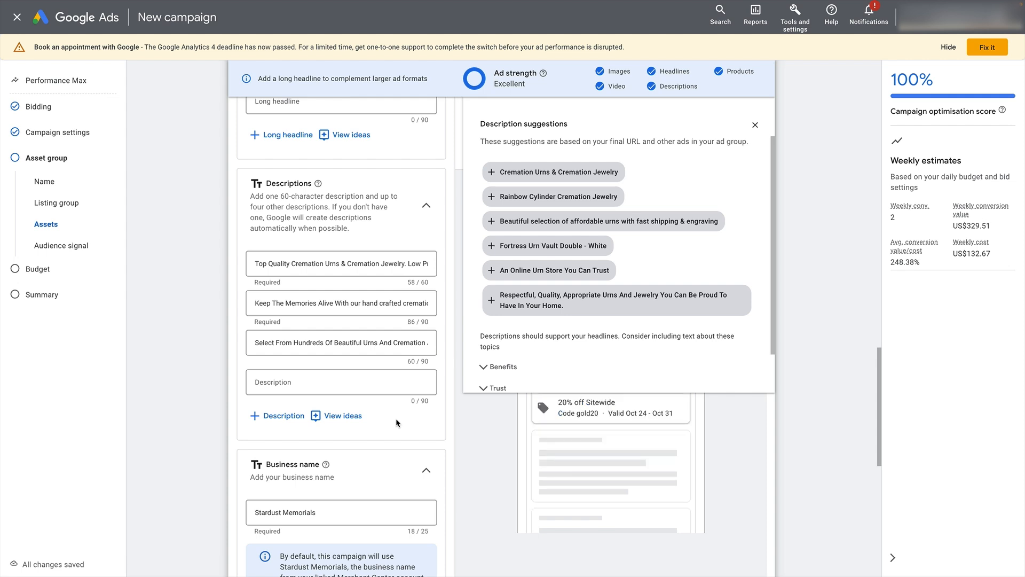
pyautogui.moveTo(400, 421)
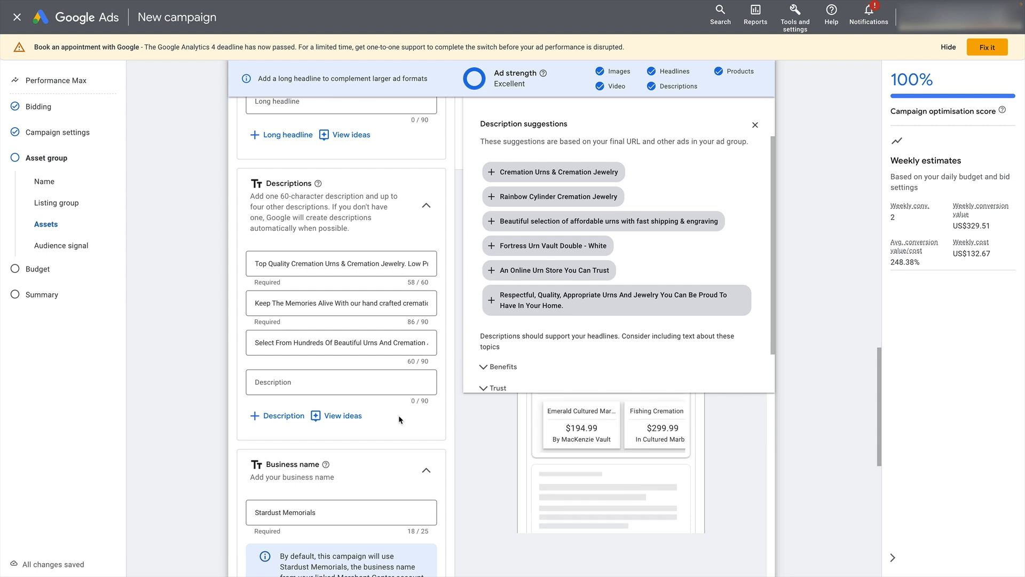
pyautogui.moveTo(399, 421)
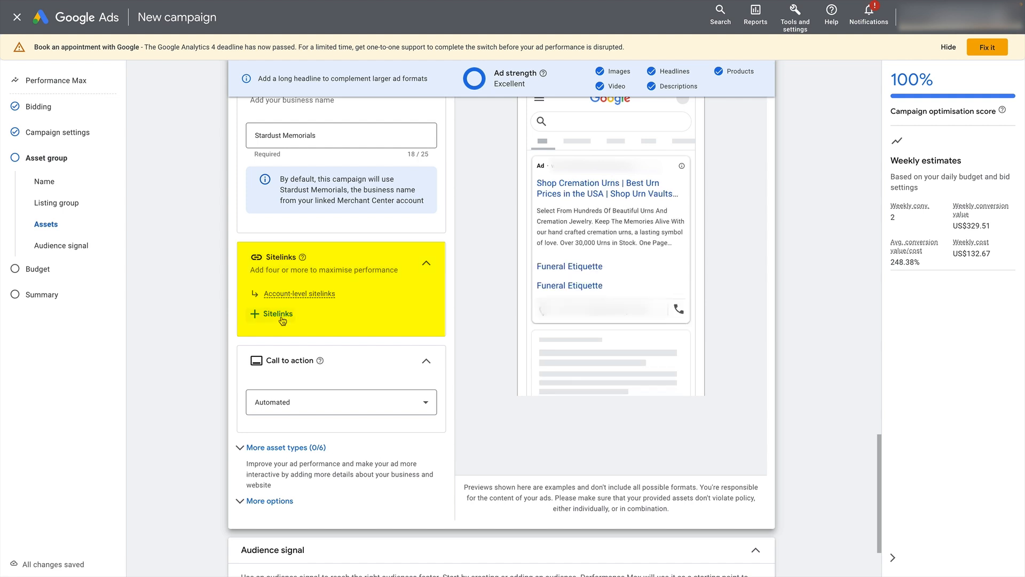
pyautogui.click(276, 314)
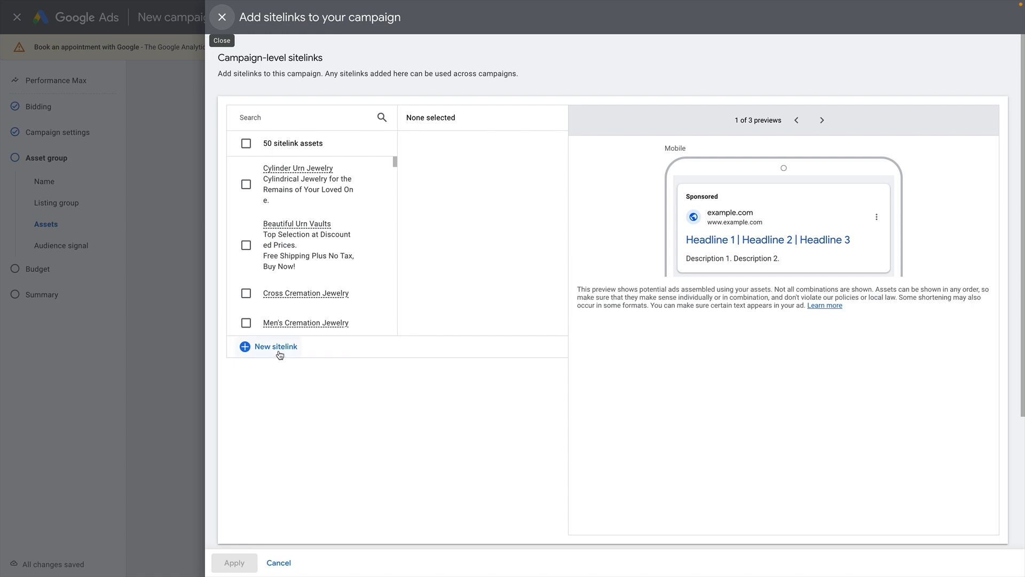
pyautogui.click(274, 346)
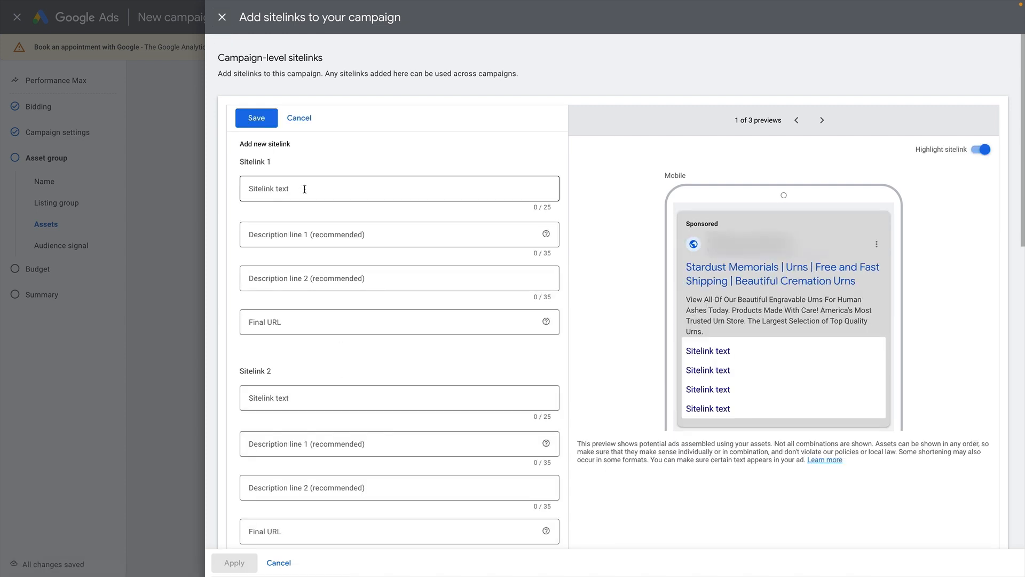
pyautogui.click(398, 321)
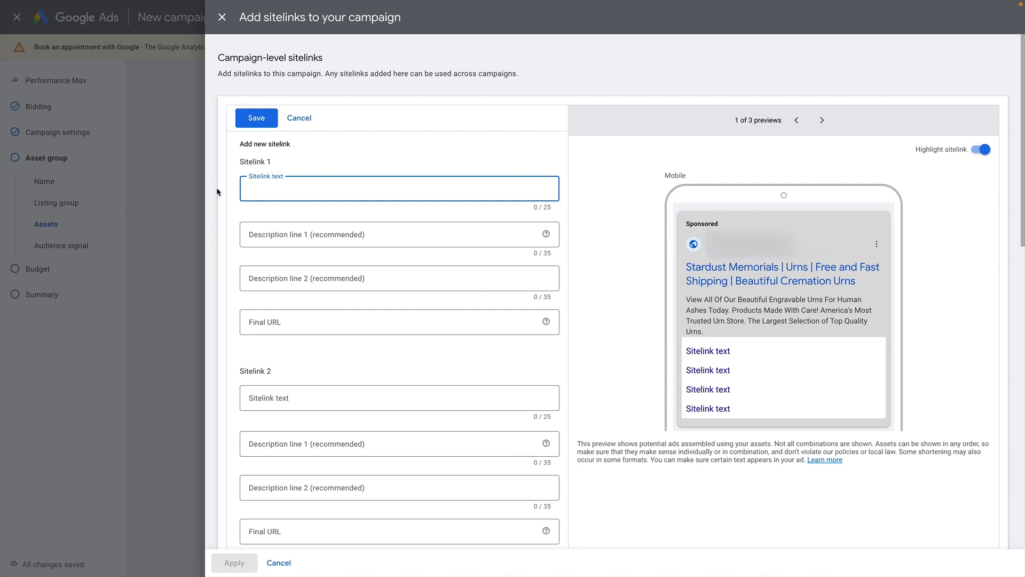
pyautogui.moveTo(729, 354)
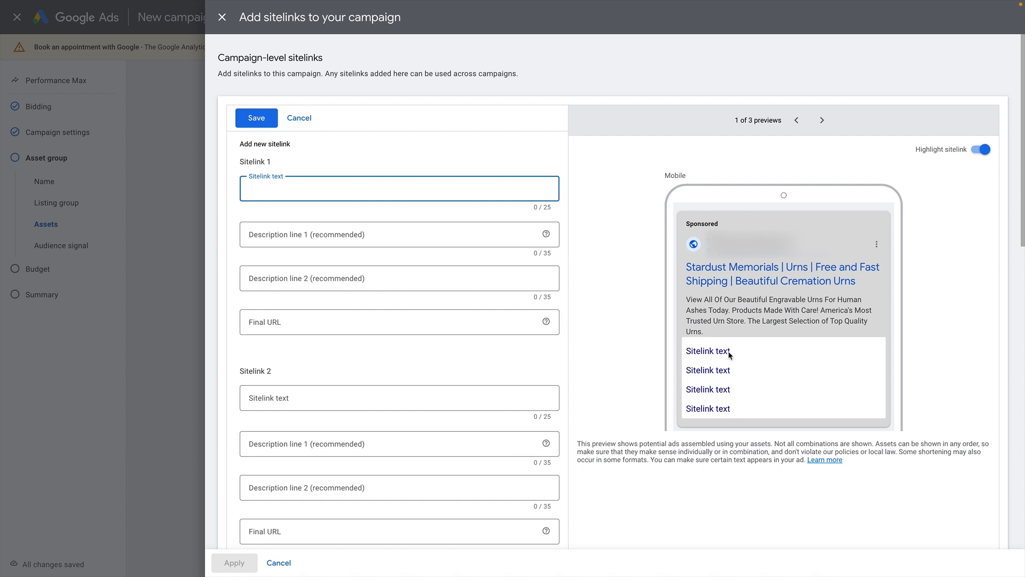
pyautogui.moveTo(719, 390)
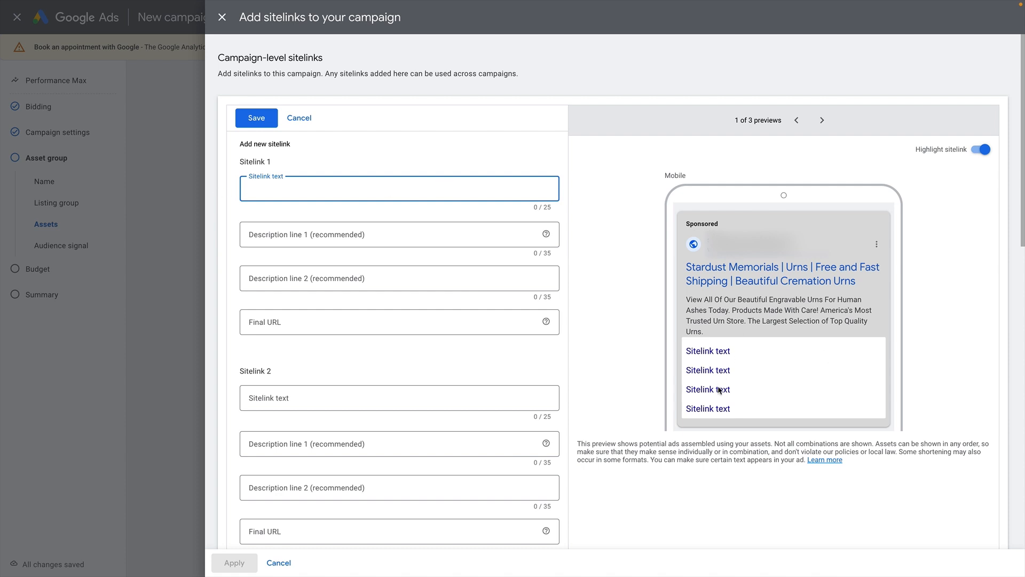
pyautogui.moveTo(715, 395)
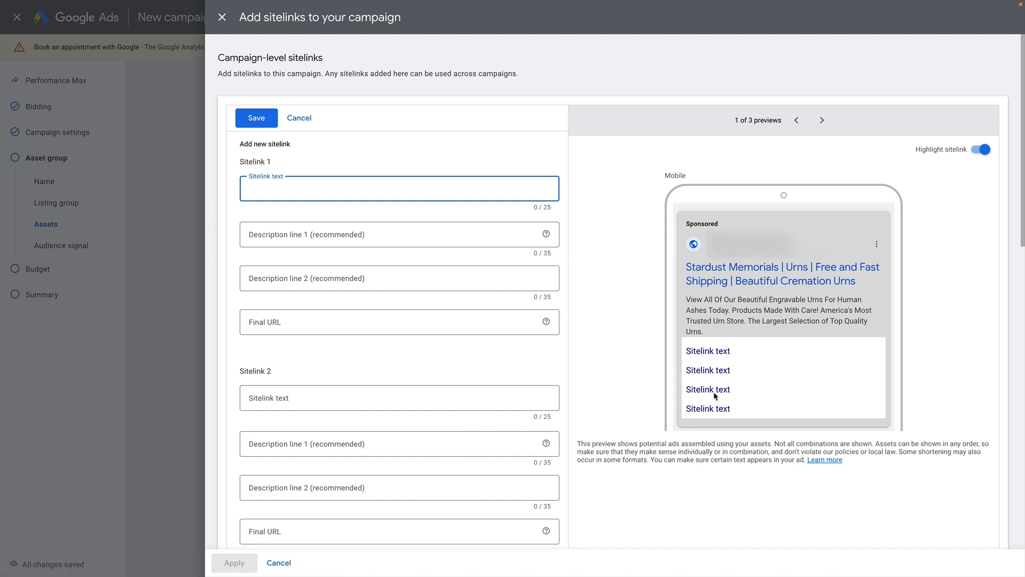
pyautogui.click(398, 188)
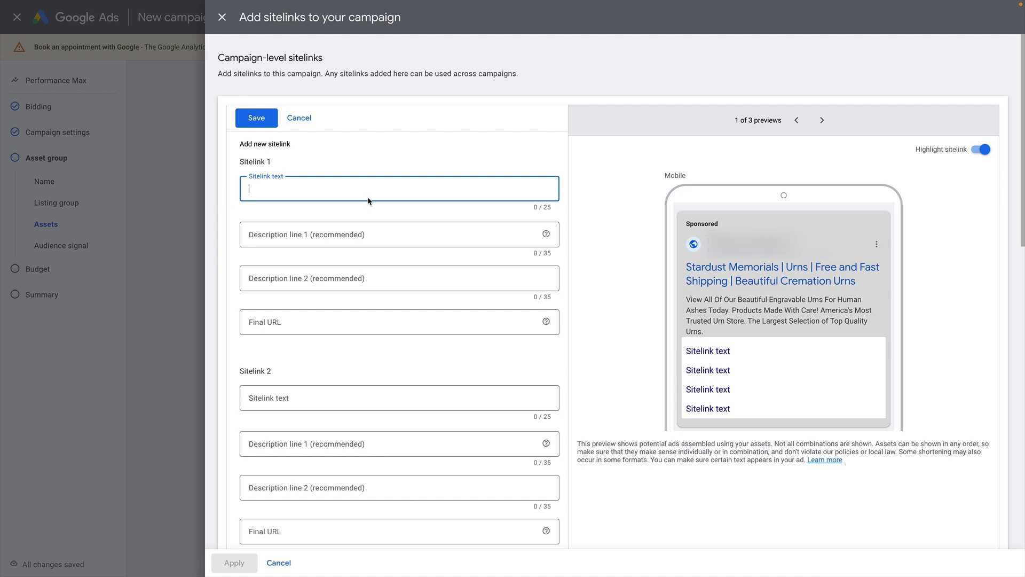
pyautogui.moveTo(244, 190)
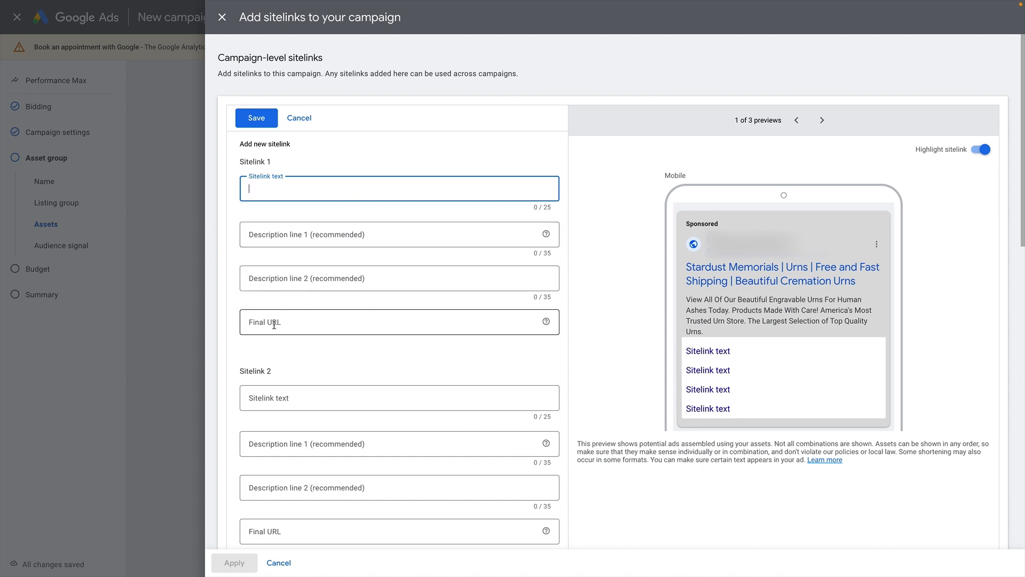
pyautogui.click(399, 321)
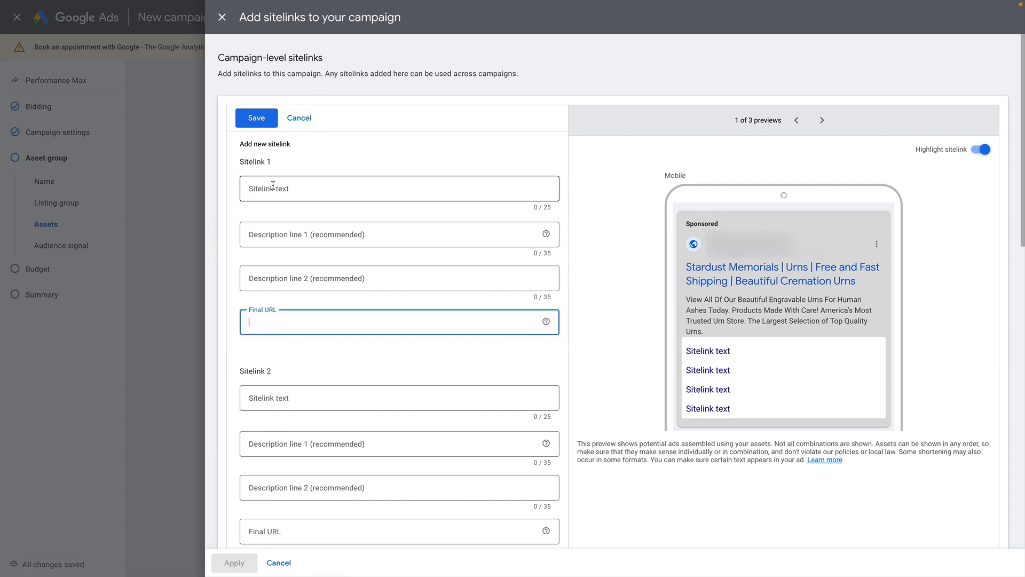
pyautogui.click(398, 188)
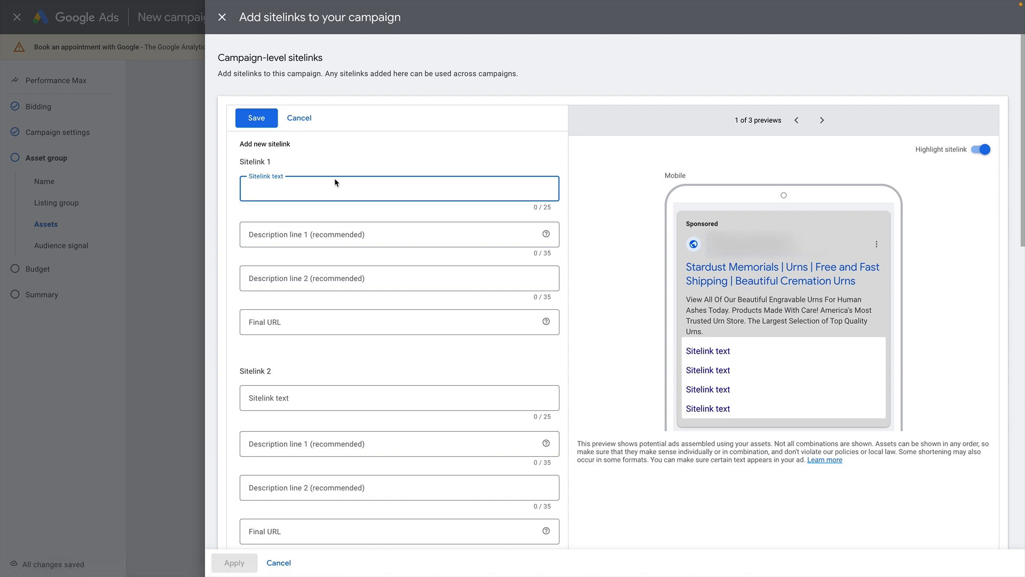
pyautogui.moveTo(301, 186)
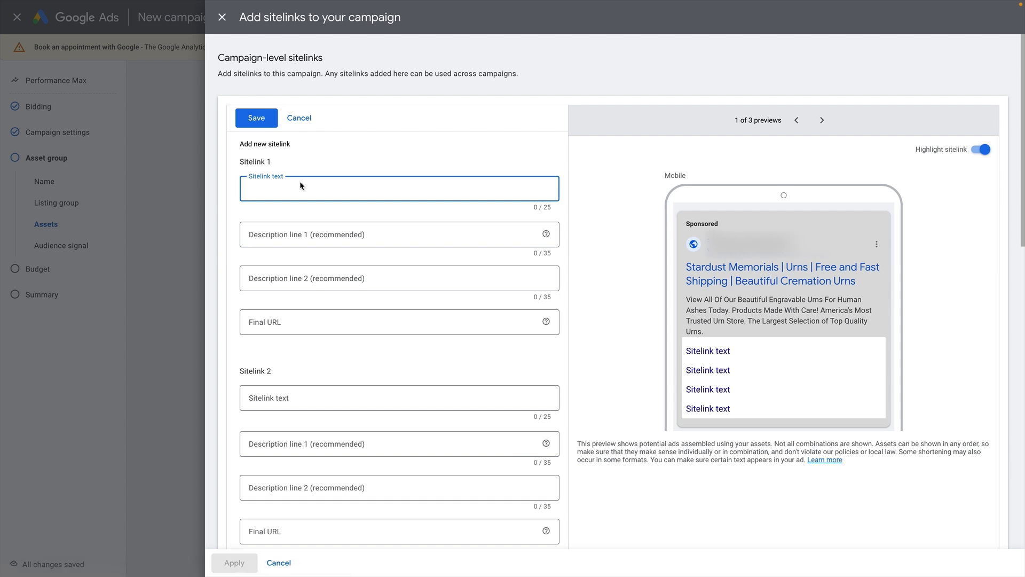
pyautogui.moveTo(375, 430)
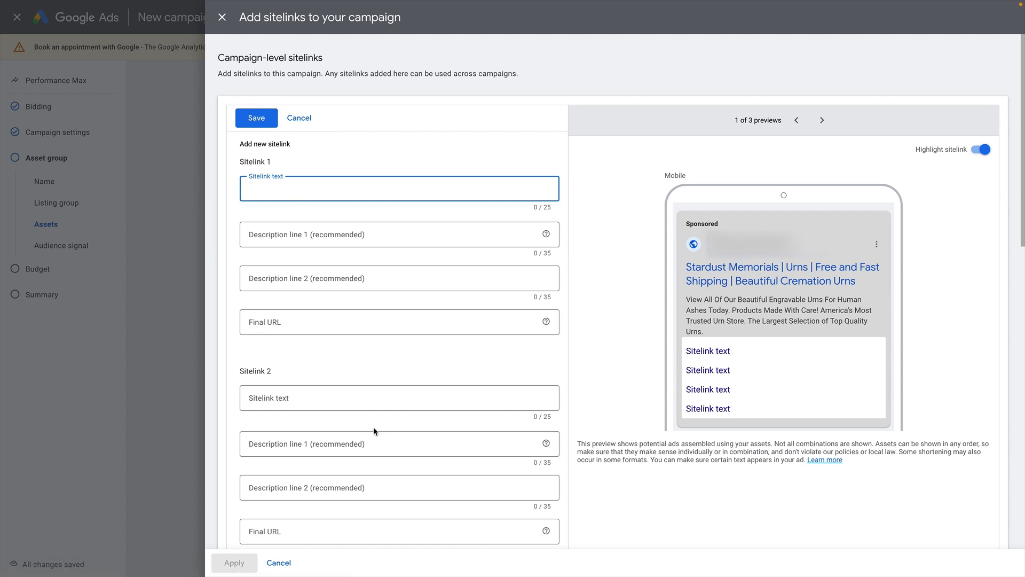
pyautogui.click(398, 321)
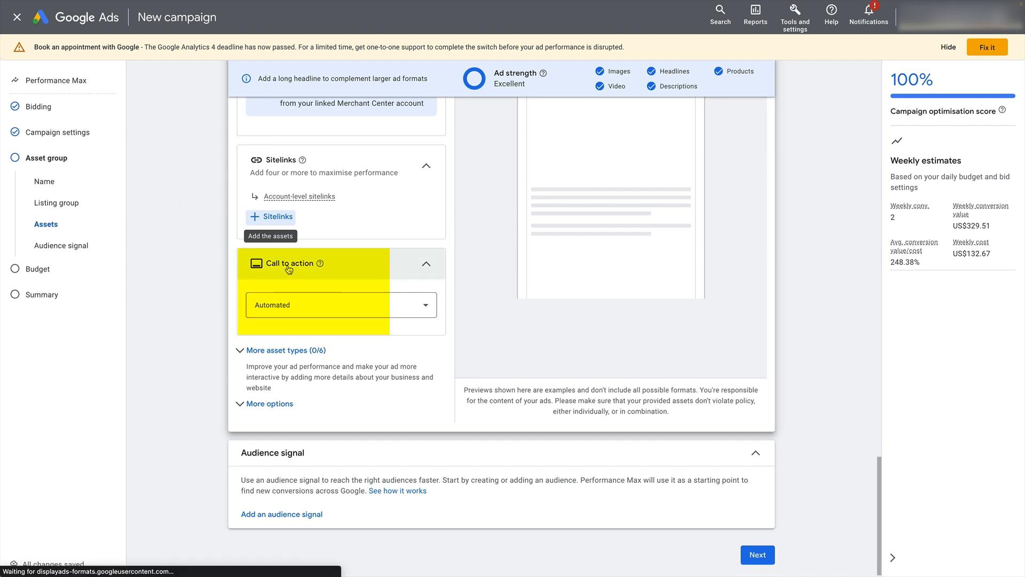
# Keep the call to action Automated and reveal the extra asset types like promotions and callouts
pyautogui.click(340, 304)
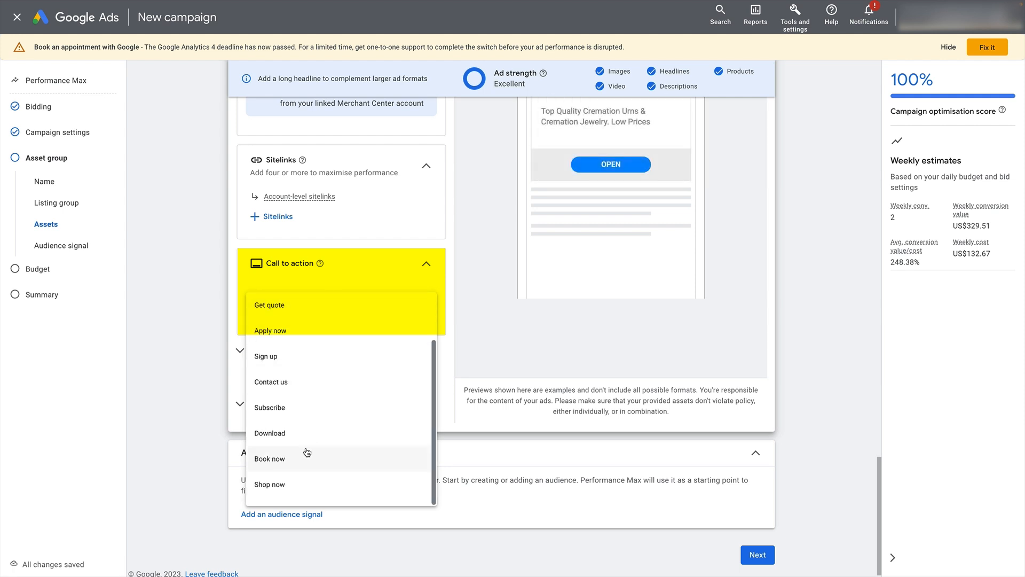
pyautogui.scroll(3)
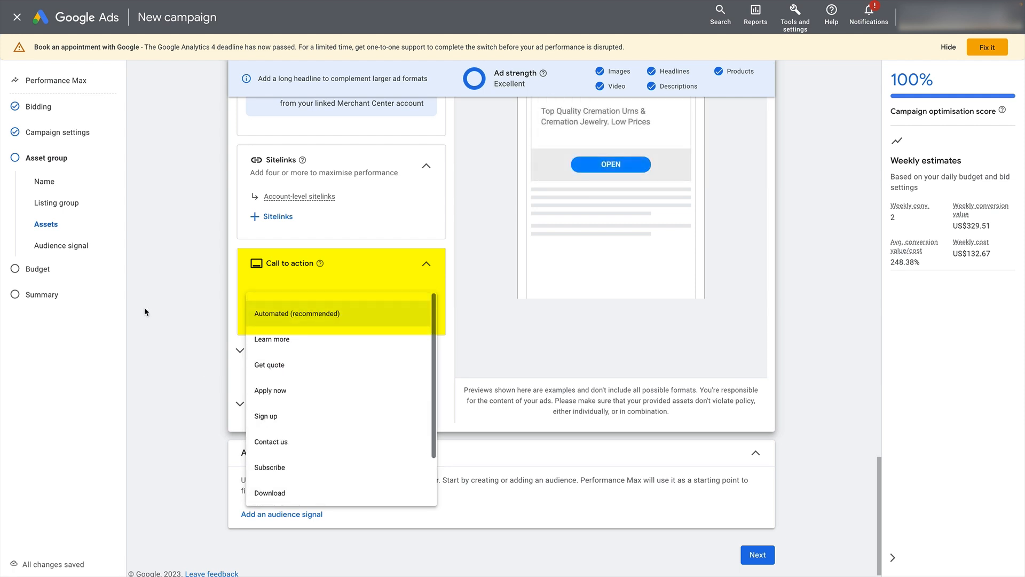
pyautogui.click(296, 313)
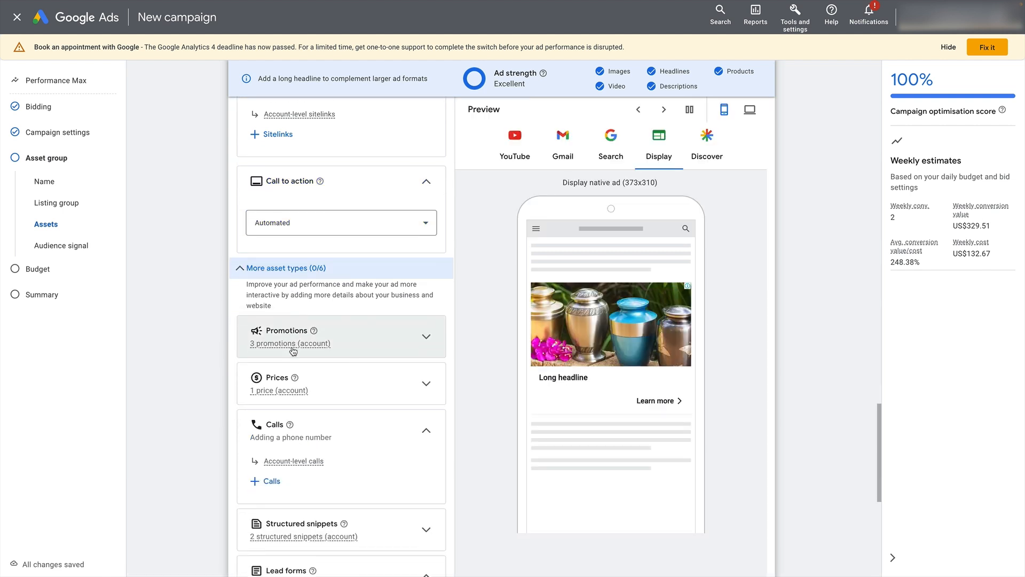
pyautogui.scroll(-3)
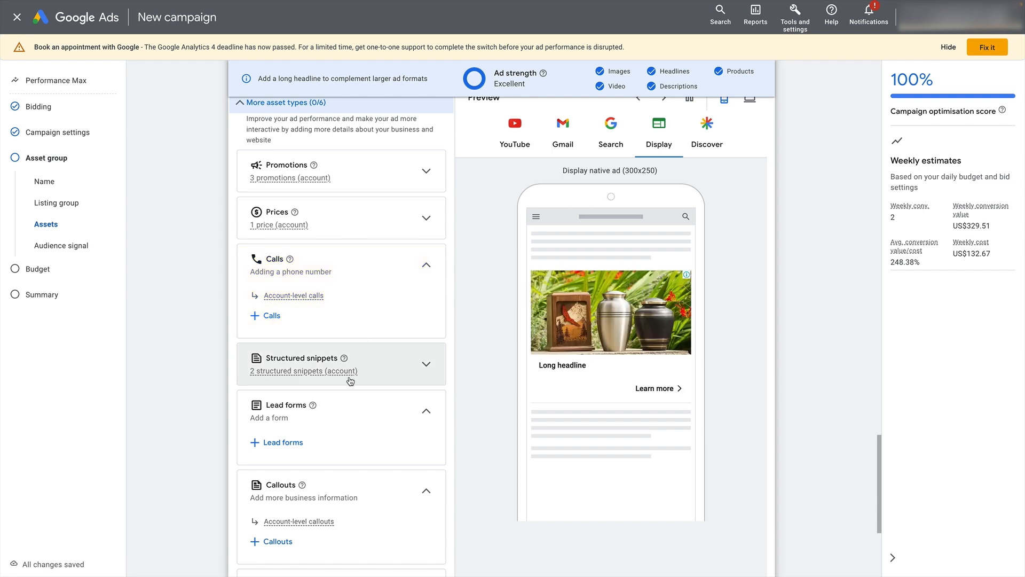
pyautogui.moveTo(346, 386)
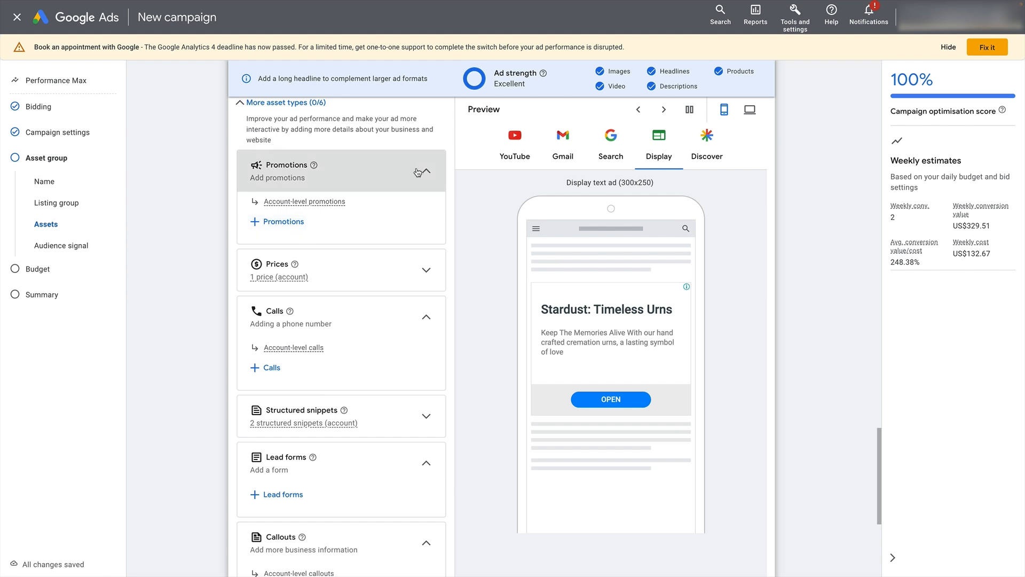
pyautogui.scroll(-3)
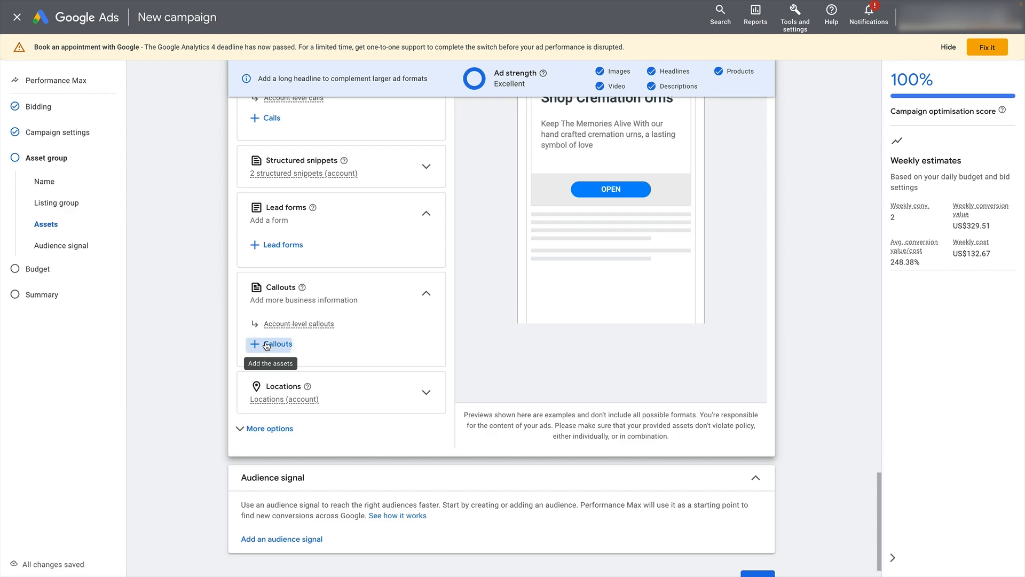
pyautogui.click(270, 344)
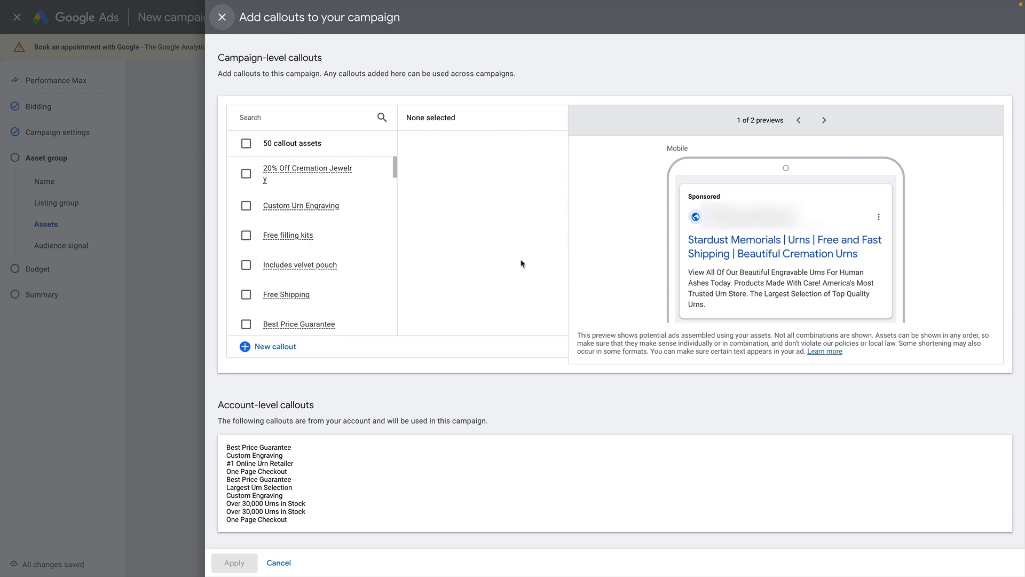
pyautogui.moveTo(423, 372)
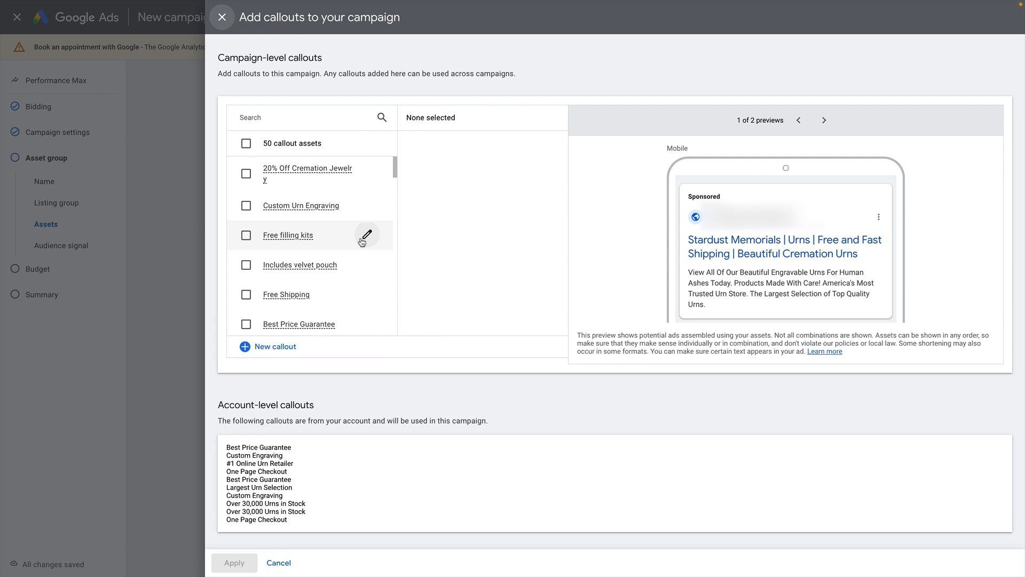
pyautogui.moveTo(392, 361)
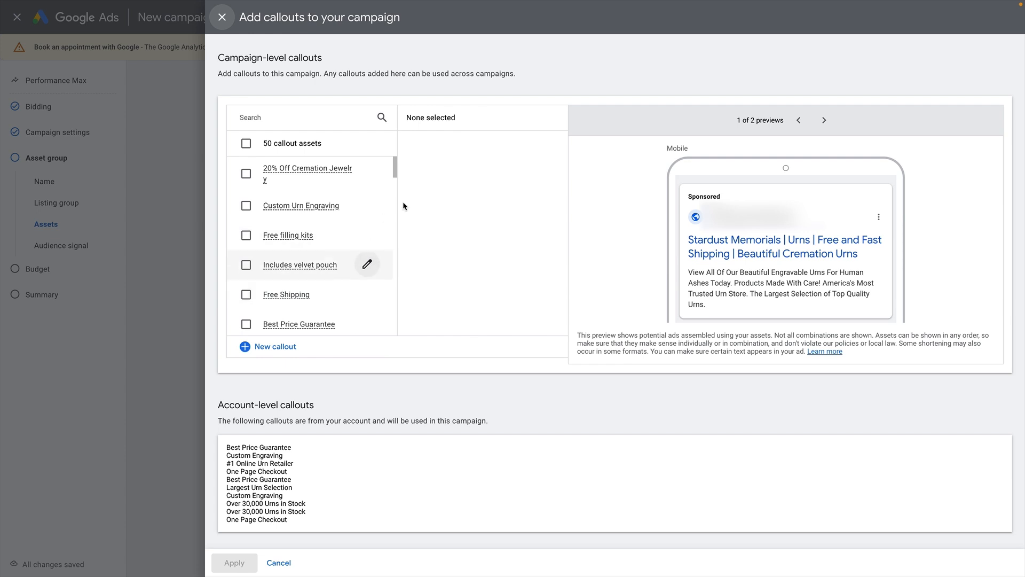
pyautogui.moveTo(258, 41)
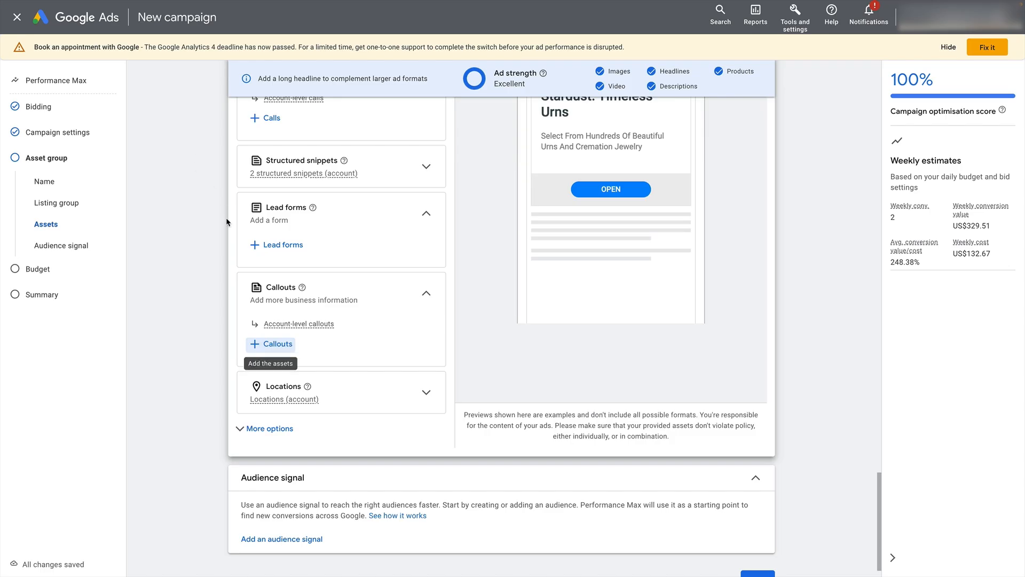
pyautogui.scroll(-3)
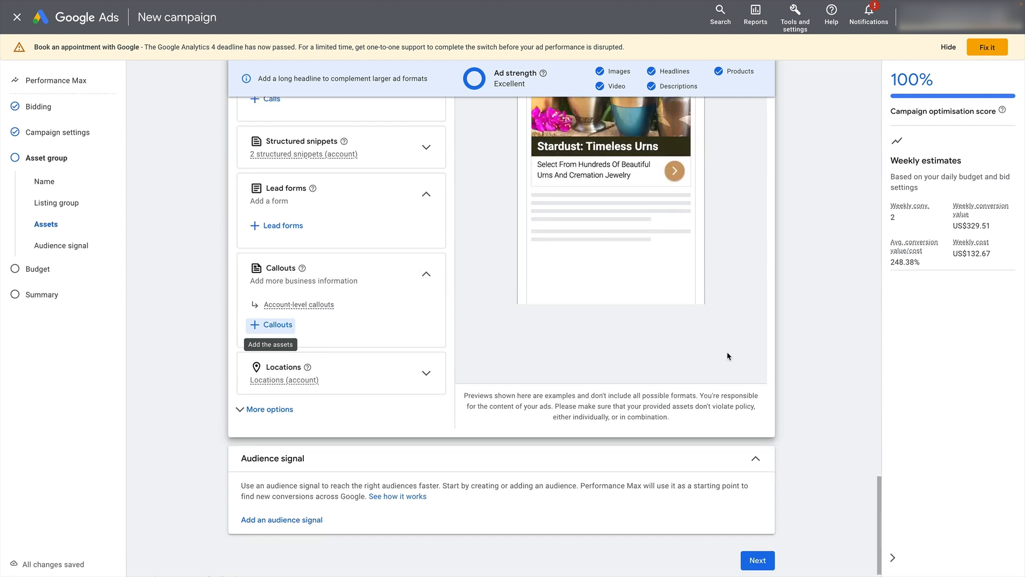
pyautogui.scroll(-3)
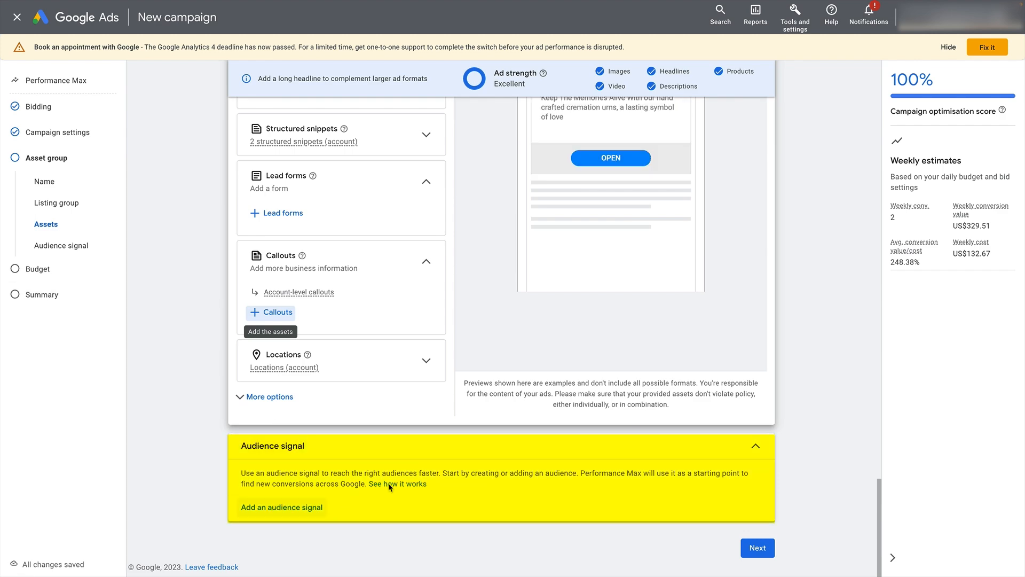
pyautogui.click(282, 506)
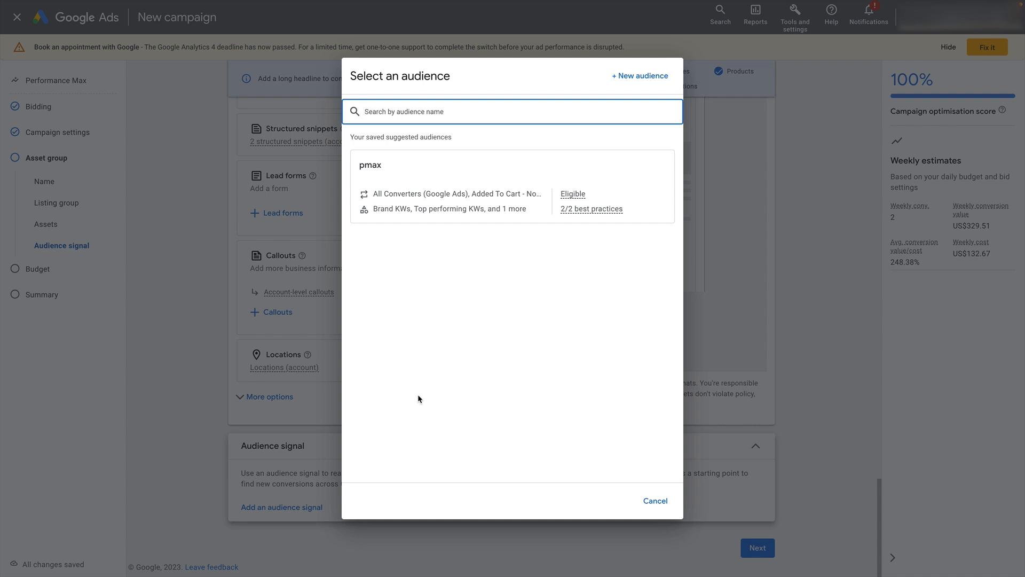
pyautogui.moveTo(553, 206)
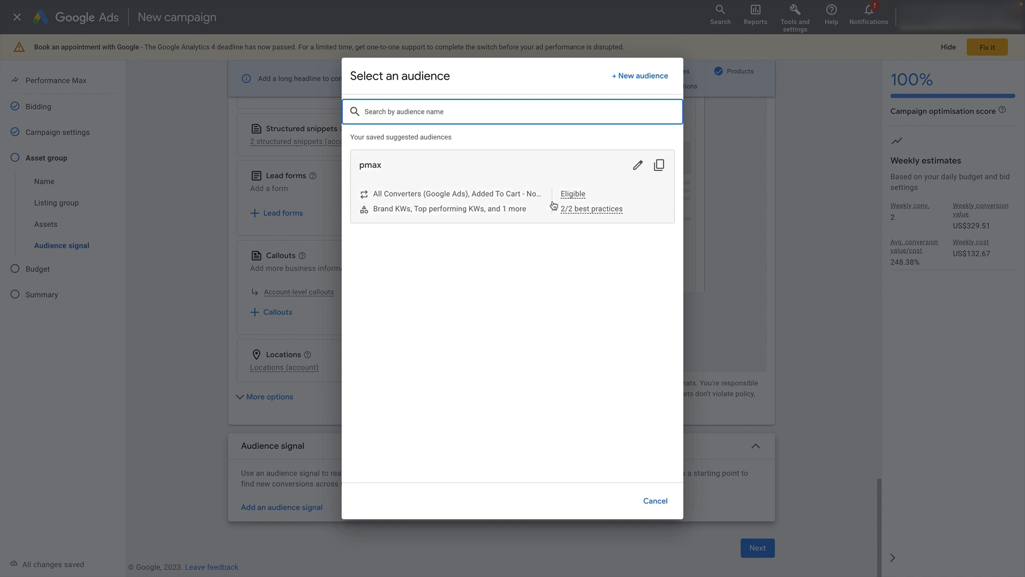
pyautogui.moveTo(627, 90)
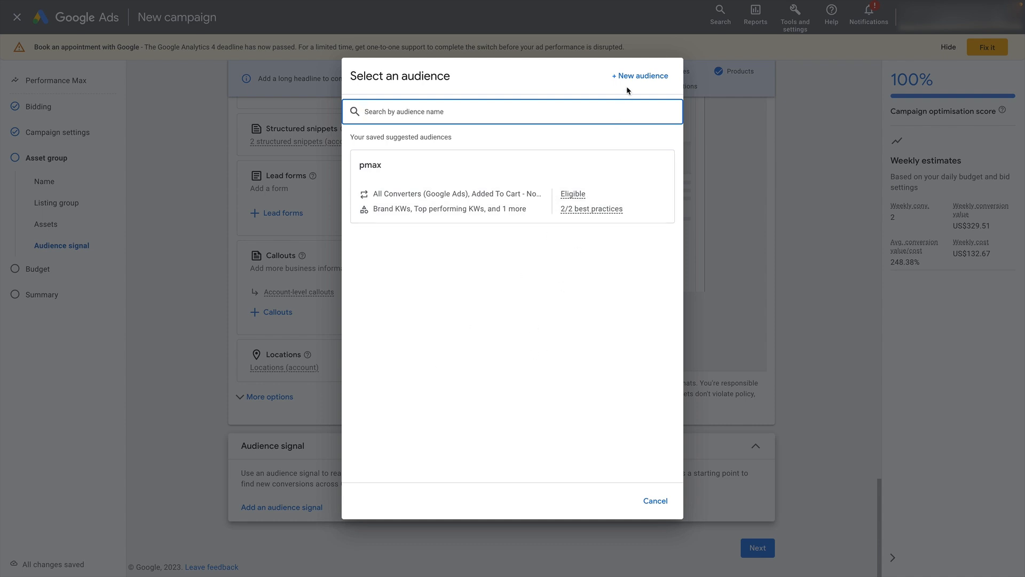
# Create a new audience signal named 'PMax audience signal' and move to its custom segments search
pyautogui.click(640, 75)
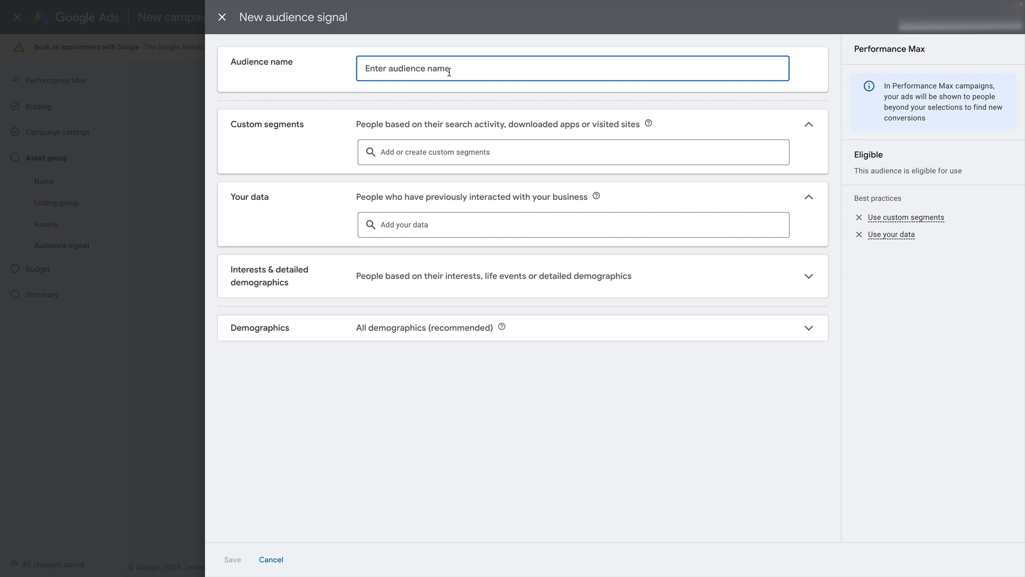
pyautogui.write('PMax audience signal')
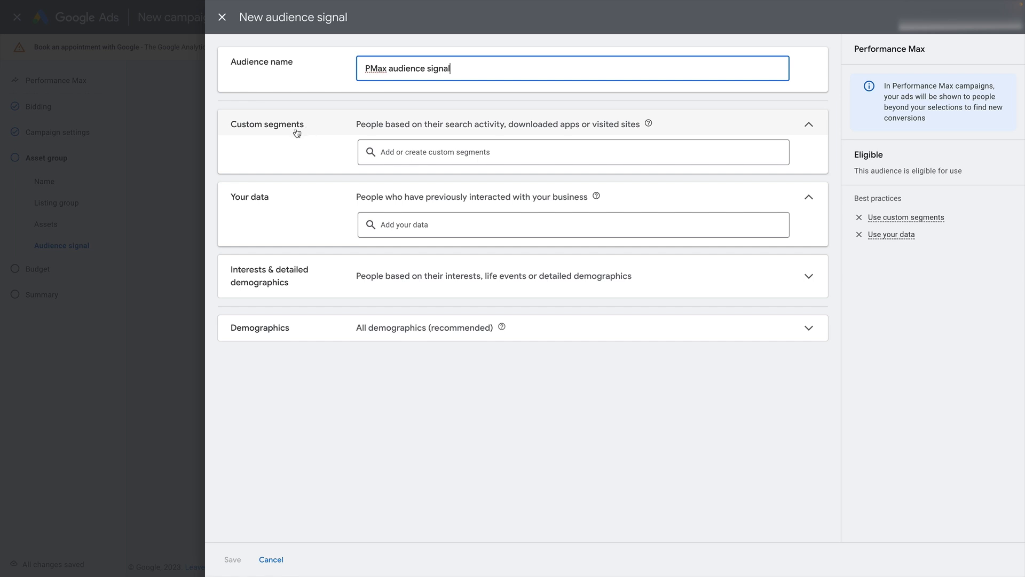
pyautogui.moveTo(305, 167)
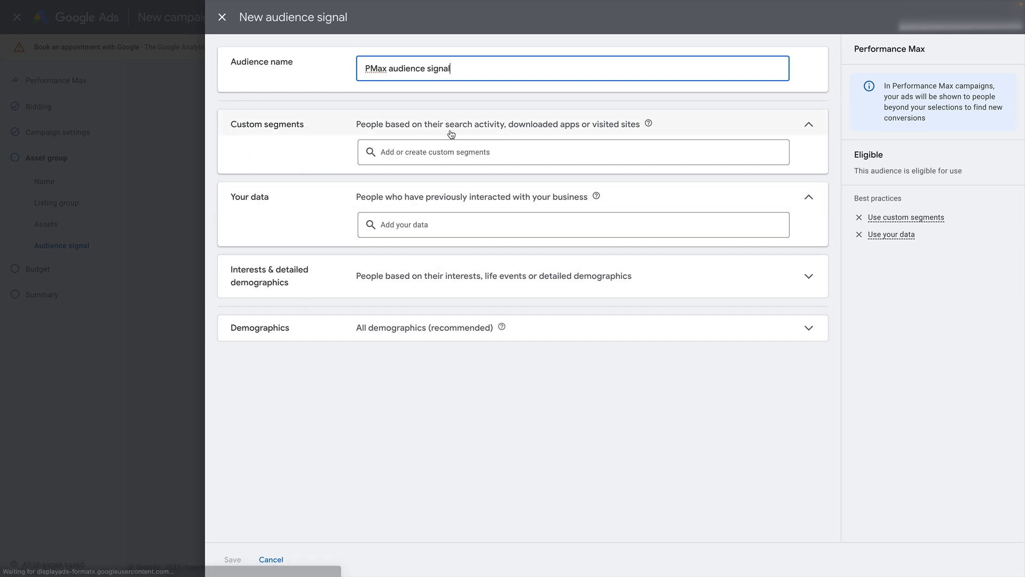
pyautogui.click(572, 151)
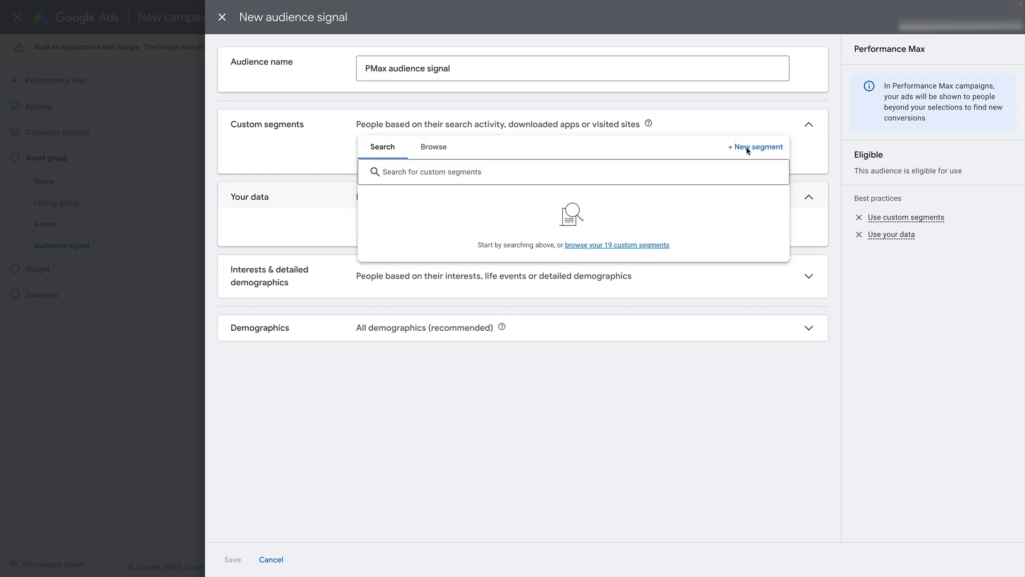
# Start a custom segment with search terms cremation urns, metal urn and funeral urn
pyautogui.click(755, 146)
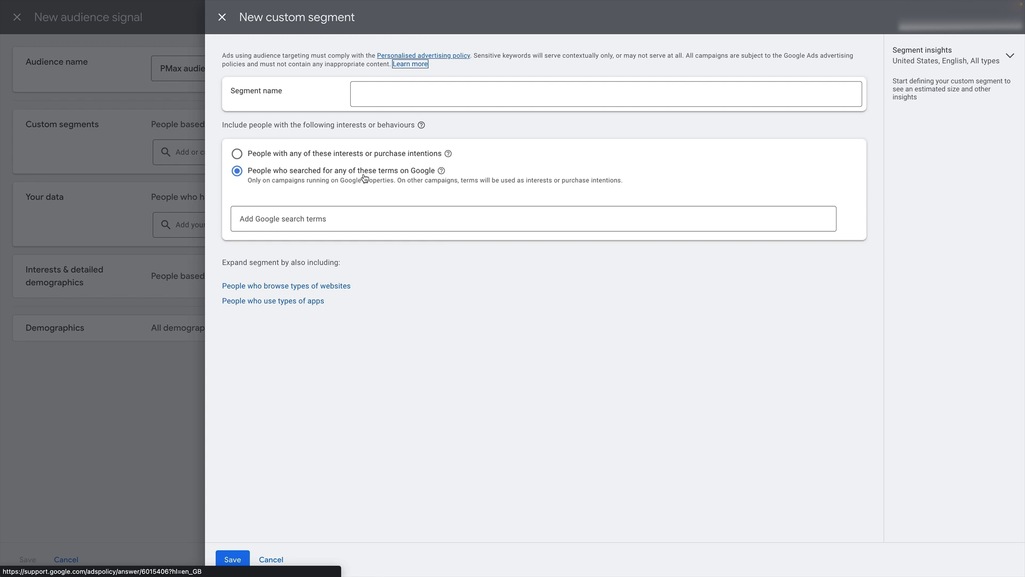
pyautogui.moveTo(458, 182)
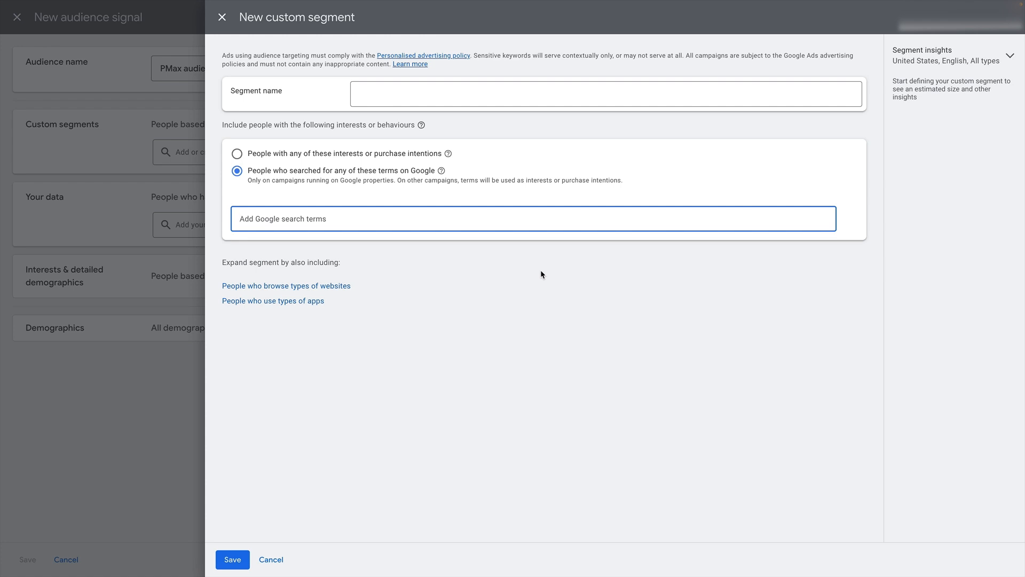
pyautogui.write('cremation urns')
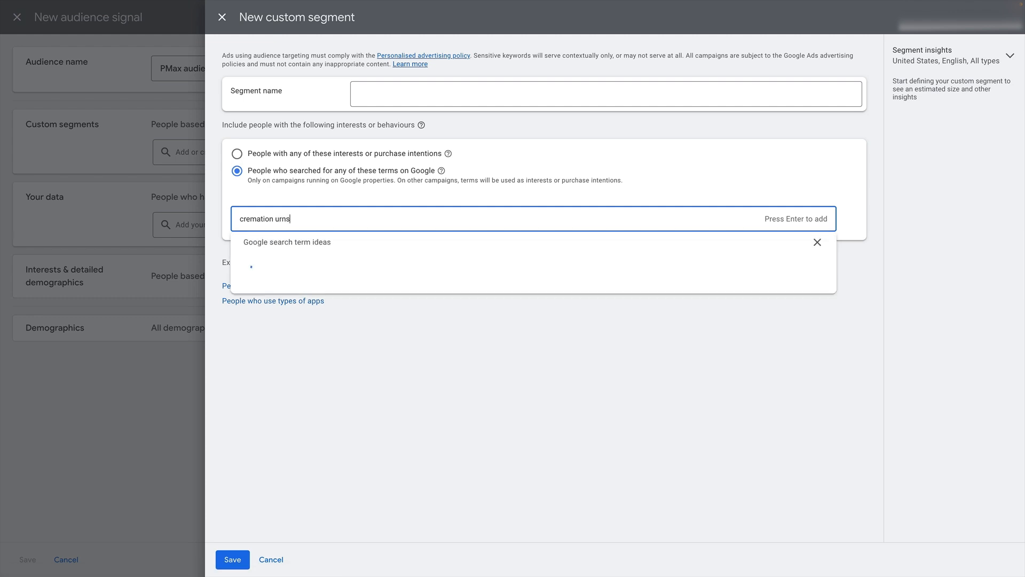
pyautogui.press('Enter')
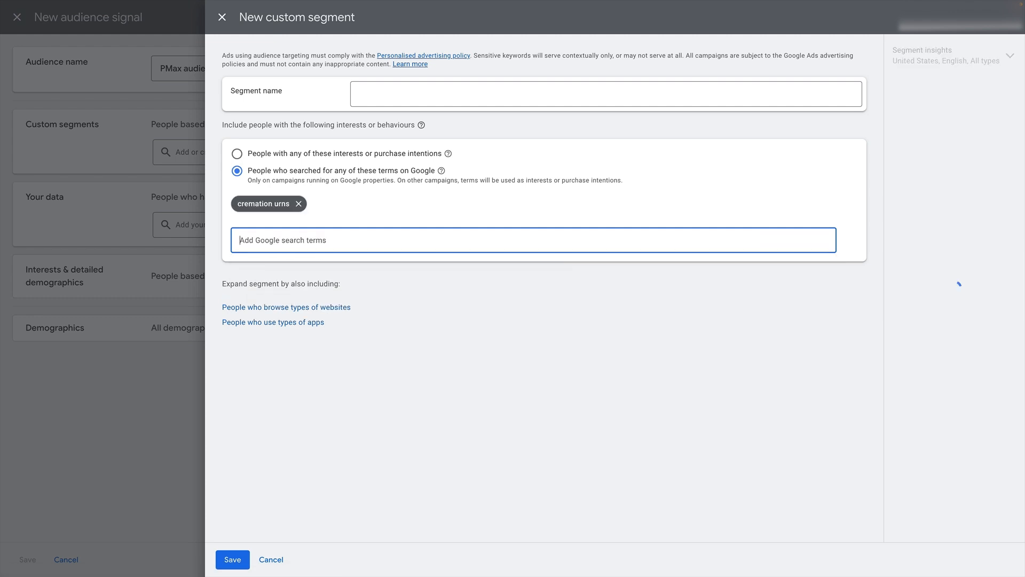
pyautogui.write('m')
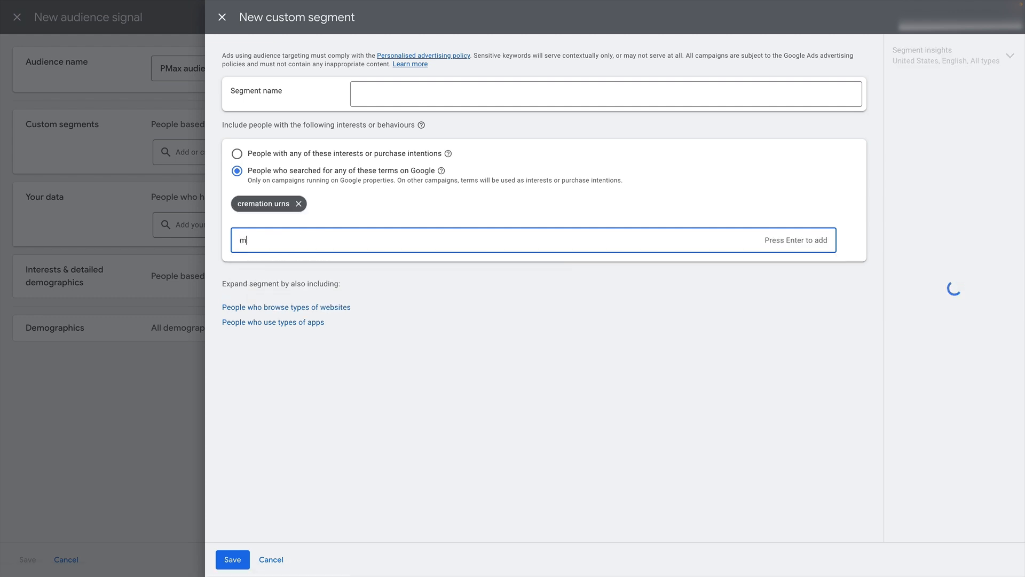
pyautogui.write('etal urn')
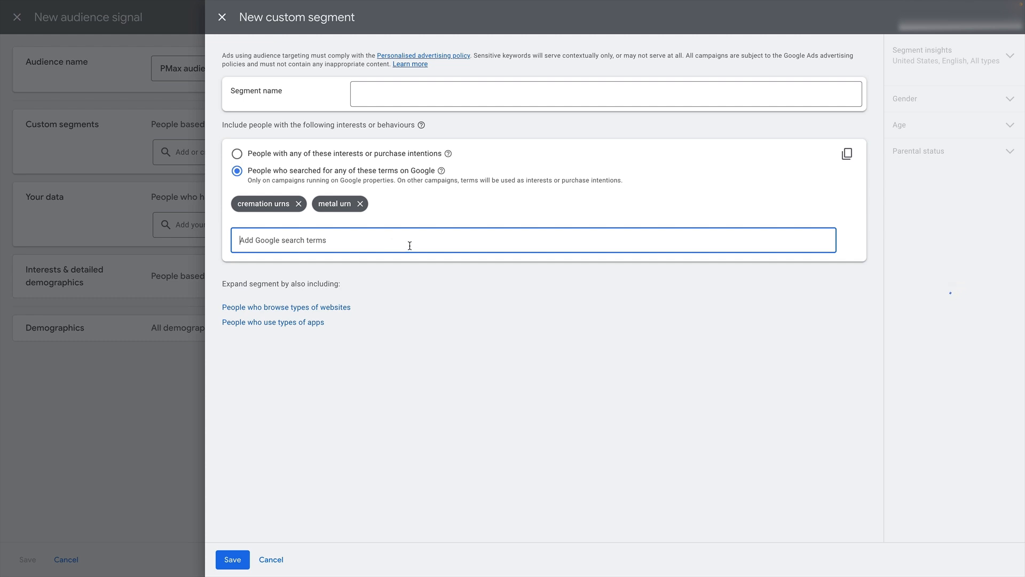
pyautogui.write('funeral')
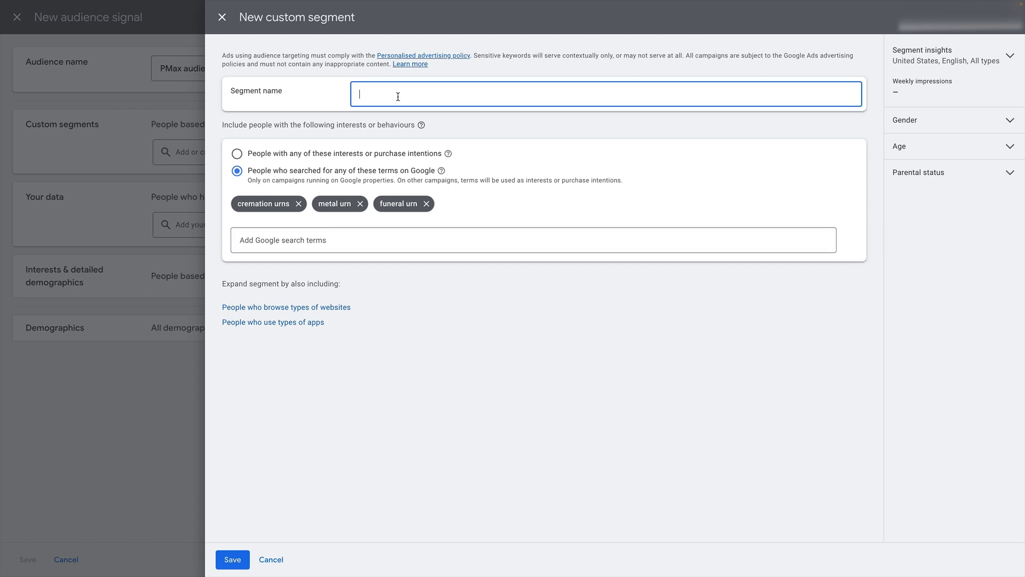
# Name the segment 'Urns', save it into the signal and return to the segment search
pyautogui.write('Segment 1')
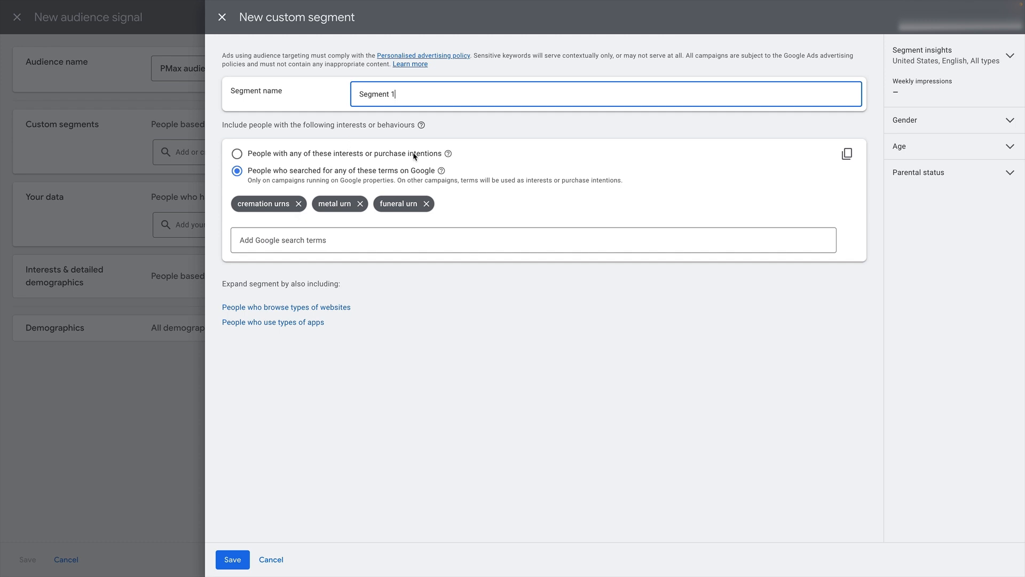
pyautogui.write('Urn')
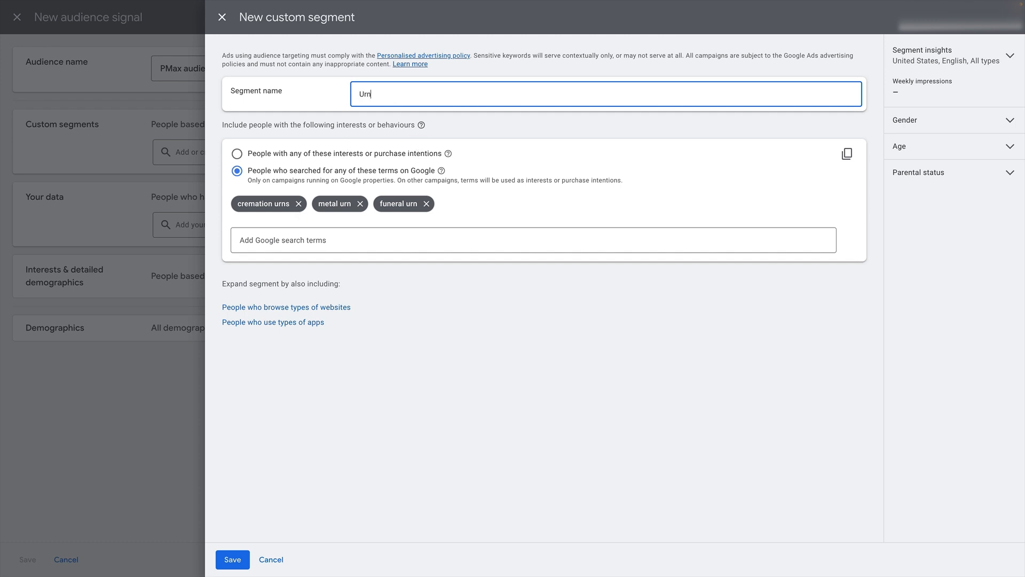
pyautogui.write('s')
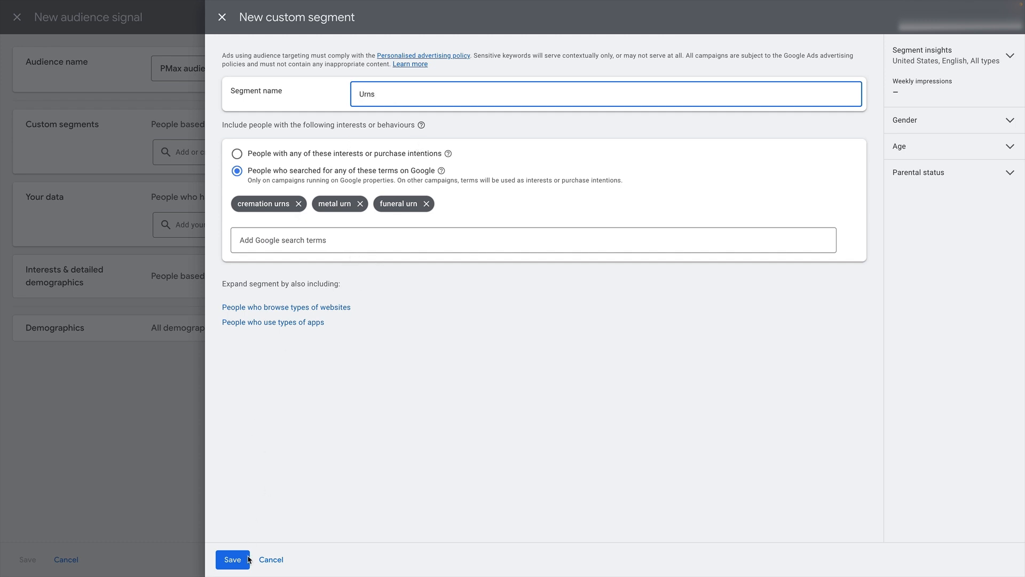
pyautogui.click(231, 559)
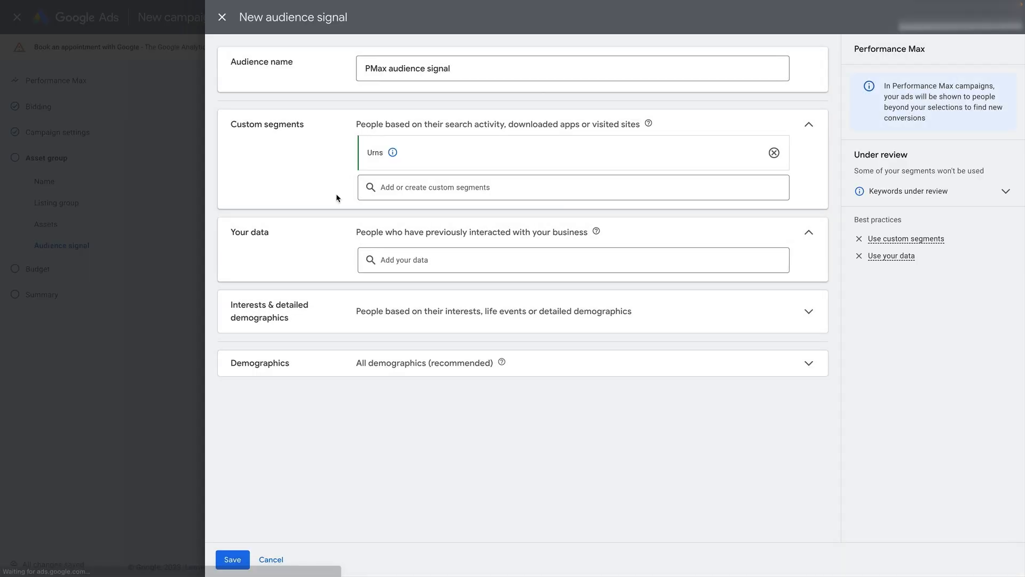
pyautogui.click(573, 187)
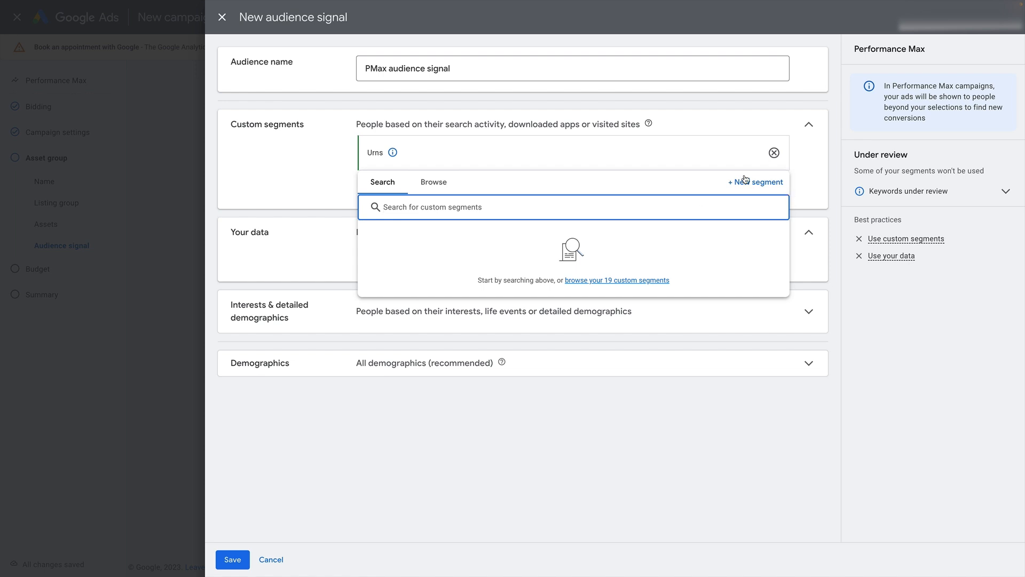
# Start a second custom segment targeting interests or purchase intentions, named 'urns - interests'
pyautogui.click(754, 182)
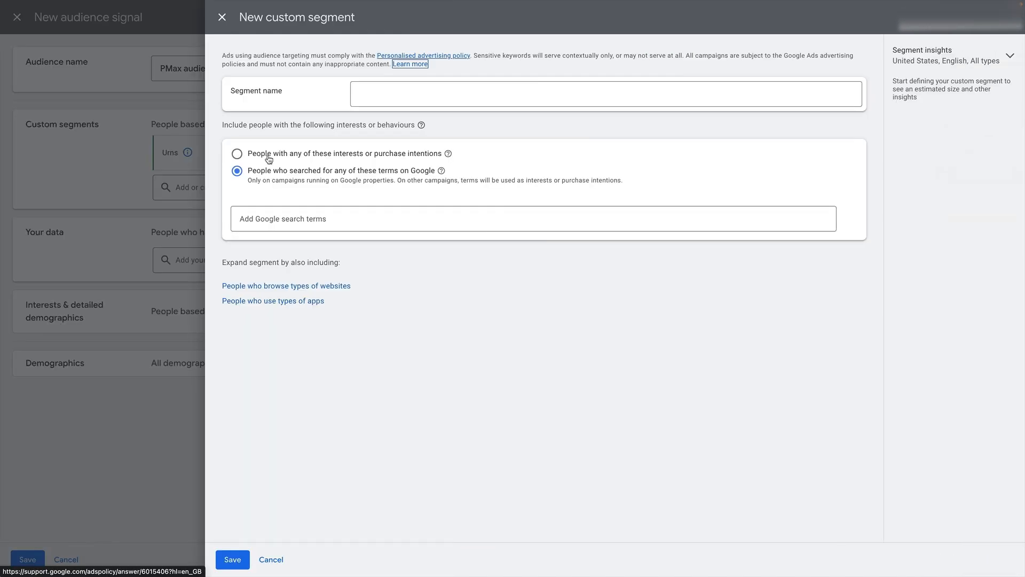
pyautogui.click(237, 152)
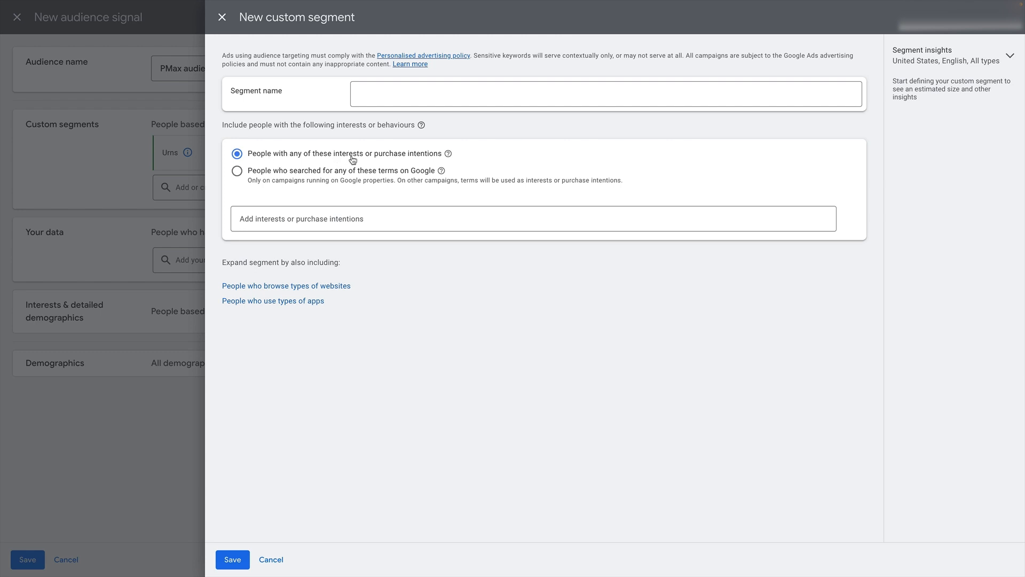
pyautogui.moveTo(424, 162)
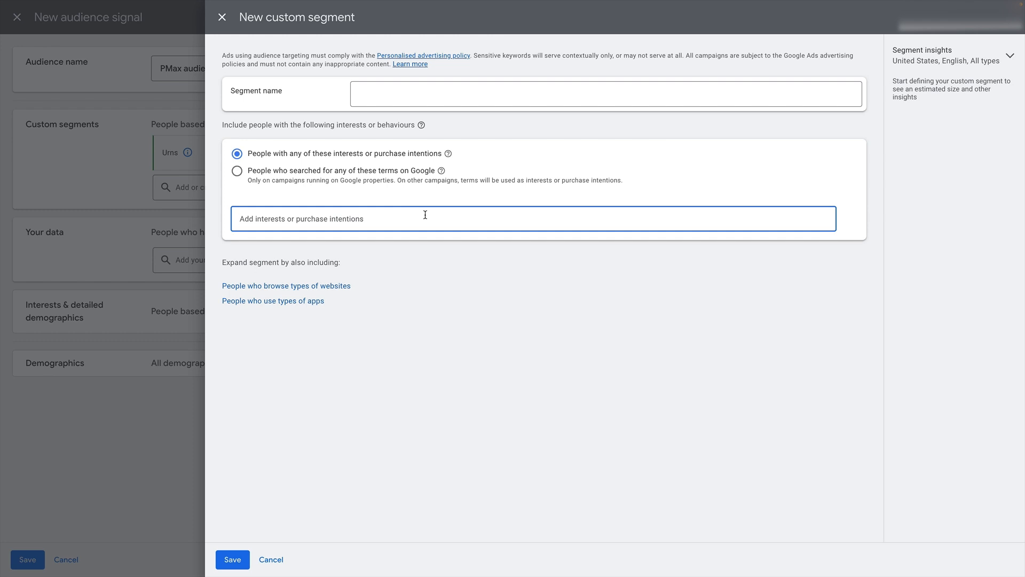
pyautogui.click(605, 94)
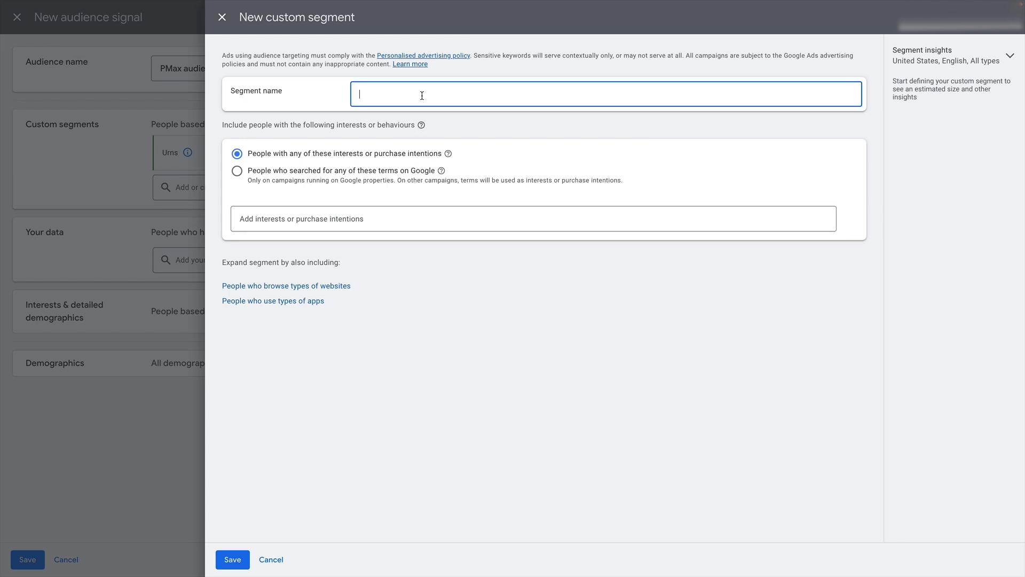
pyautogui.write('urns')
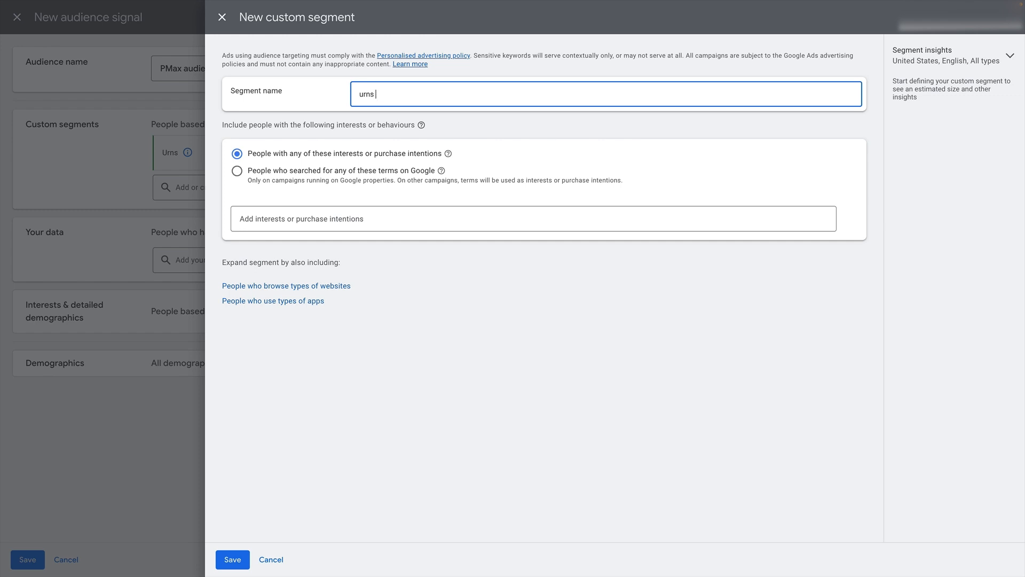
pyautogui.write('- interest')
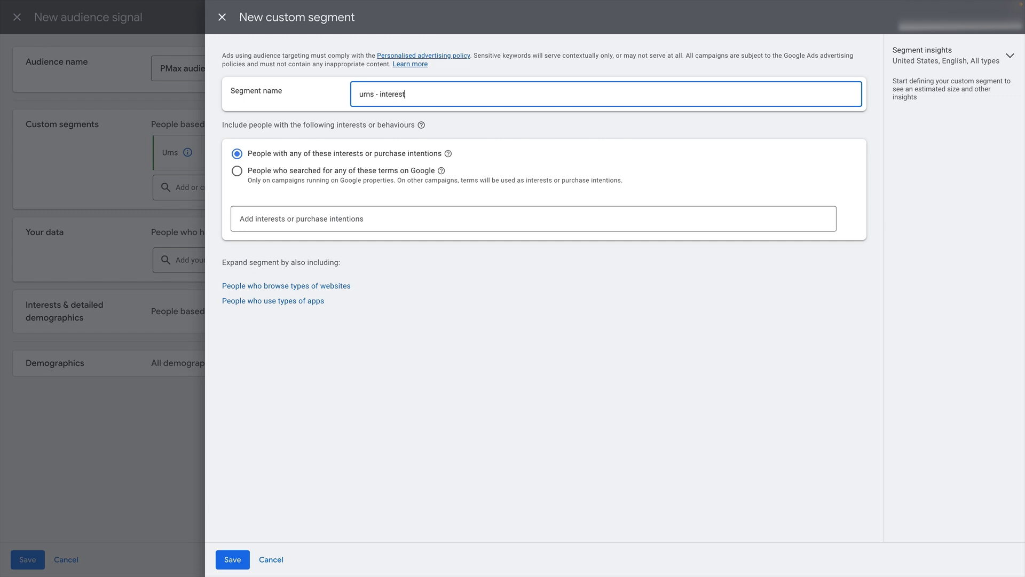
# Add funeral urns as an interest for the urns - interests segment
pyautogui.click(532, 218)
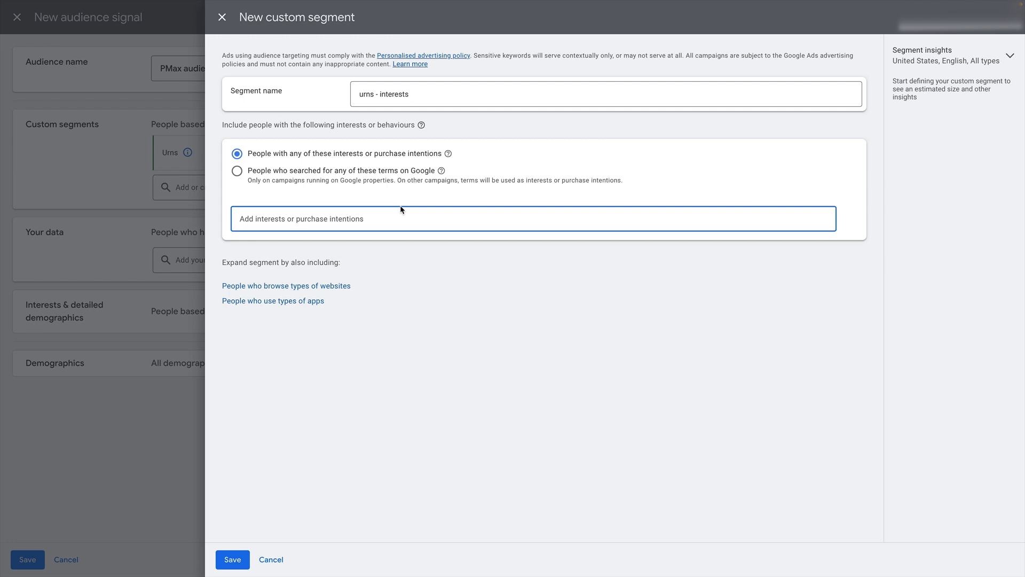
pyautogui.write('urn')
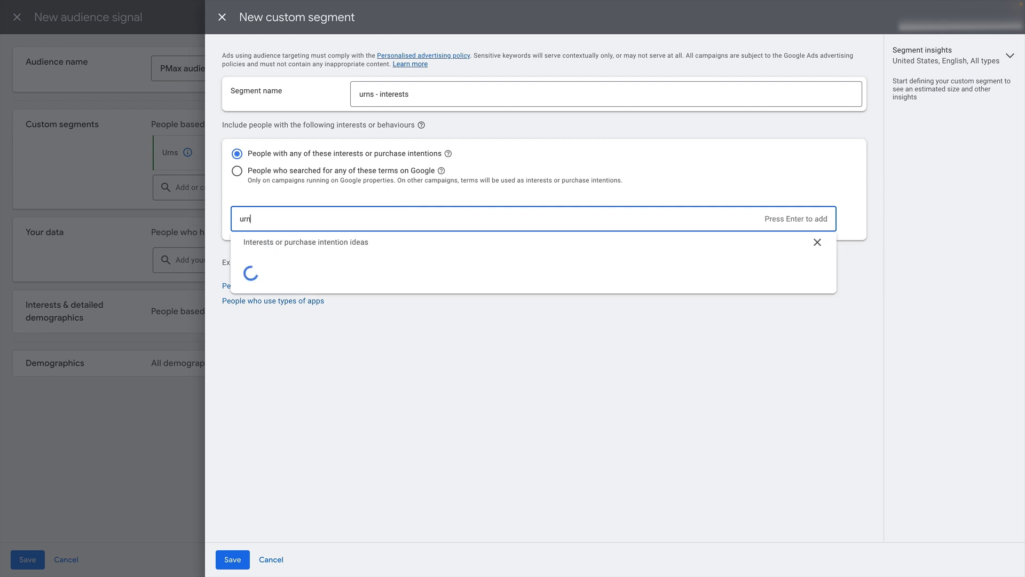
pyautogui.write('funeral')
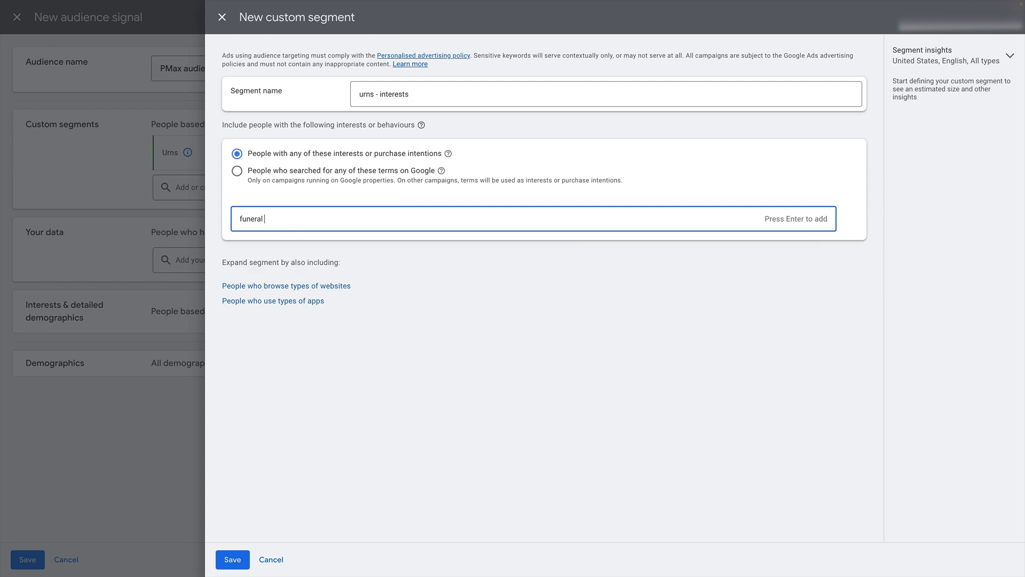
pyautogui.write('urns')
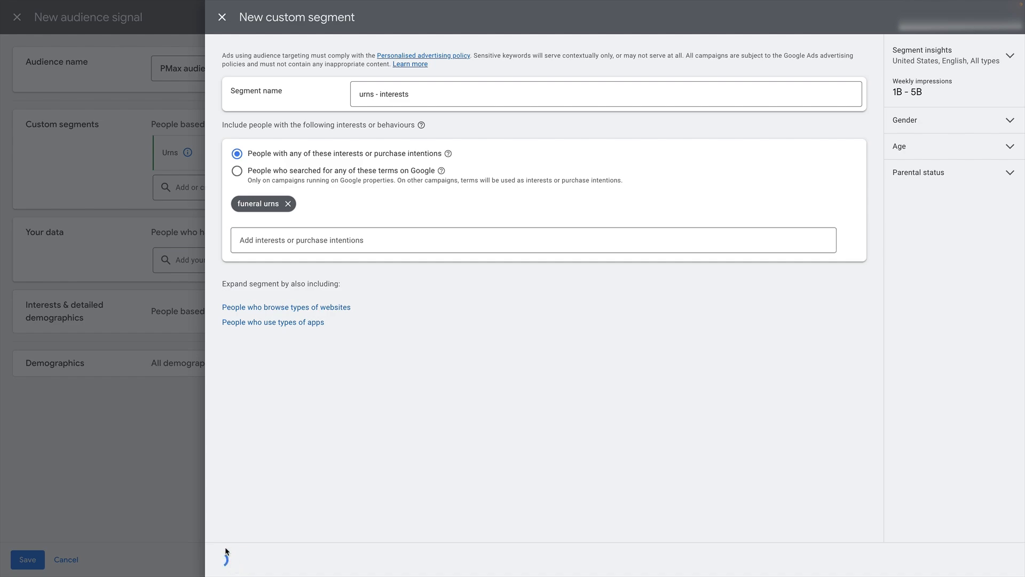
# Save the urns - interests segment and add the 7-day and 30-day cart abandoner lists to Your data
pyautogui.click(27, 559)
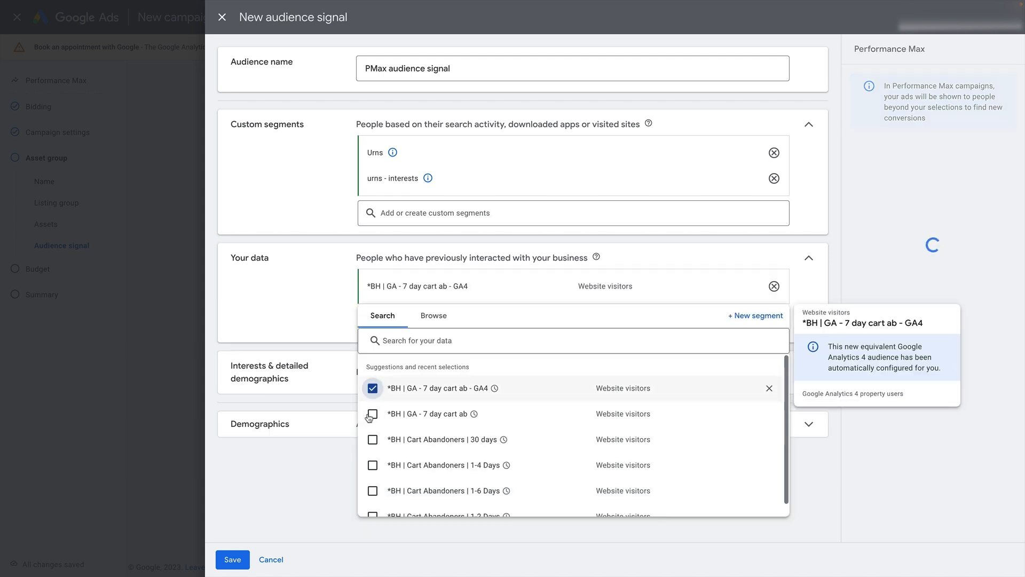
pyautogui.click(373, 413)
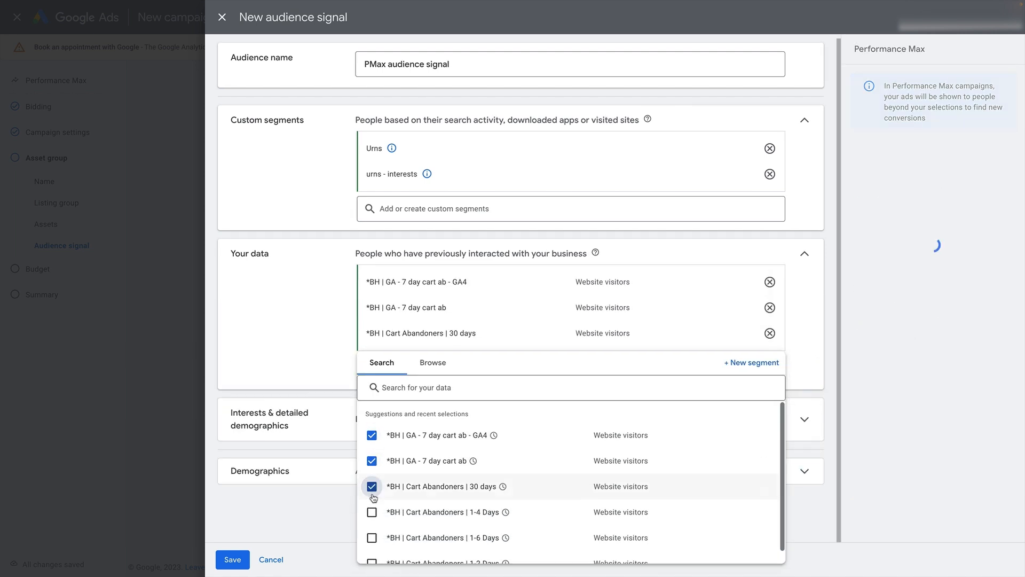
pyautogui.click(371, 511)
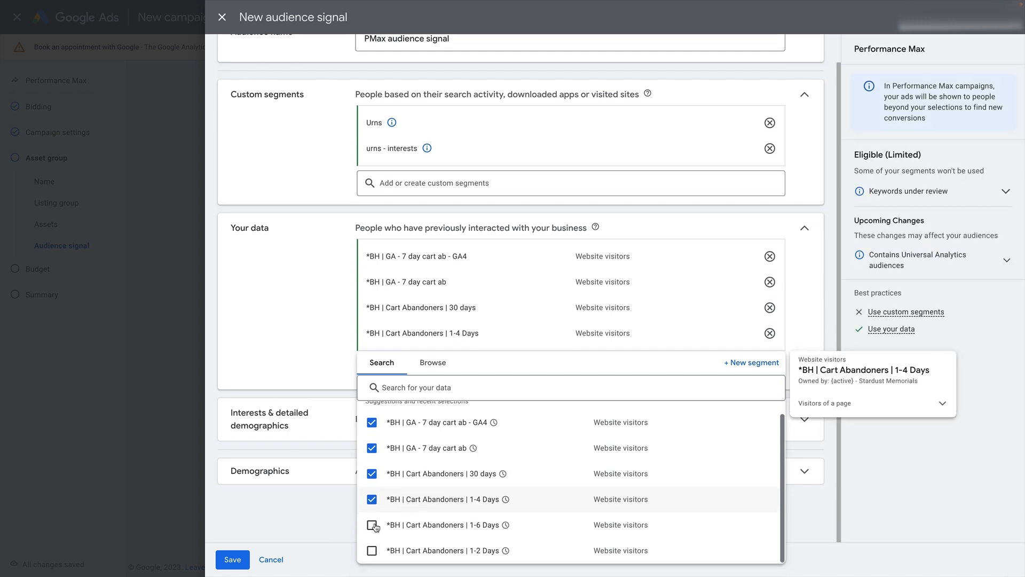
pyautogui.click(371, 524)
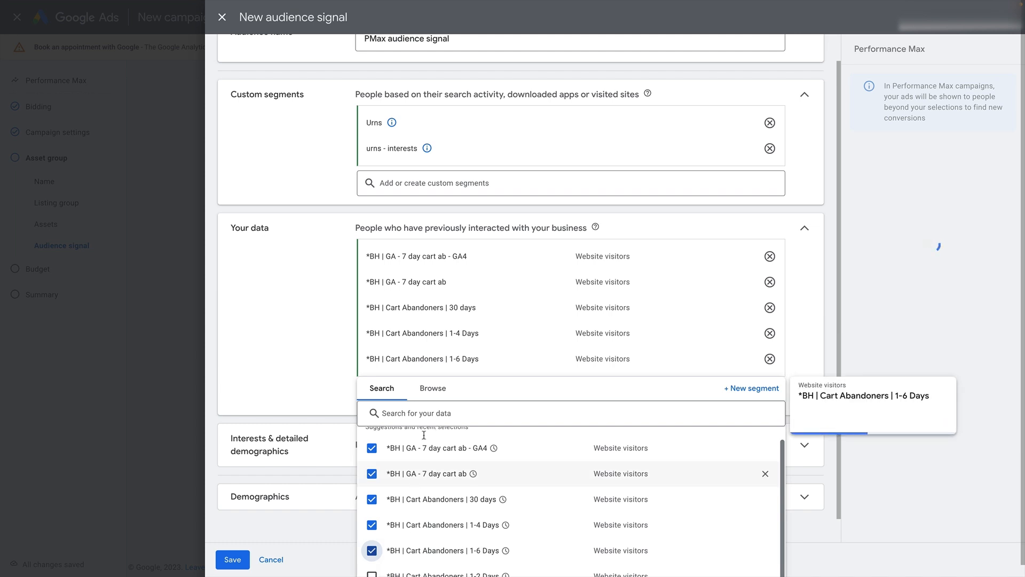
# From Website visitors, add the Added to Cart, All Visitors and GA4 All Users lists
pyautogui.click(432, 388)
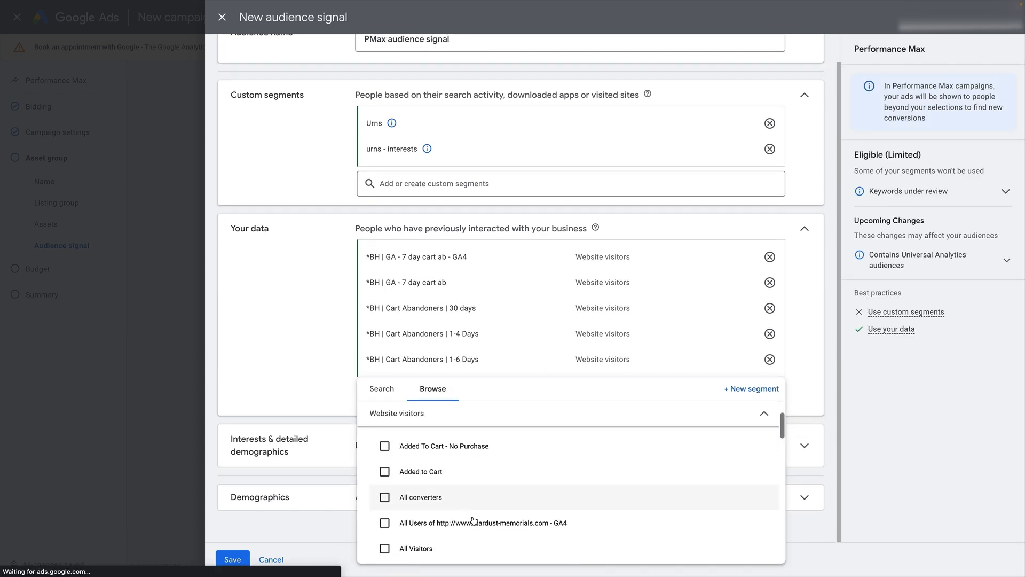
pyautogui.click(384, 471)
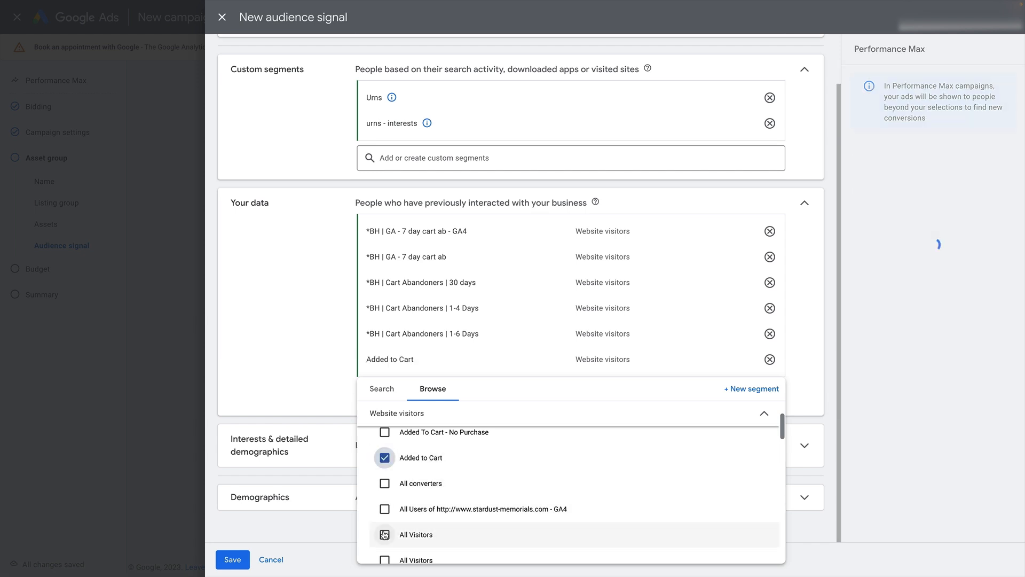
pyautogui.click(384, 533)
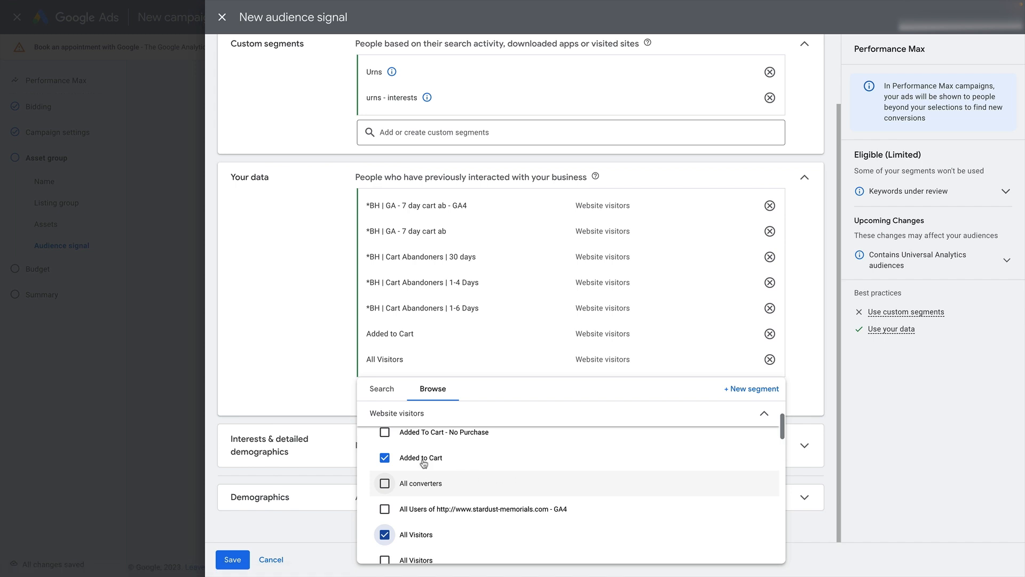
pyautogui.click(384, 508)
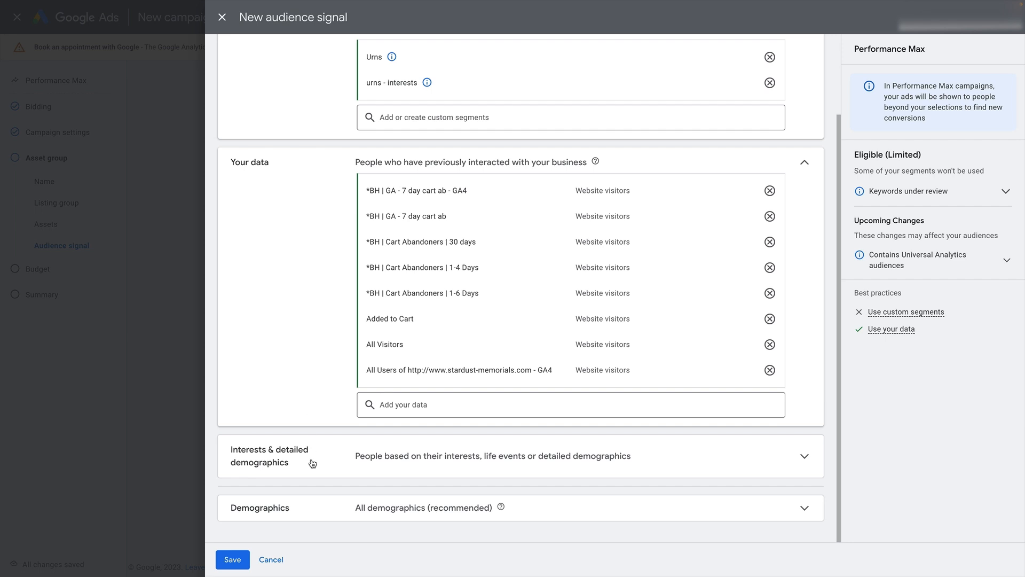
pyautogui.moveTo(301, 465)
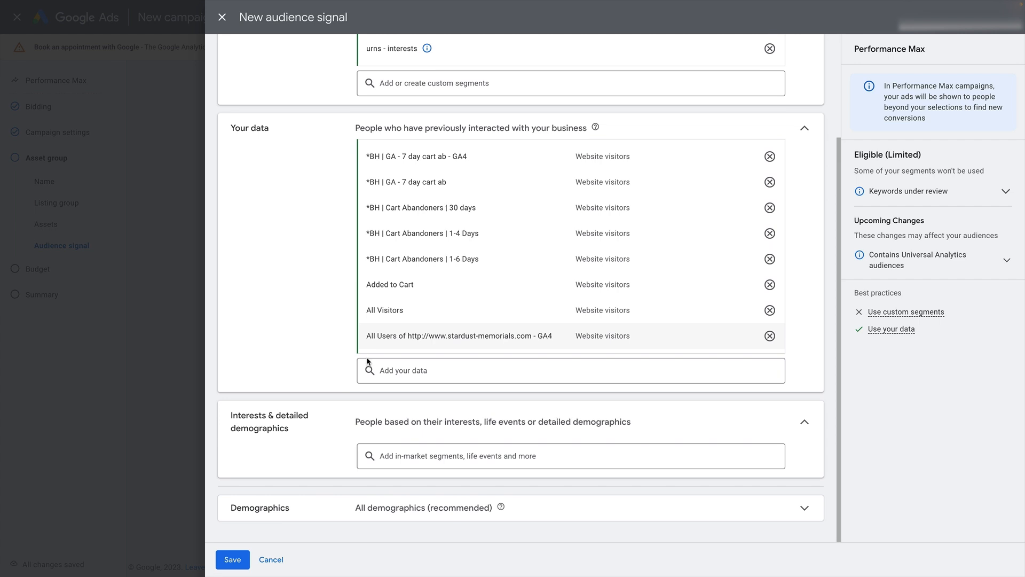
# Browse the interests and detailed demographics categories and close the picker without adding any
pyautogui.click(569, 456)
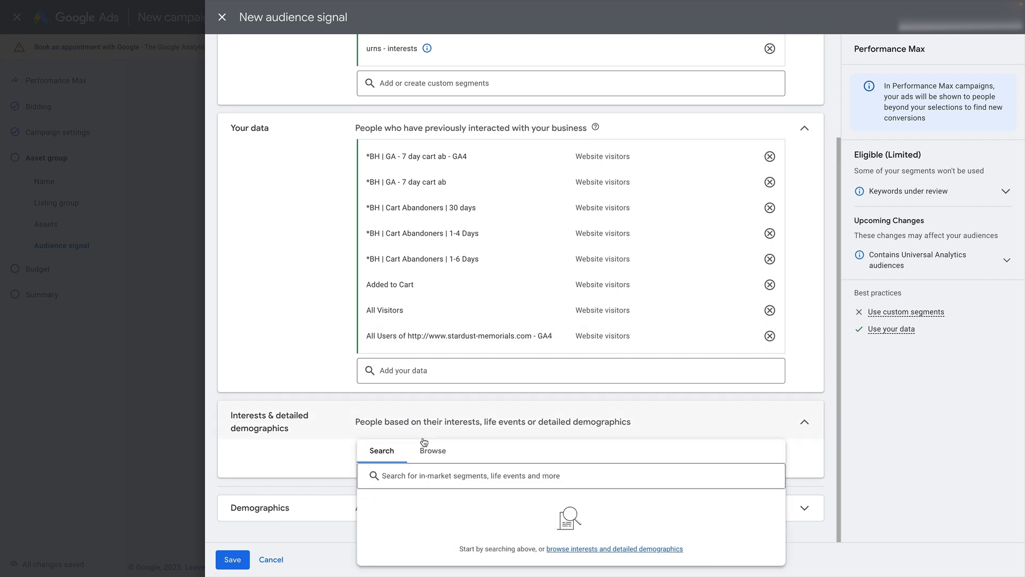
pyautogui.click(569, 473)
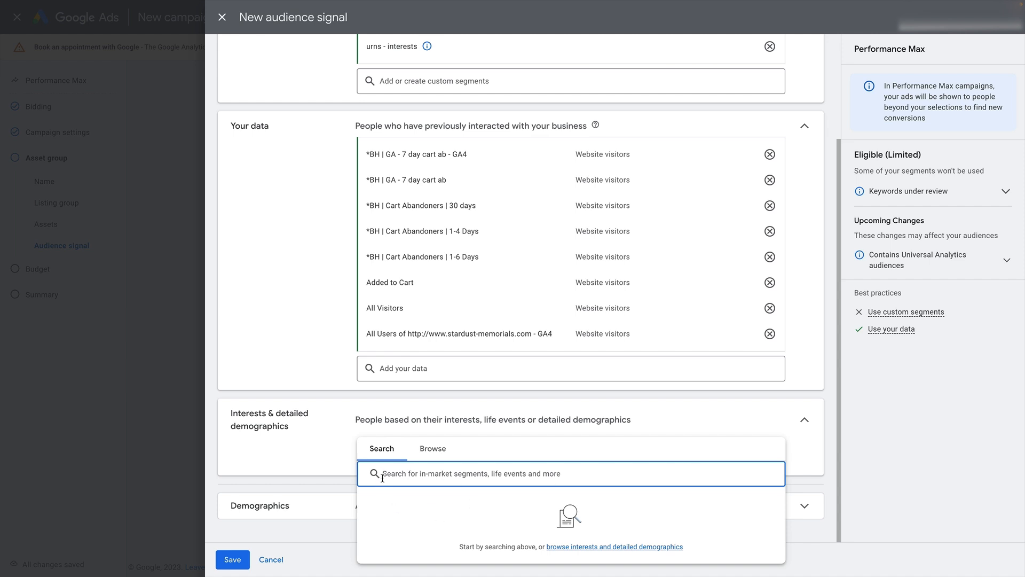
pyautogui.moveTo(371, 491)
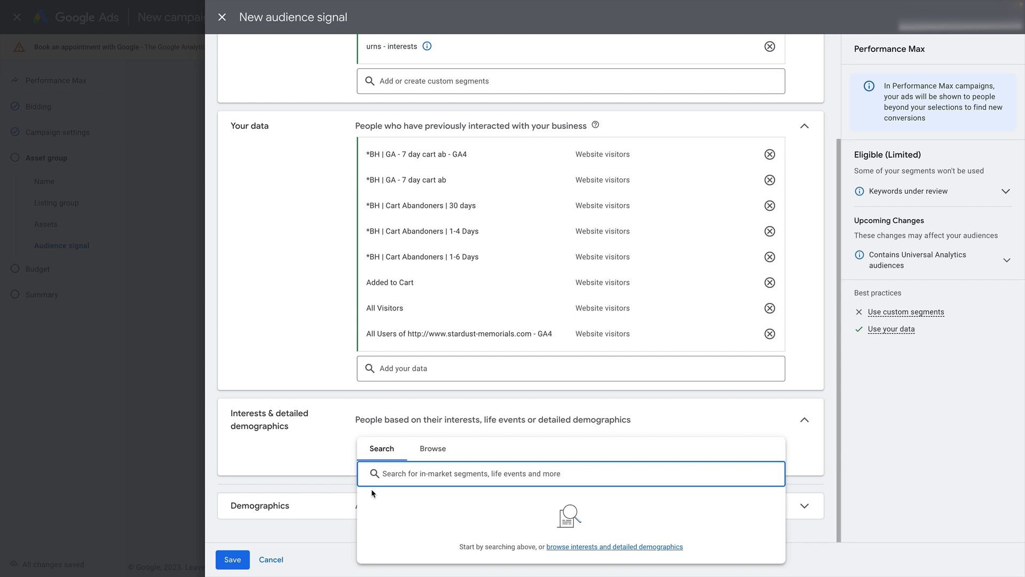
pyautogui.click(433, 448)
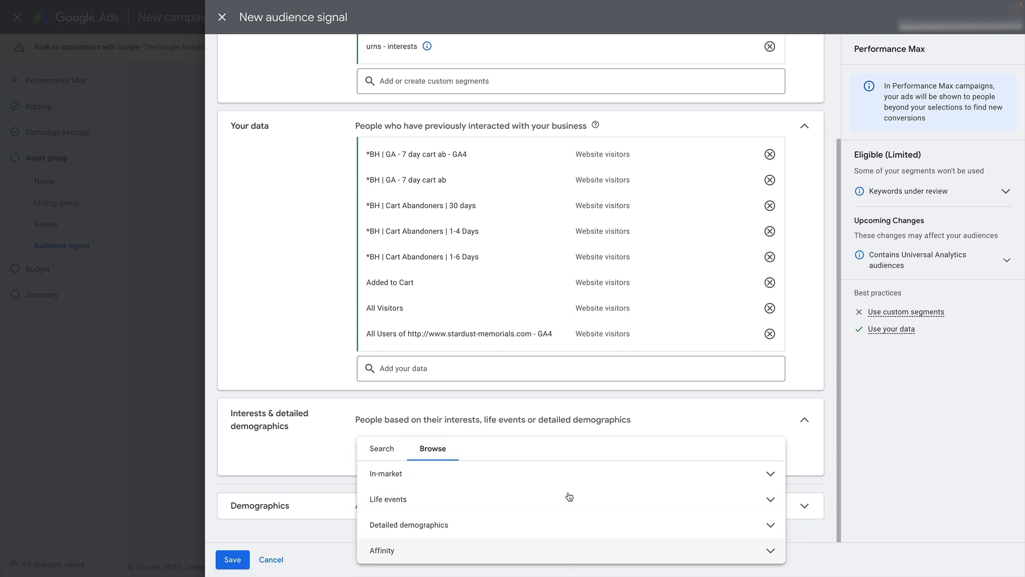
pyautogui.moveTo(430, 477)
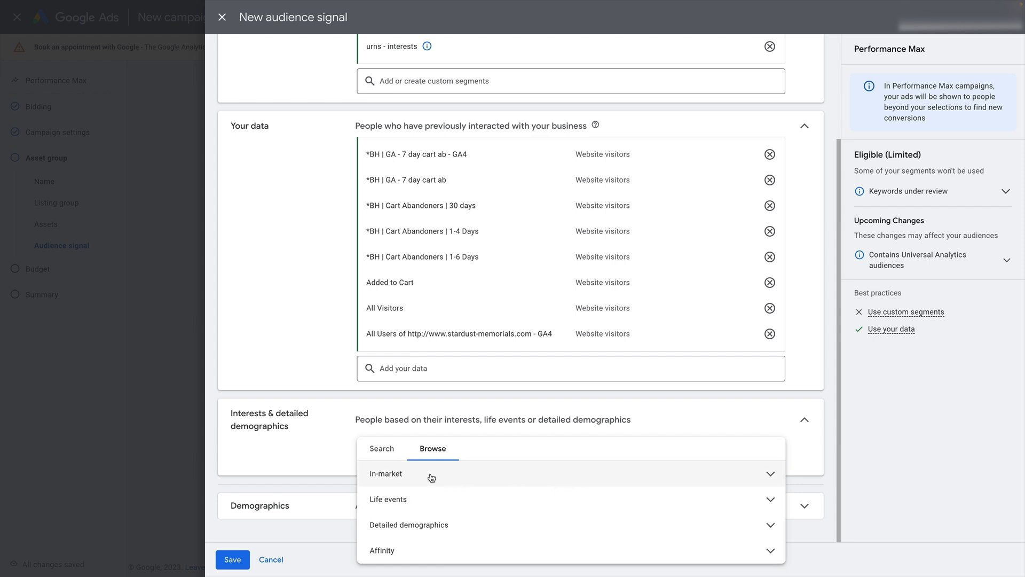
pyautogui.moveTo(396, 480)
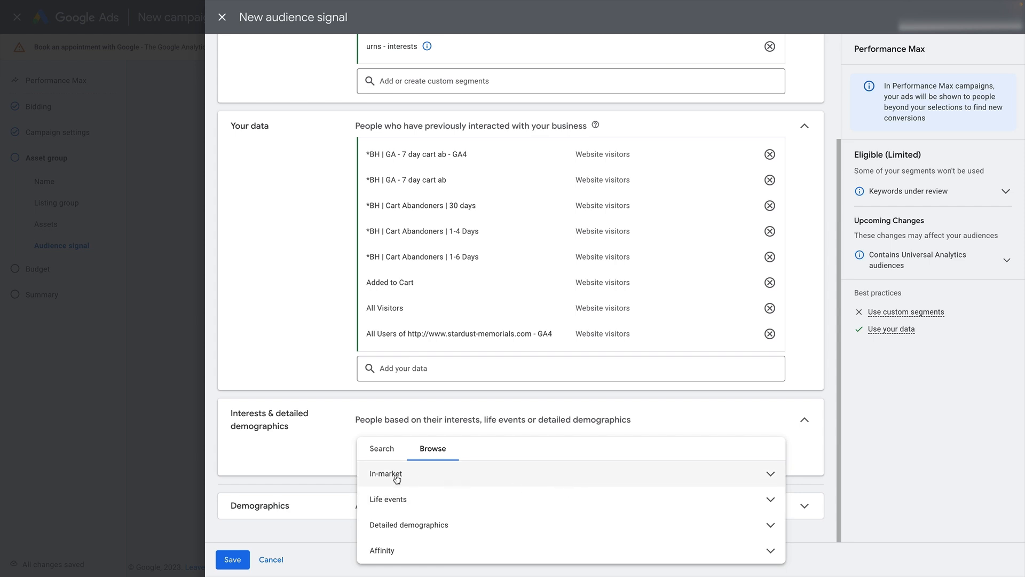
pyautogui.moveTo(384, 559)
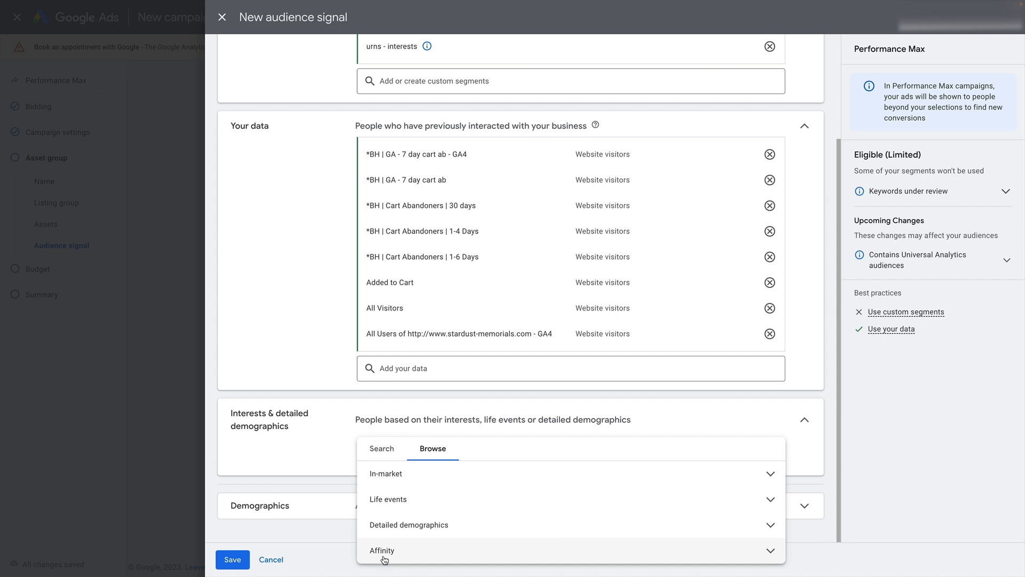
pyautogui.click(385, 473)
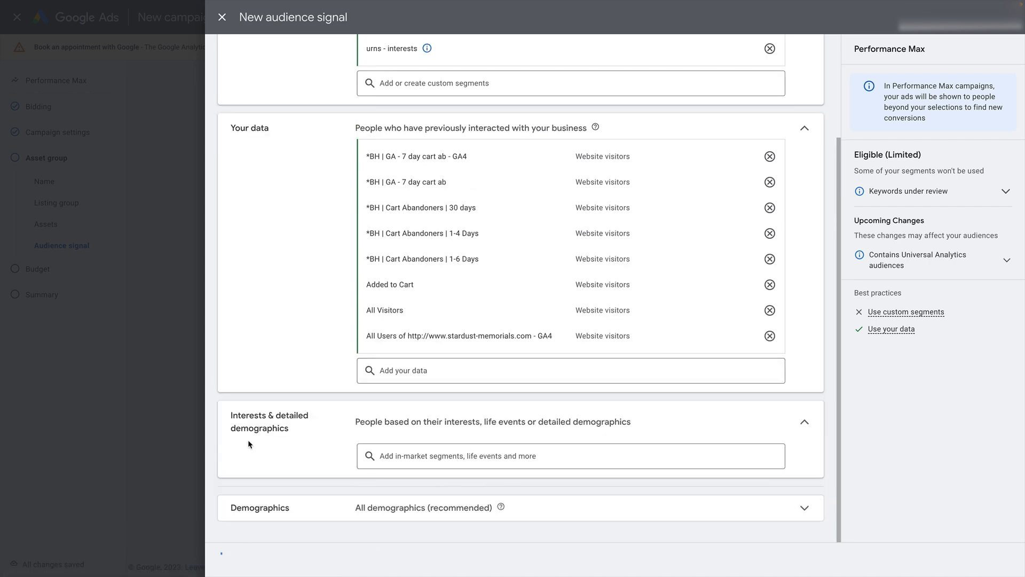
# Save the PMax audience signal and continue to the Budget step
pyautogui.click(223, 17)
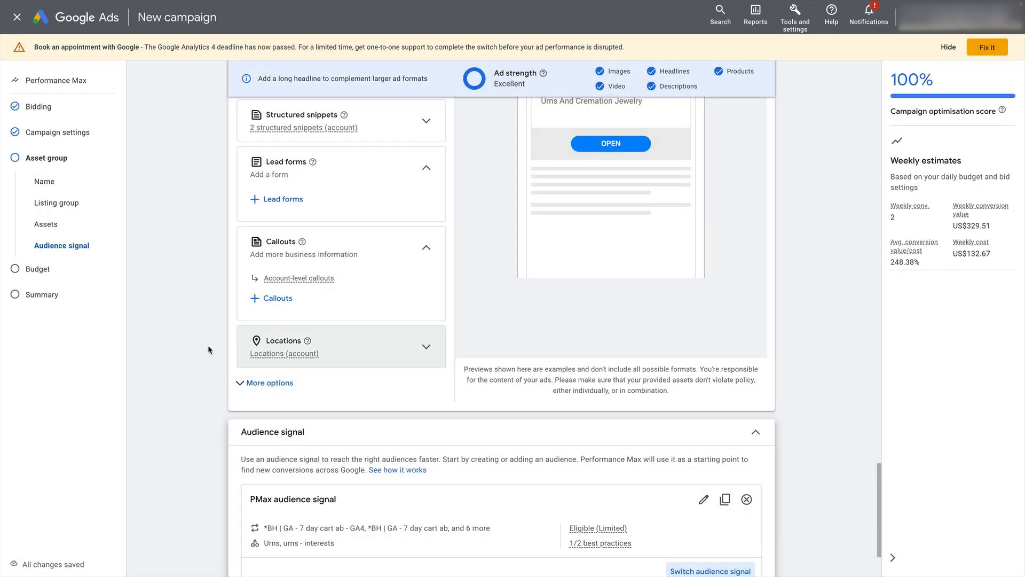
pyautogui.scroll(-3)
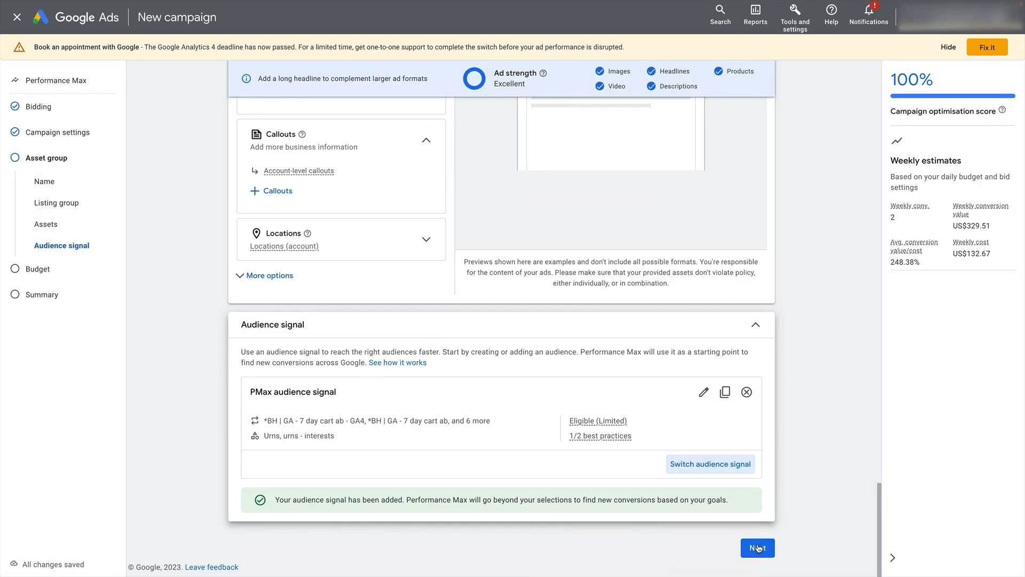
pyautogui.click(755, 546)
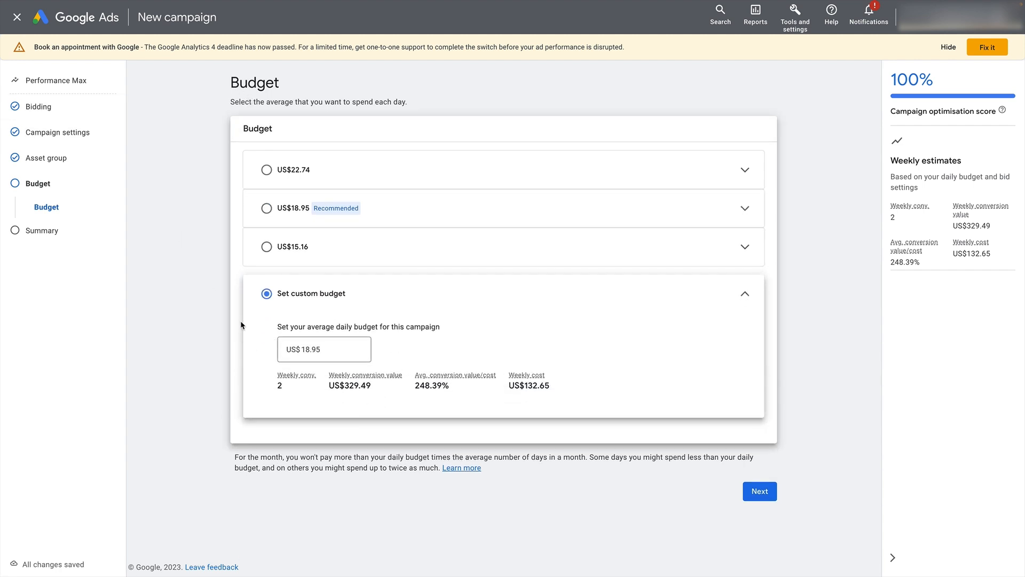
# Set a custom average daily budget of US$300.00 and continue to the campaign summary
pyautogui.click(324, 349)
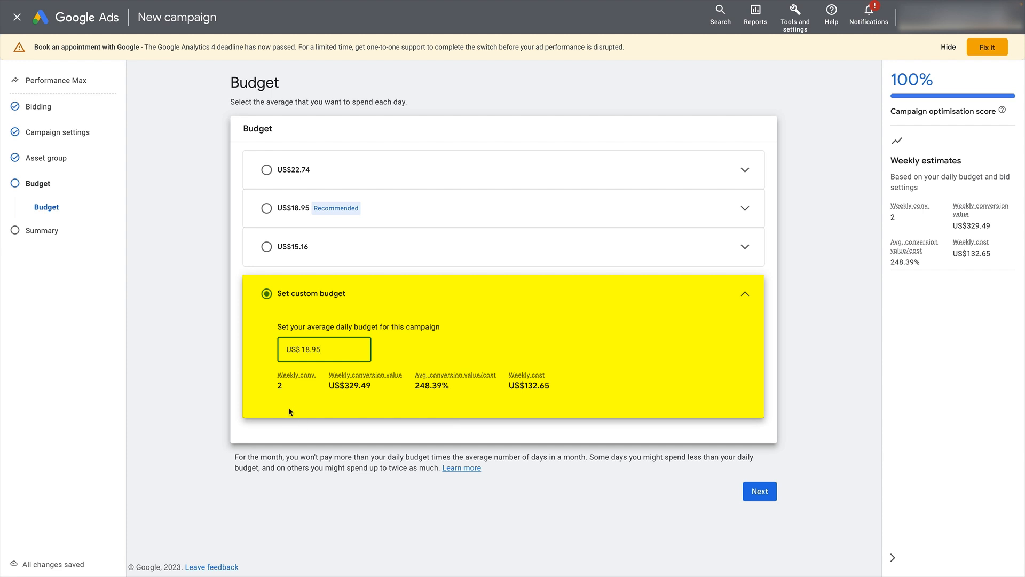
pyautogui.moveTo(297, 451)
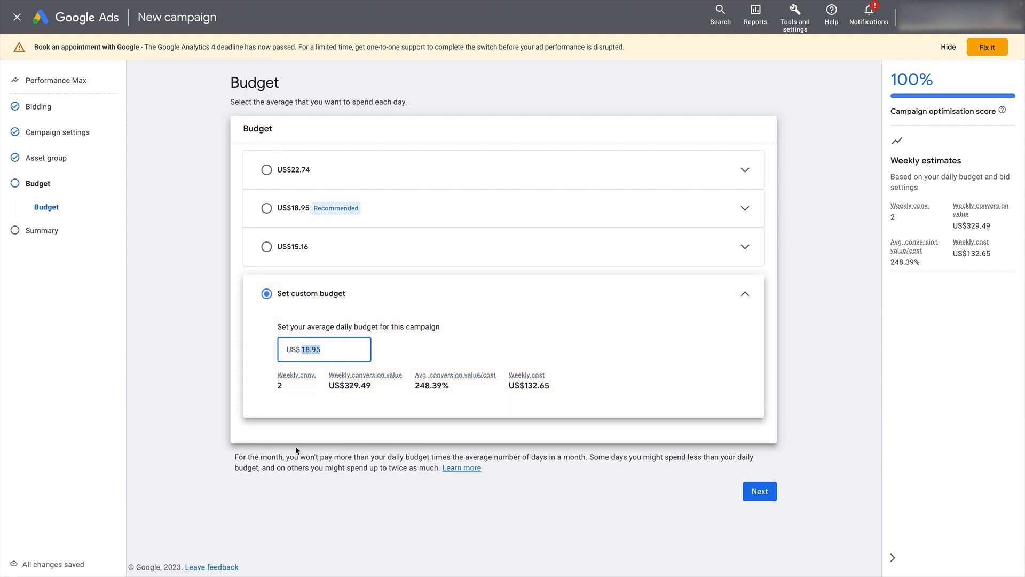
pyautogui.write('200.00')
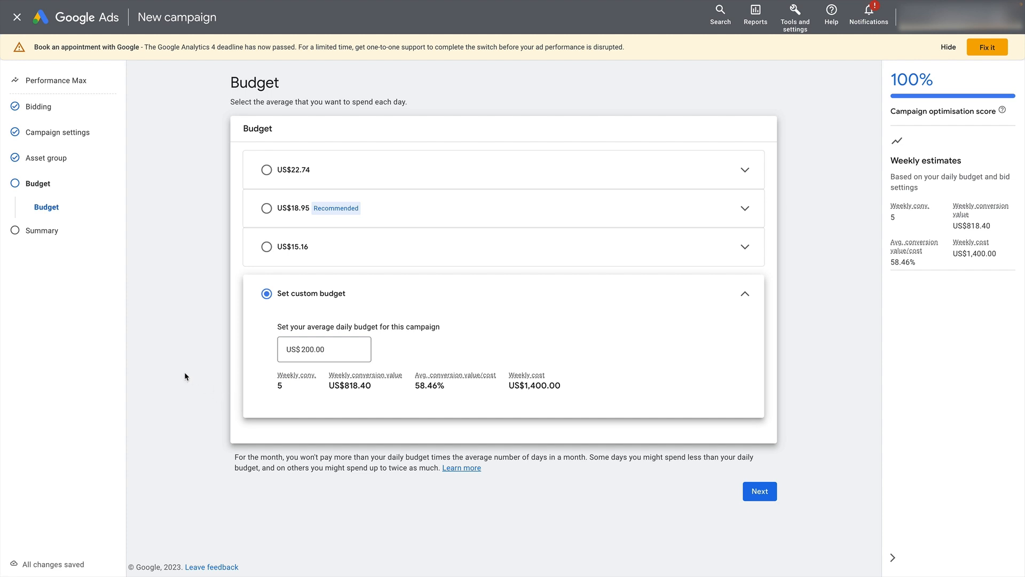
pyautogui.moveTo(479, 397)
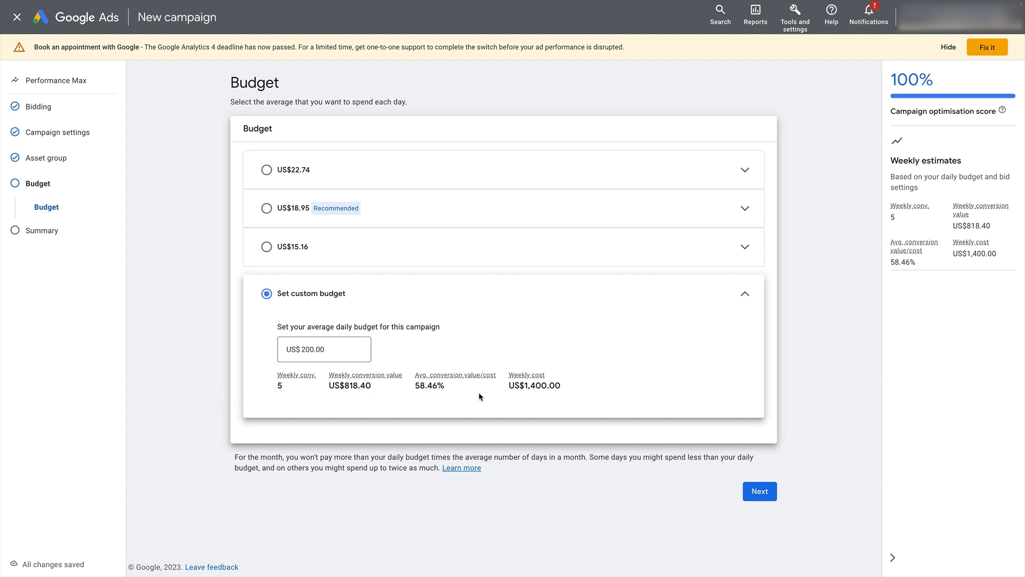
pyautogui.moveTo(299, 412)
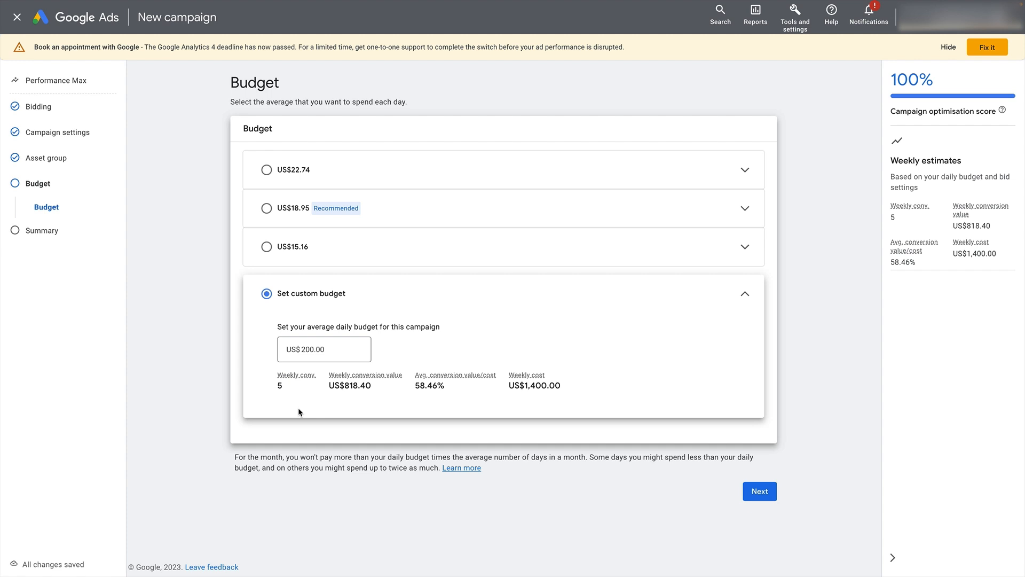
pyautogui.click(324, 348)
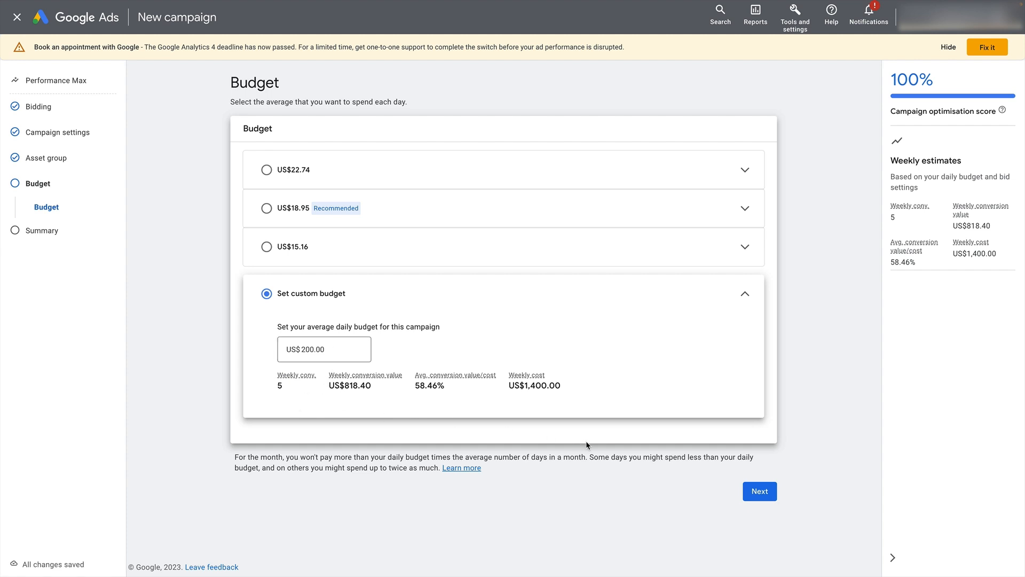
pyautogui.moveTo(312, 402)
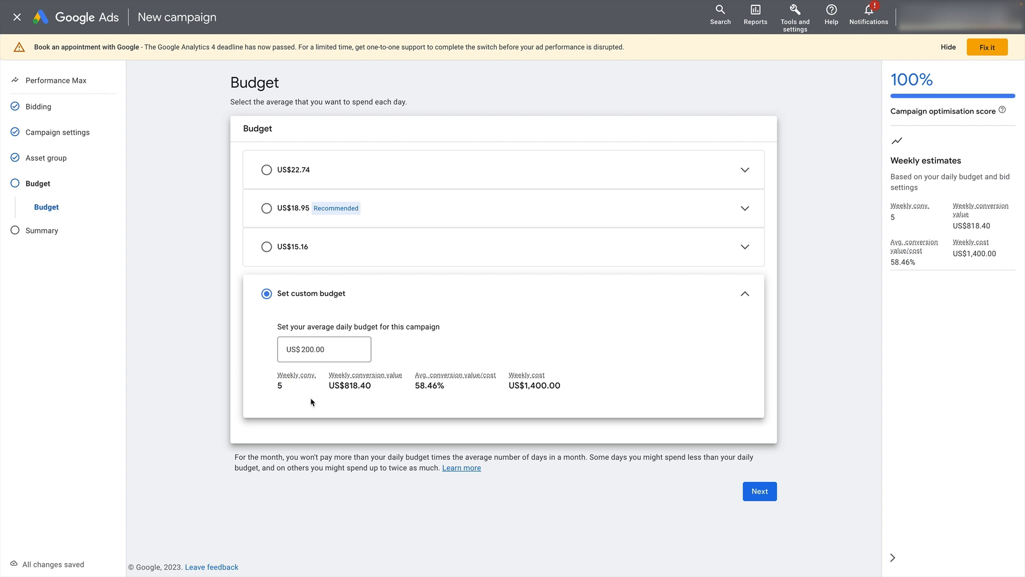
pyautogui.click(324, 348)
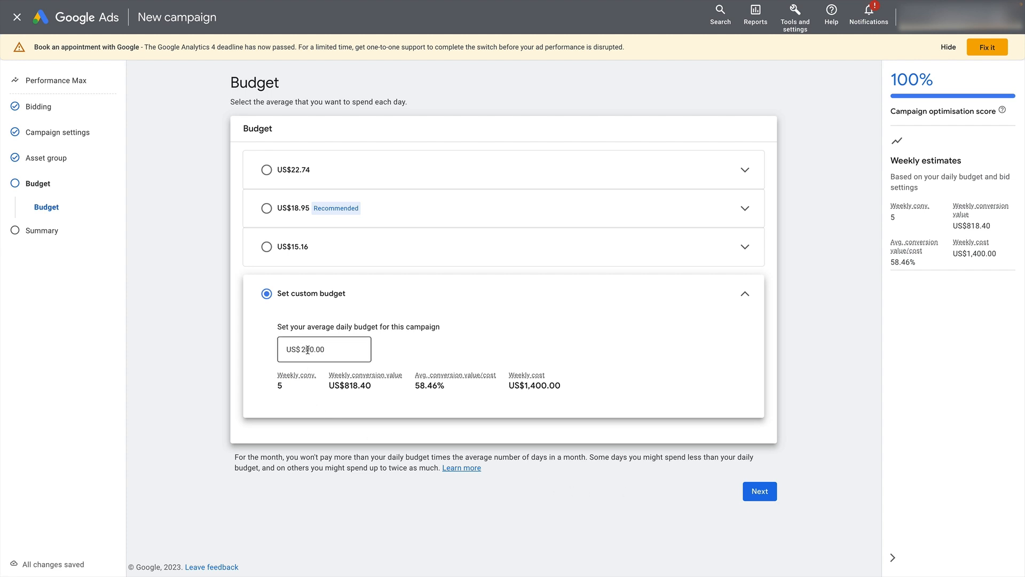
pyautogui.click(324, 348)
pyautogui.write('300')
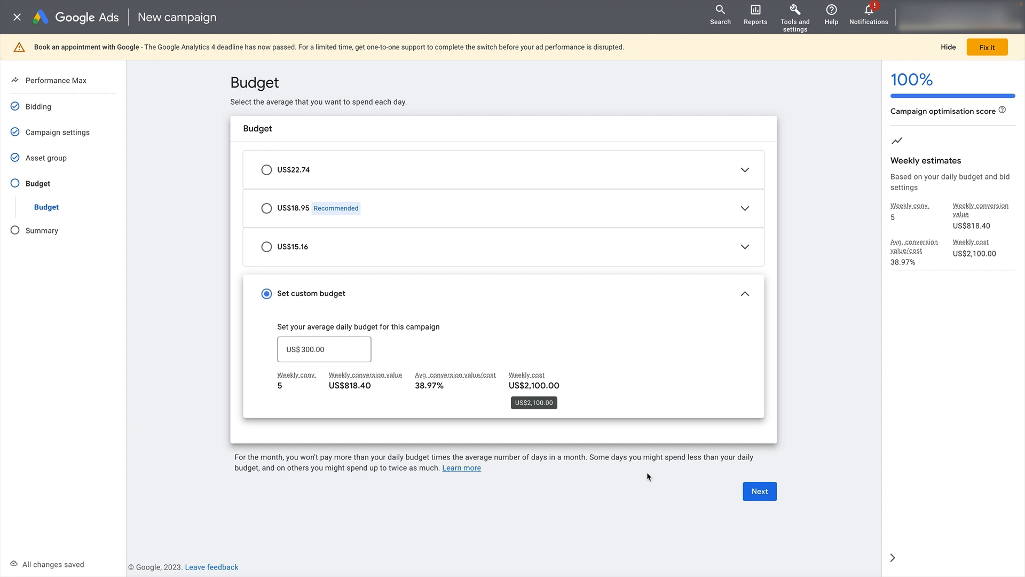
pyautogui.click(758, 491)
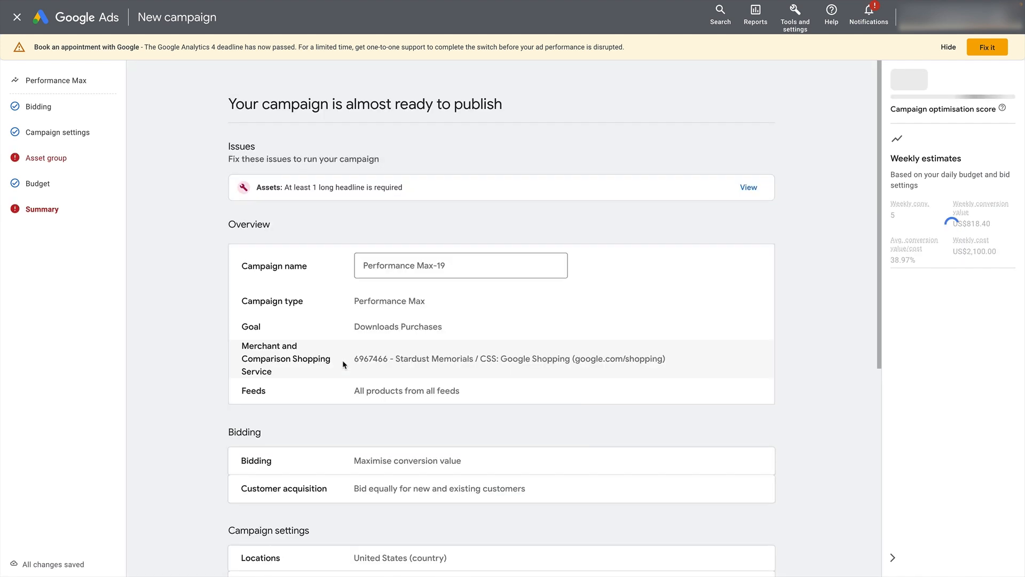
pyautogui.scroll(-3)
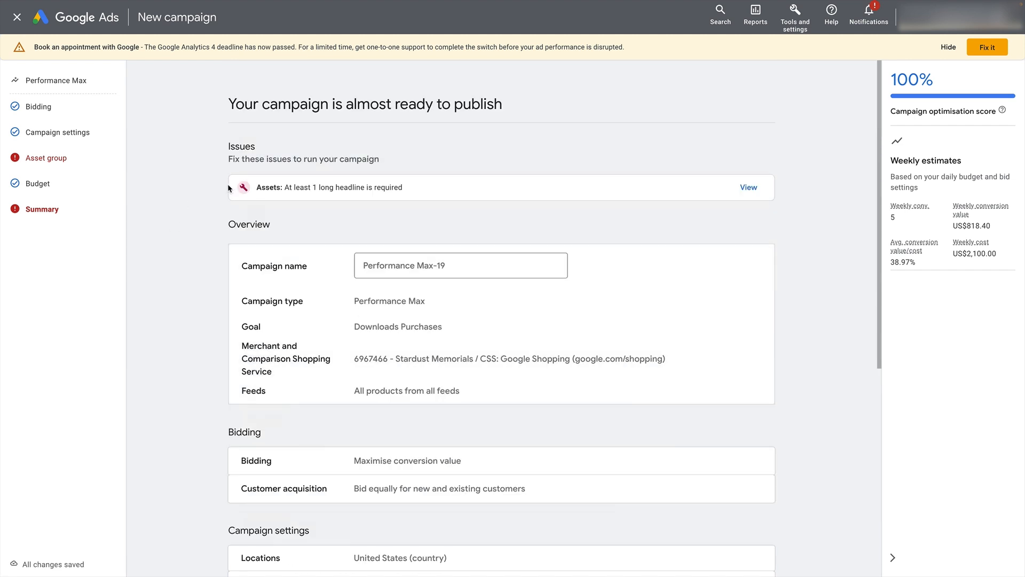
pyautogui.moveTo(372, 243)
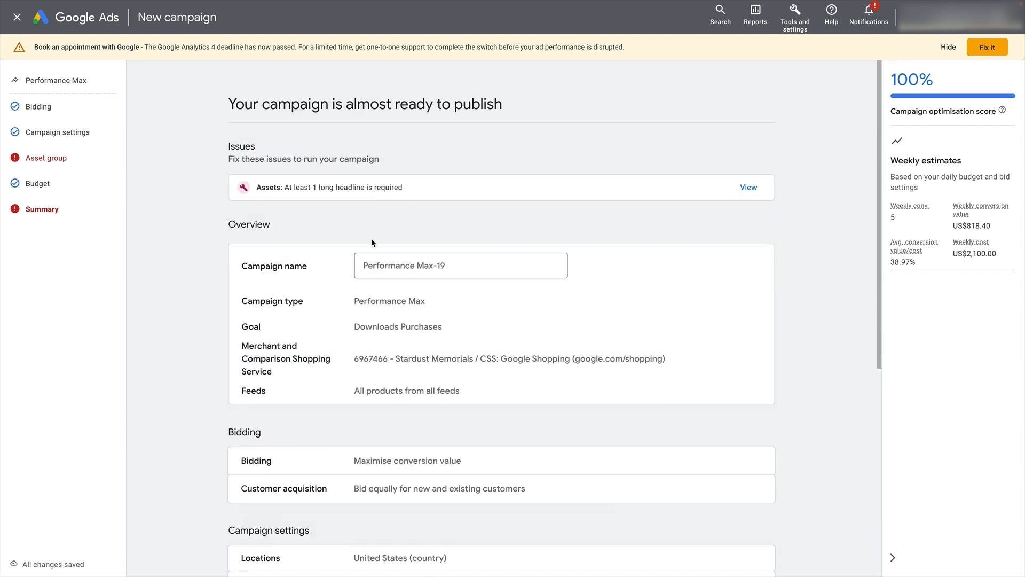
pyautogui.scroll(-3)
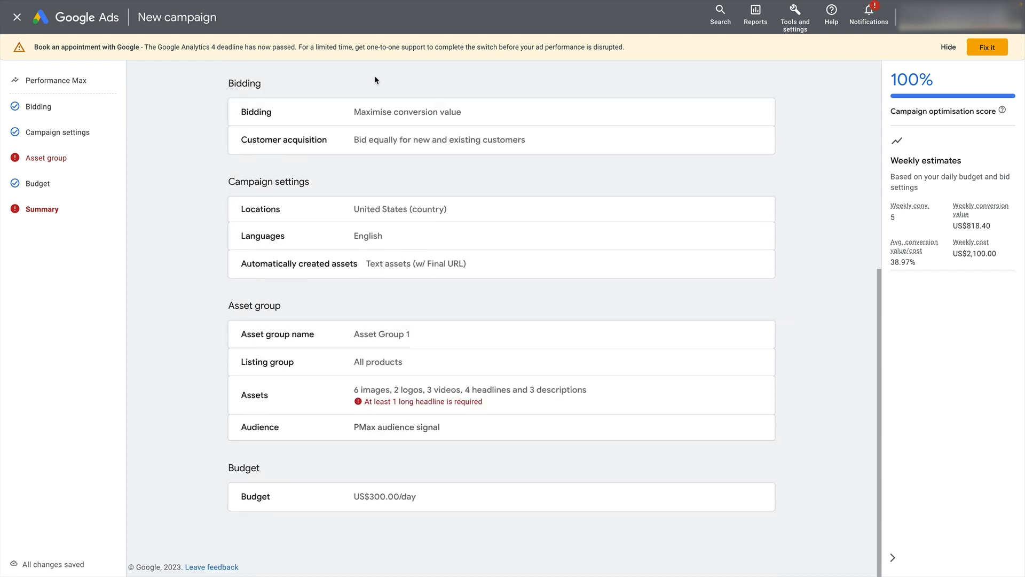